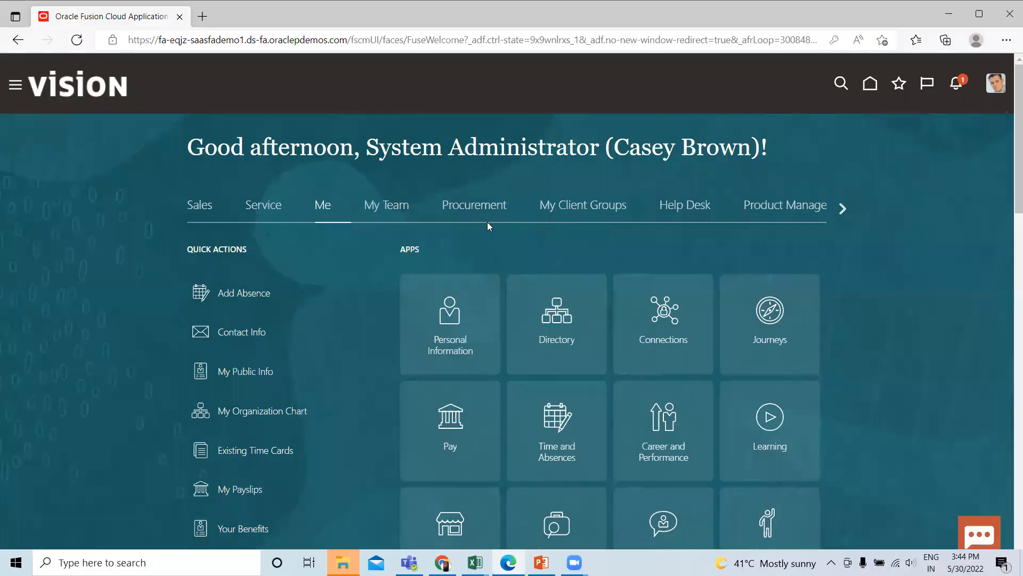
From My Client Groups, find the Absences task list and open Absence Plans.
click(582, 205)
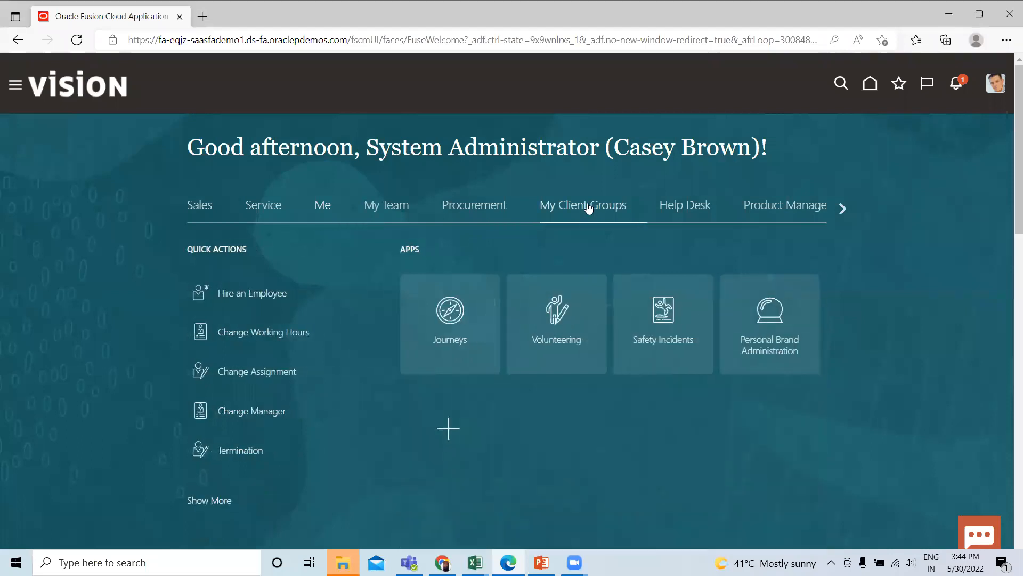
mouse_move(200, 505)
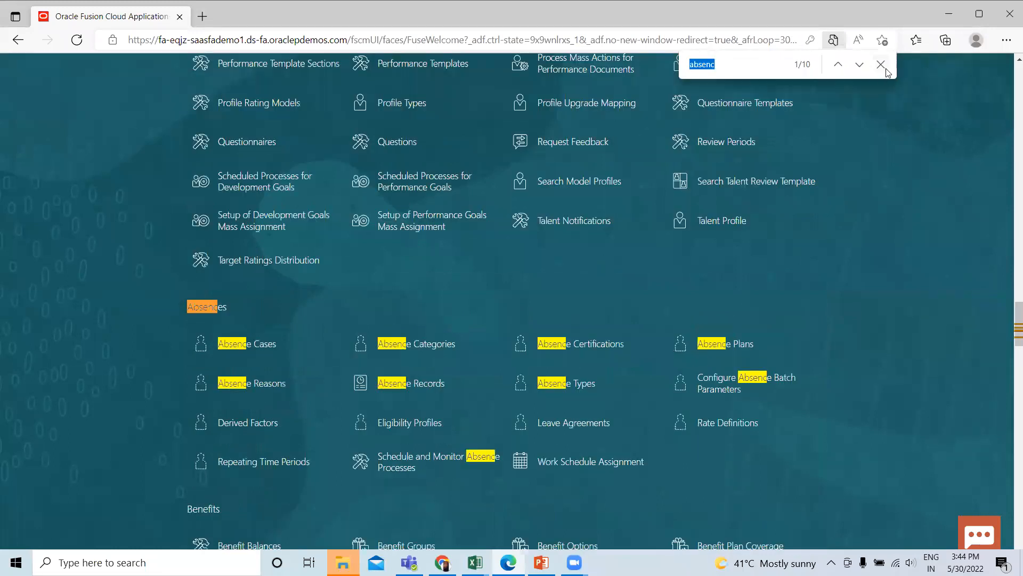
click(880, 64)
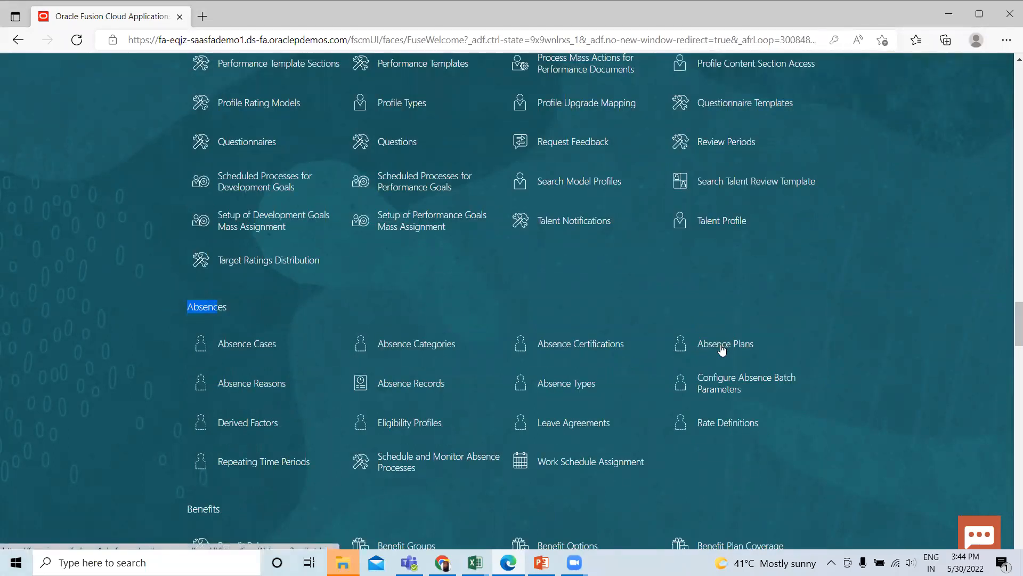
click(725, 343)
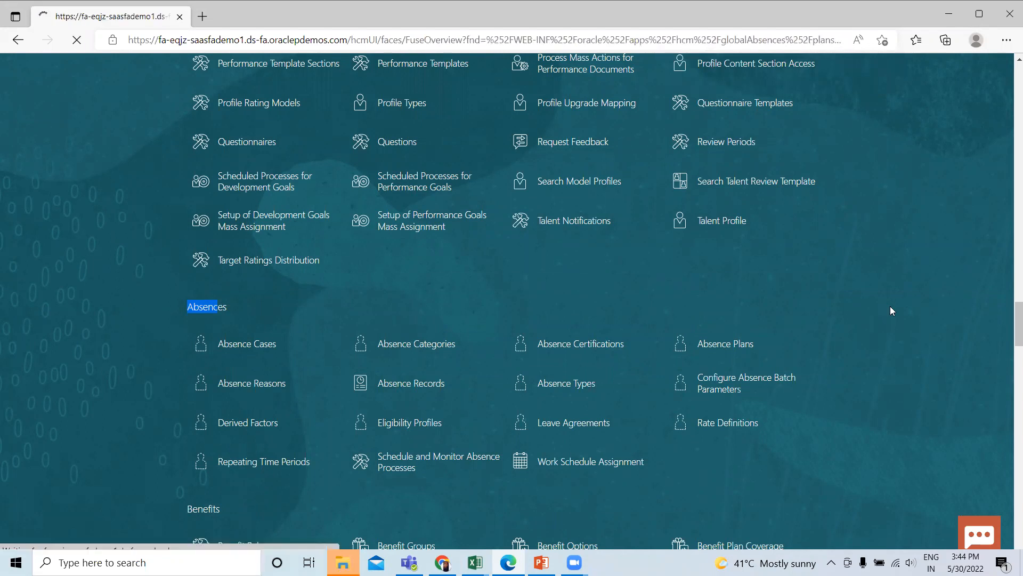
Start a new United States absence plan dated 5/30/22 and review plan types, keeping Accrual.
click(723, 343)
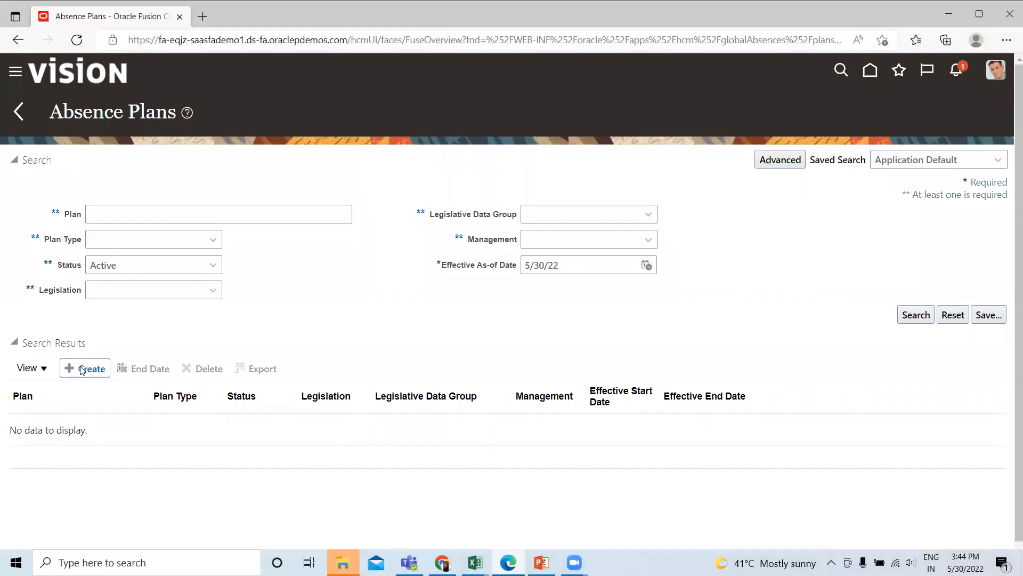
click(90, 369)
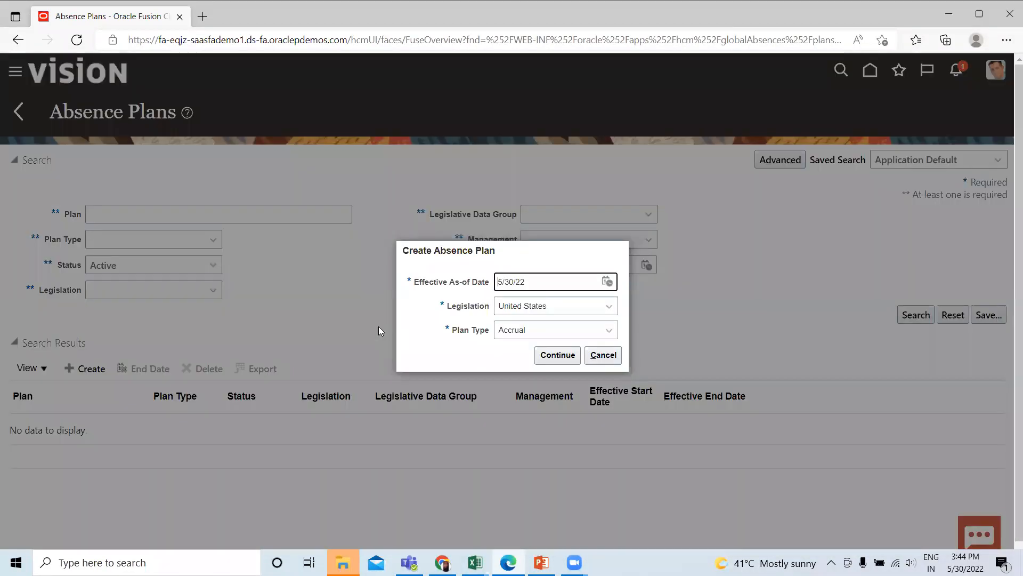
click(607, 329)
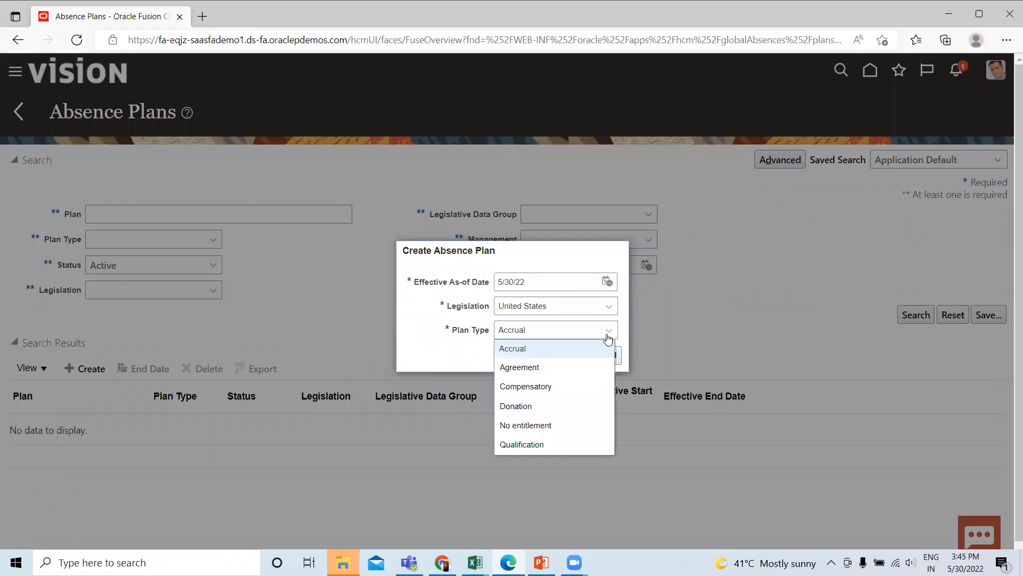
mouse_move(596, 329)
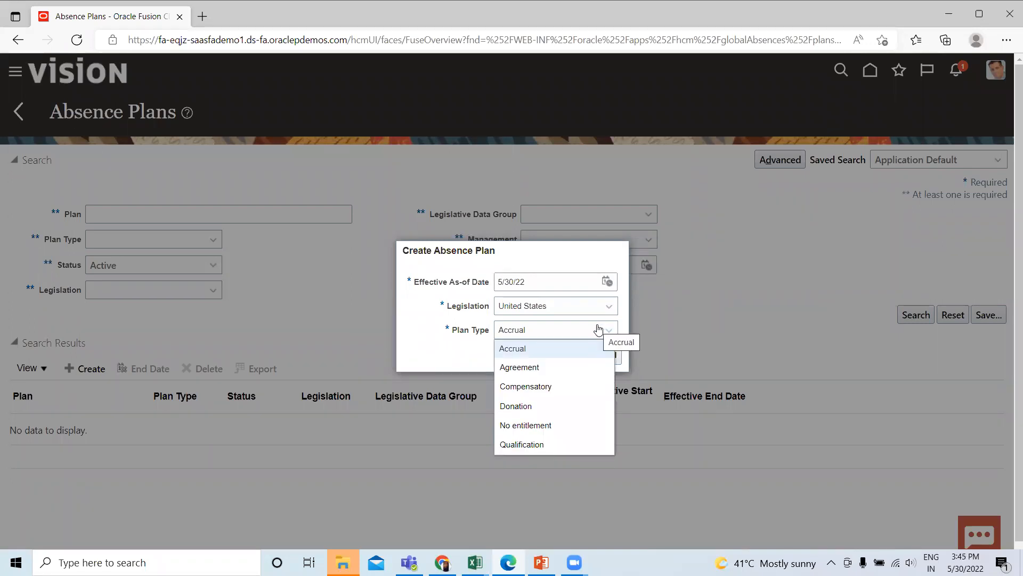
mouse_move(555, 352)
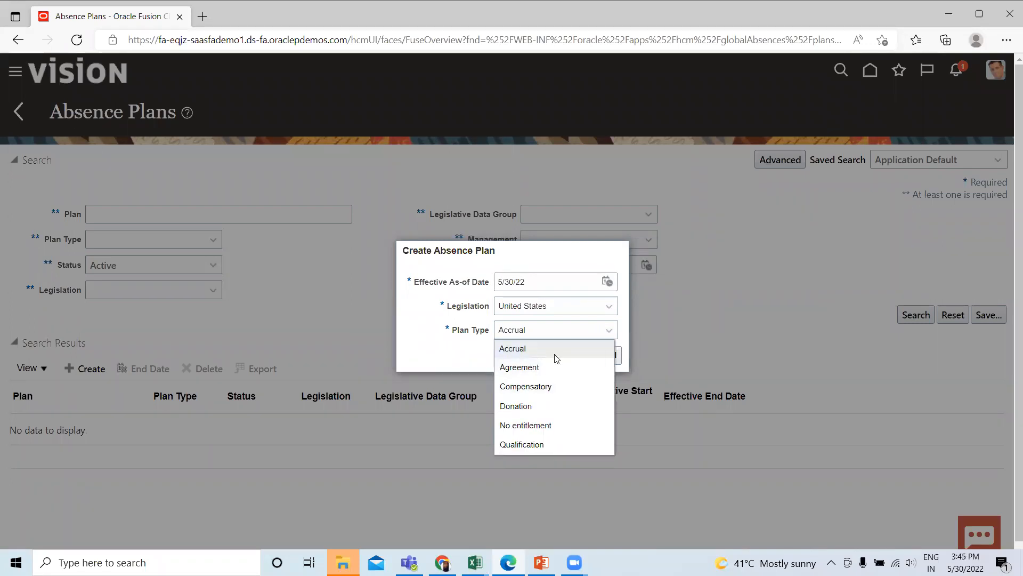
mouse_move(536, 390)
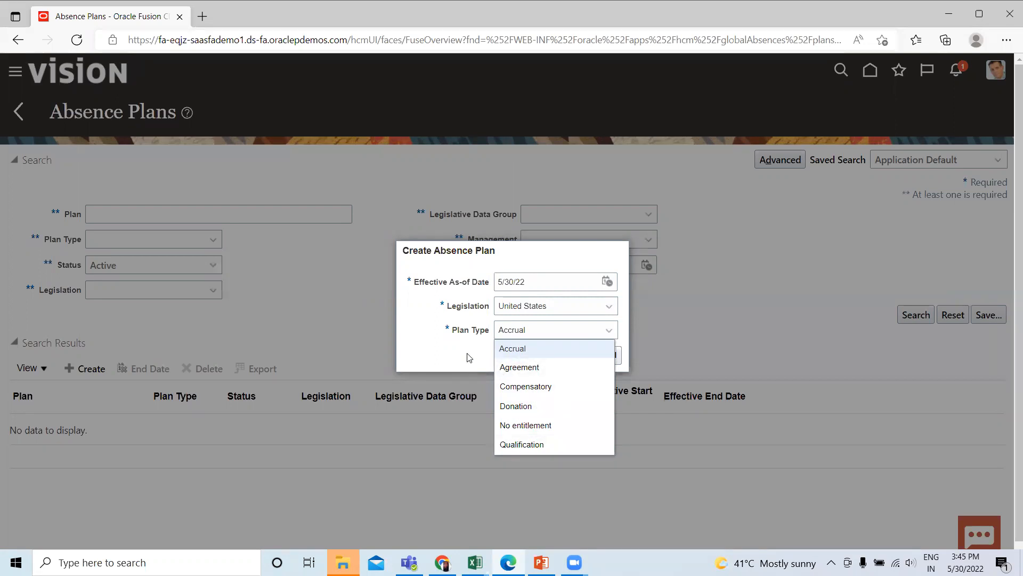
mouse_move(536, 348)
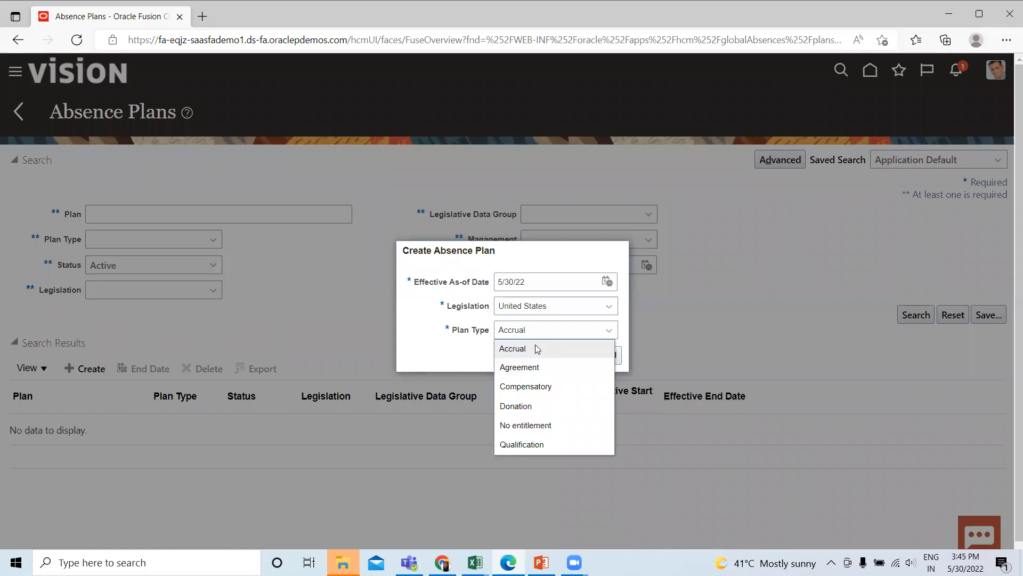
mouse_move(537, 369)
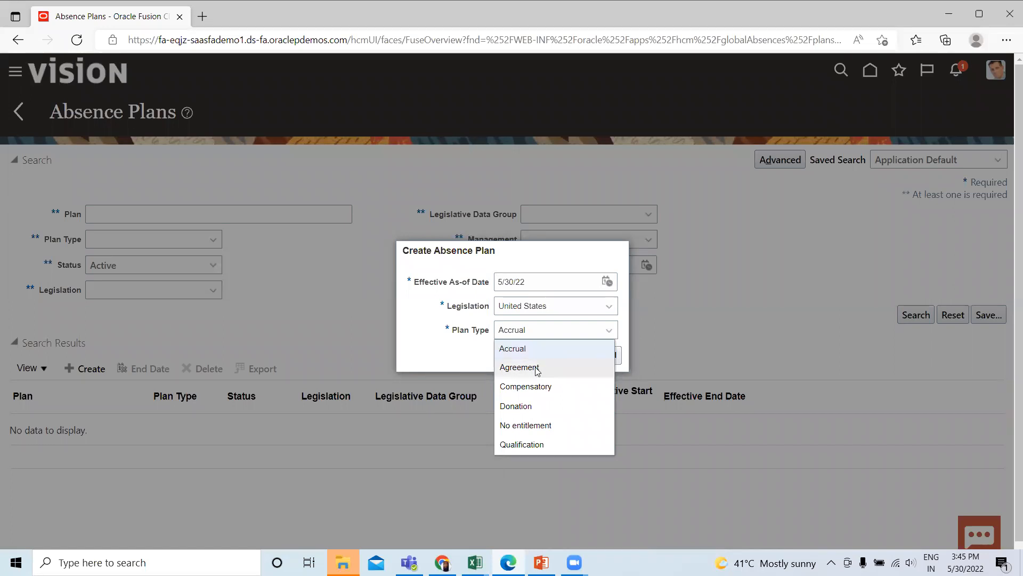
mouse_move(544, 398)
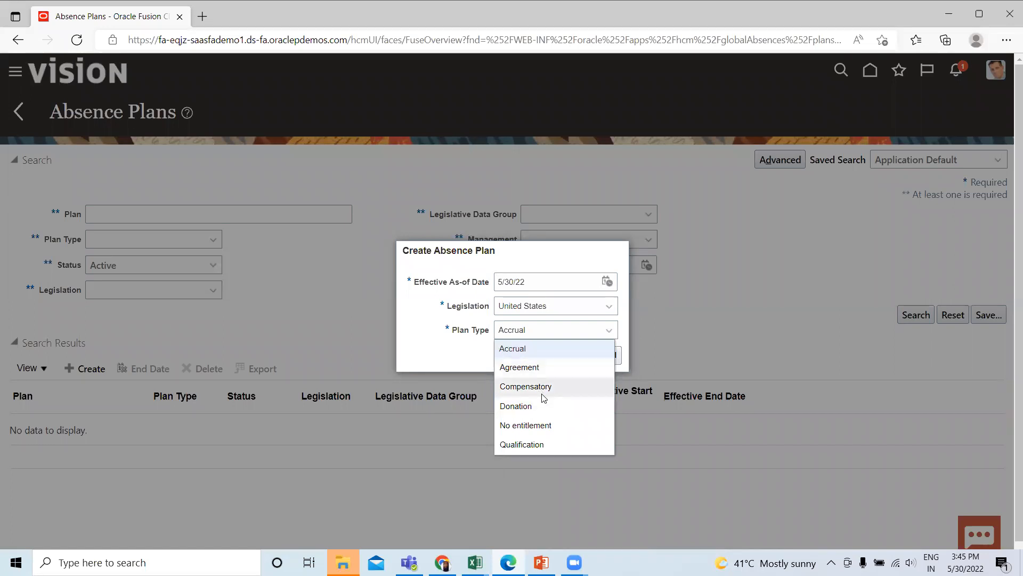
mouse_move(541, 447)
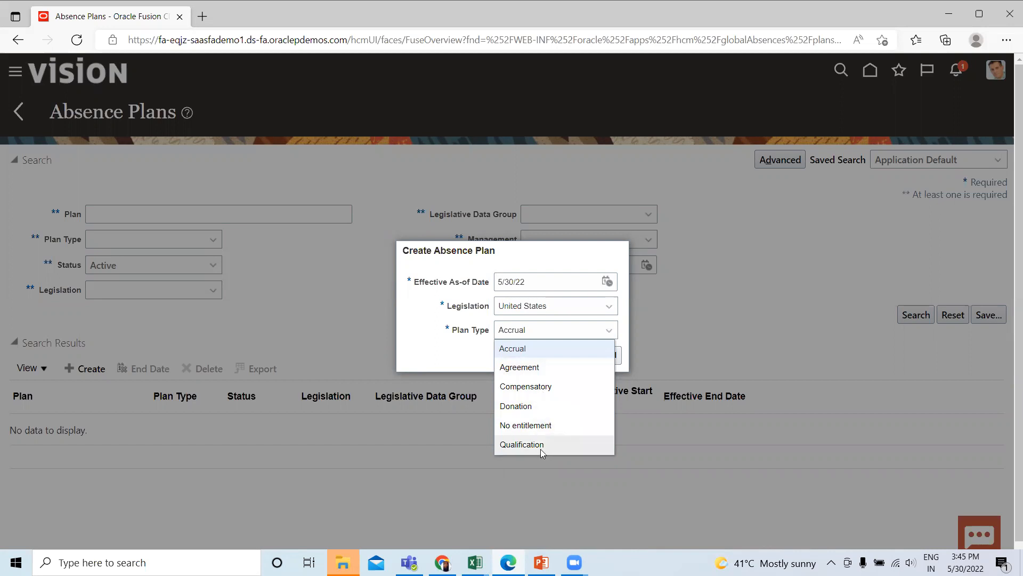
mouse_move(715, 329)
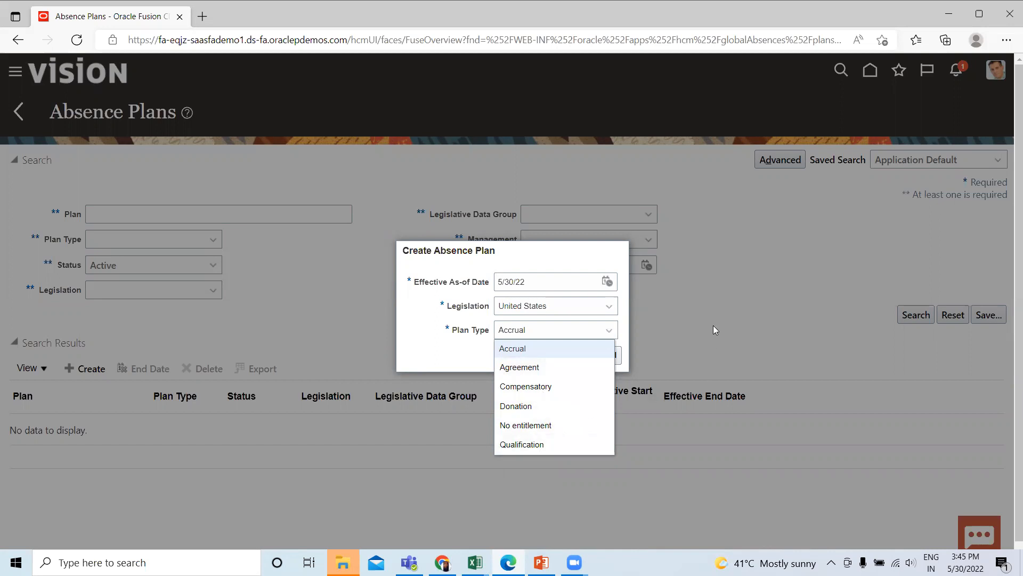
click(512, 348)
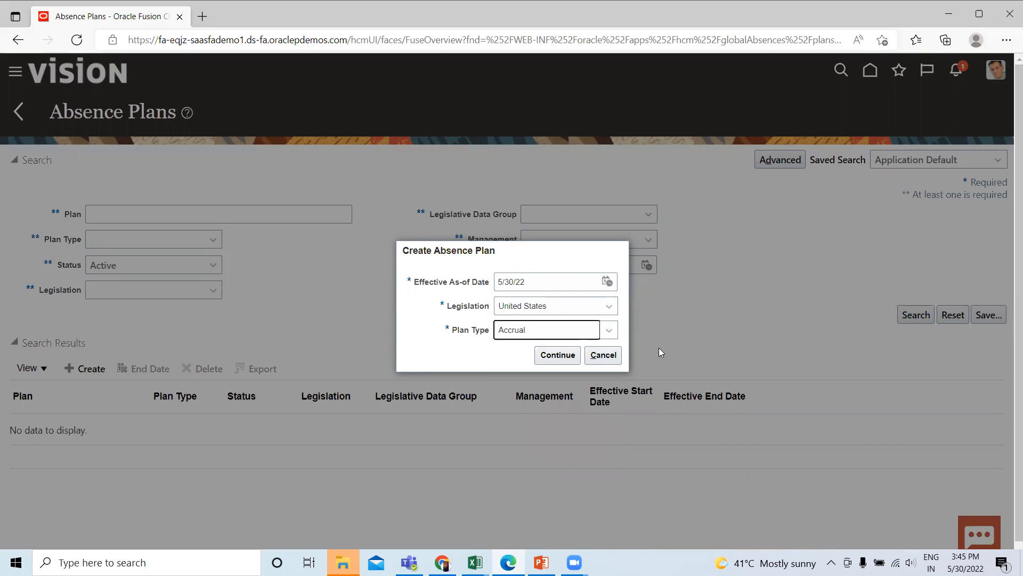
mouse_move(603, 355)
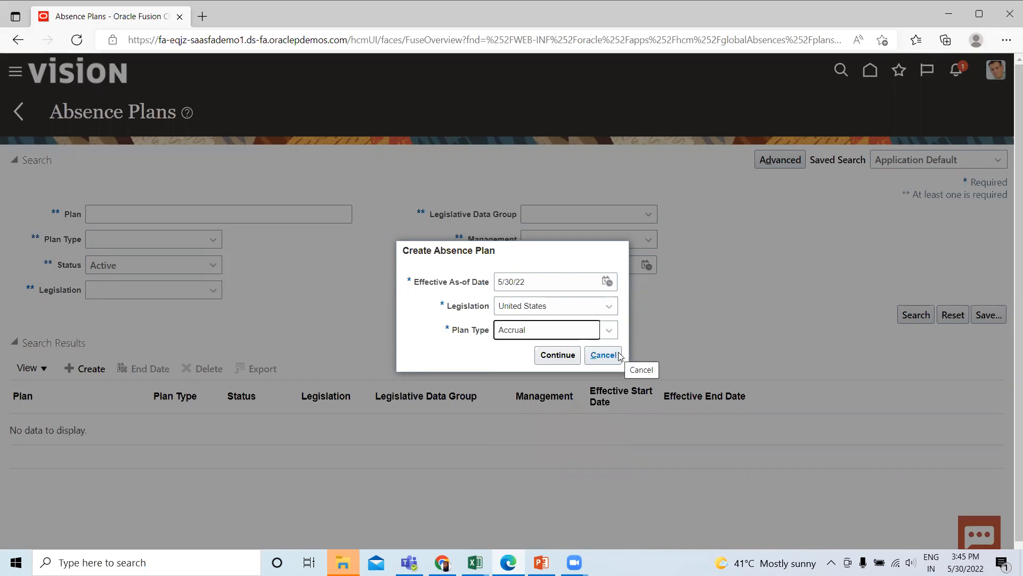
Cancel the new plan, search for active Accrual plans and scroll the results.
click(602, 355)
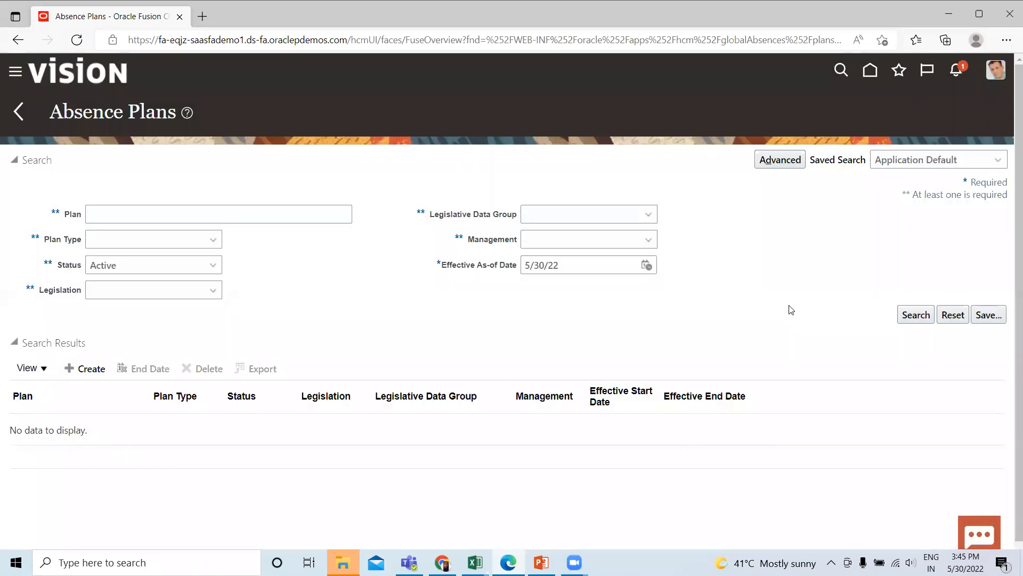
mouse_move(778, 307)
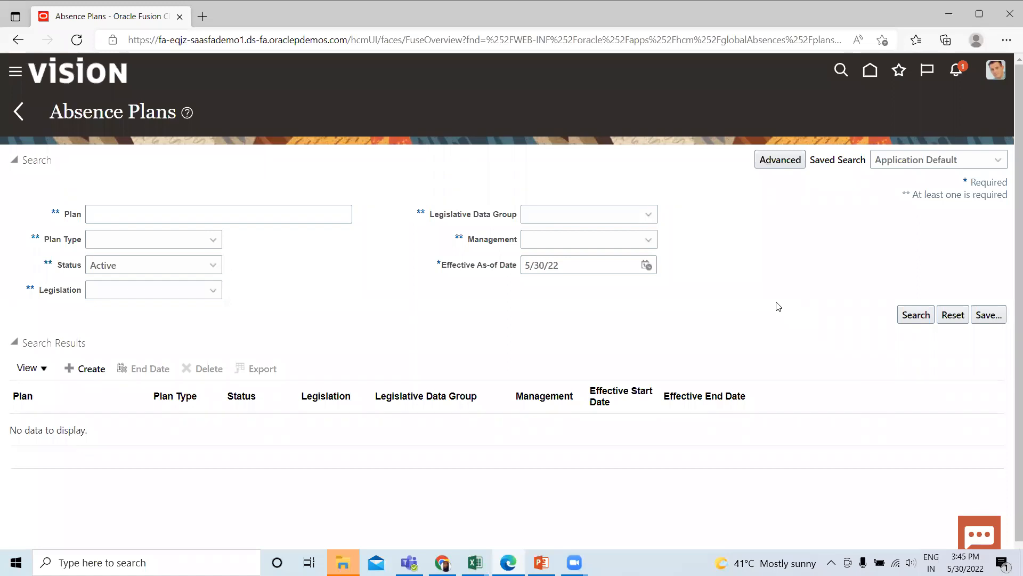
mouse_move(135, 250)
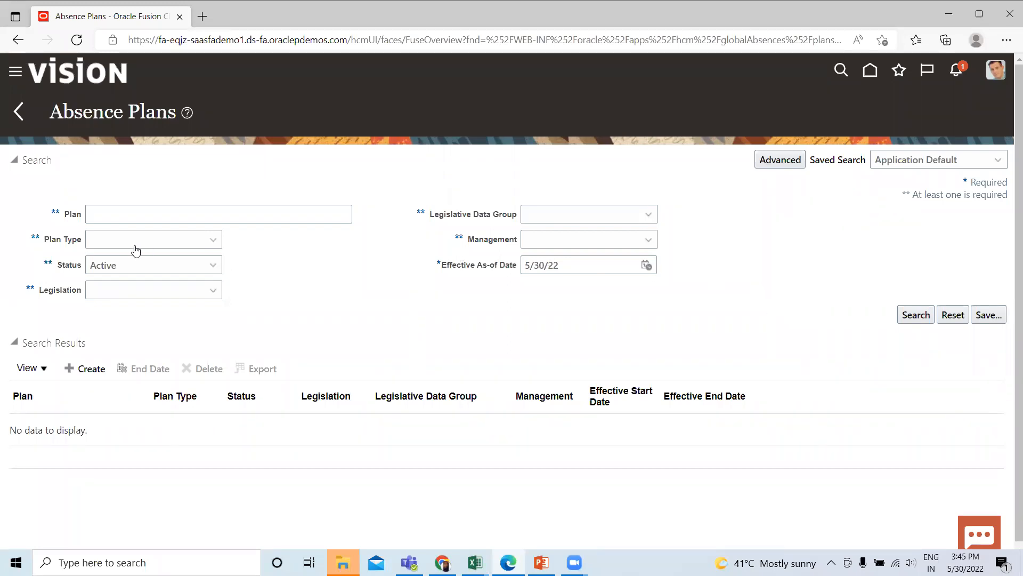
click(213, 239)
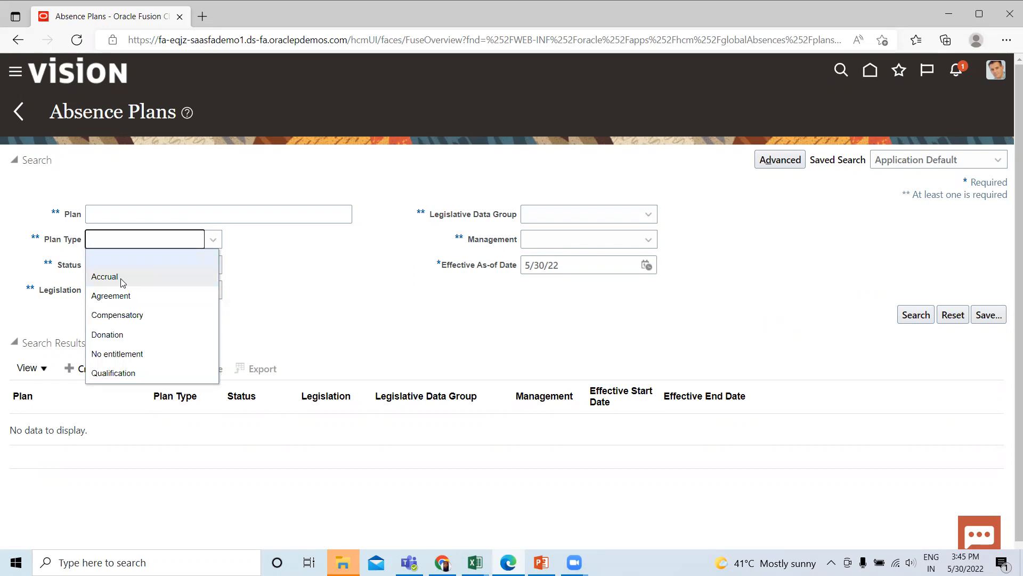
click(104, 276)
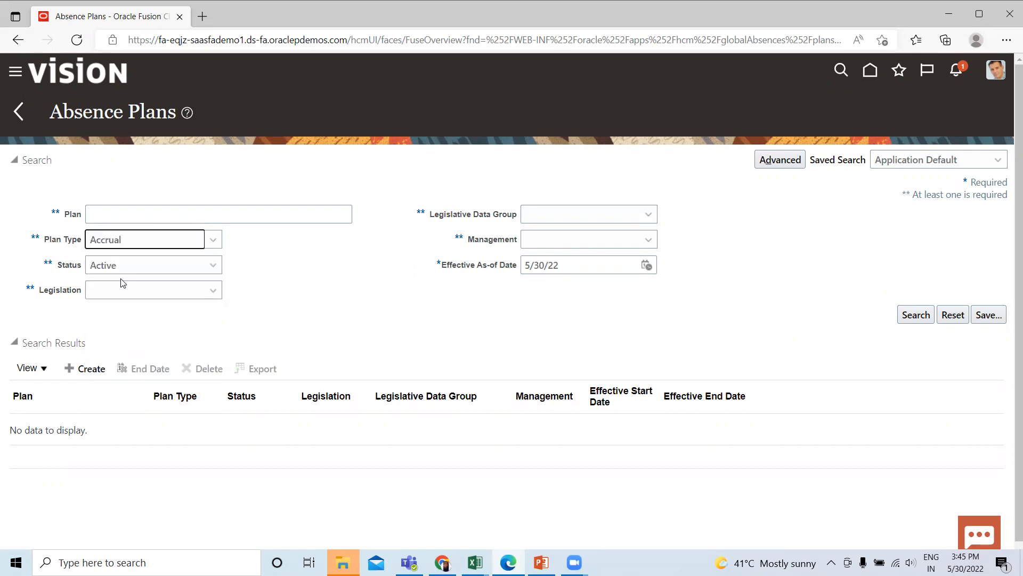
click(915, 314)
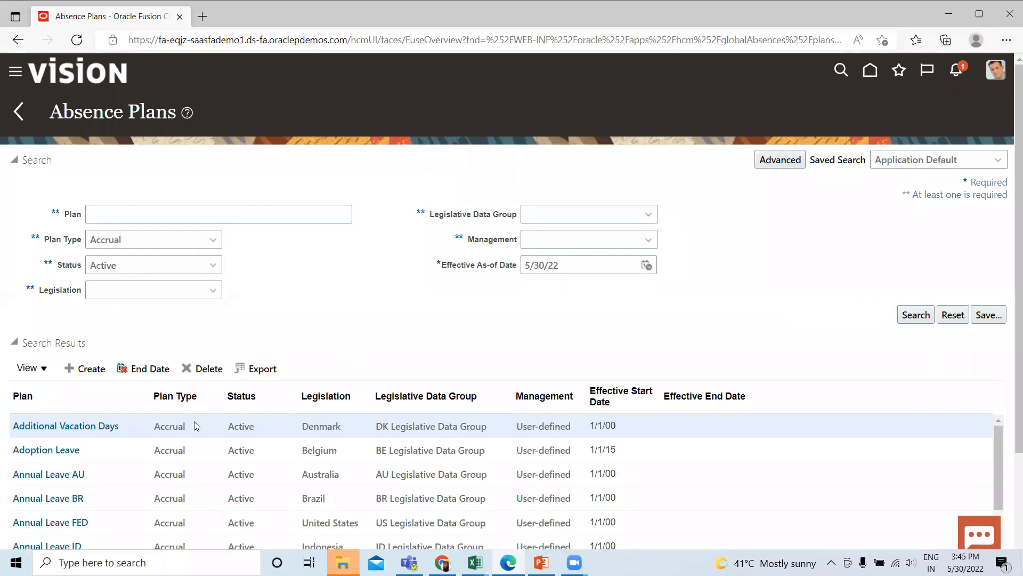
scroll(down, 3)
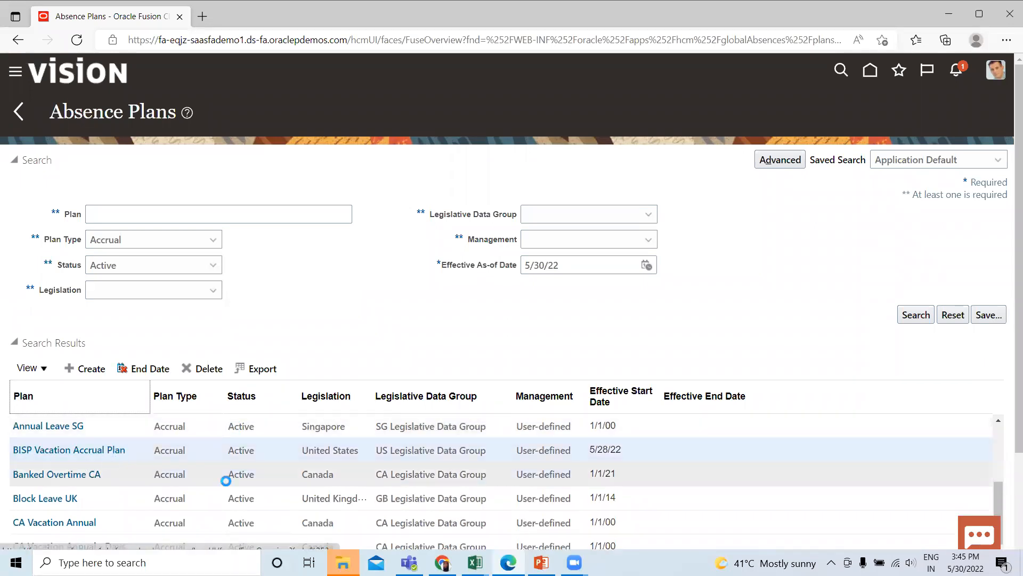
click(68, 450)
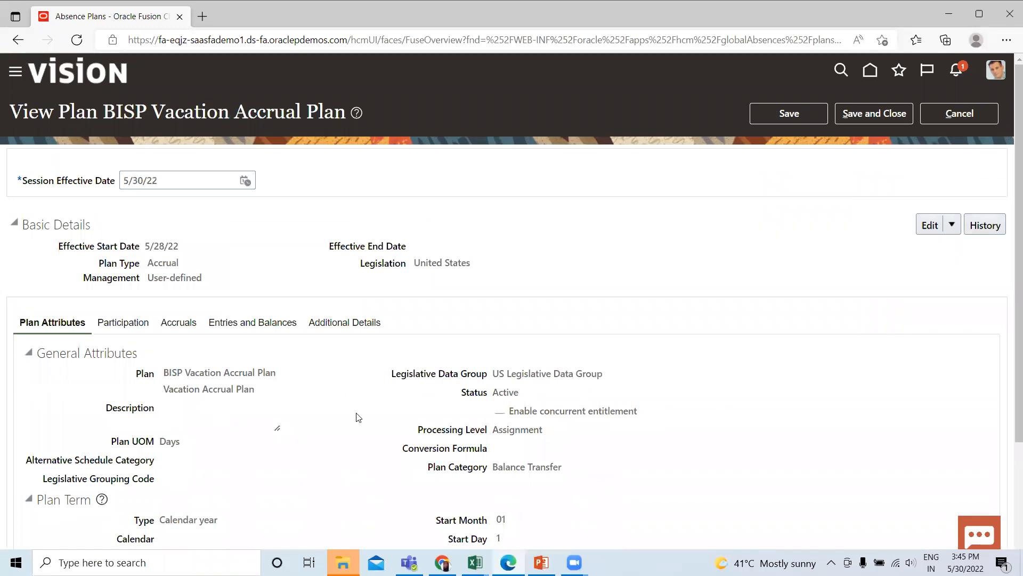
scroll(down, 3)
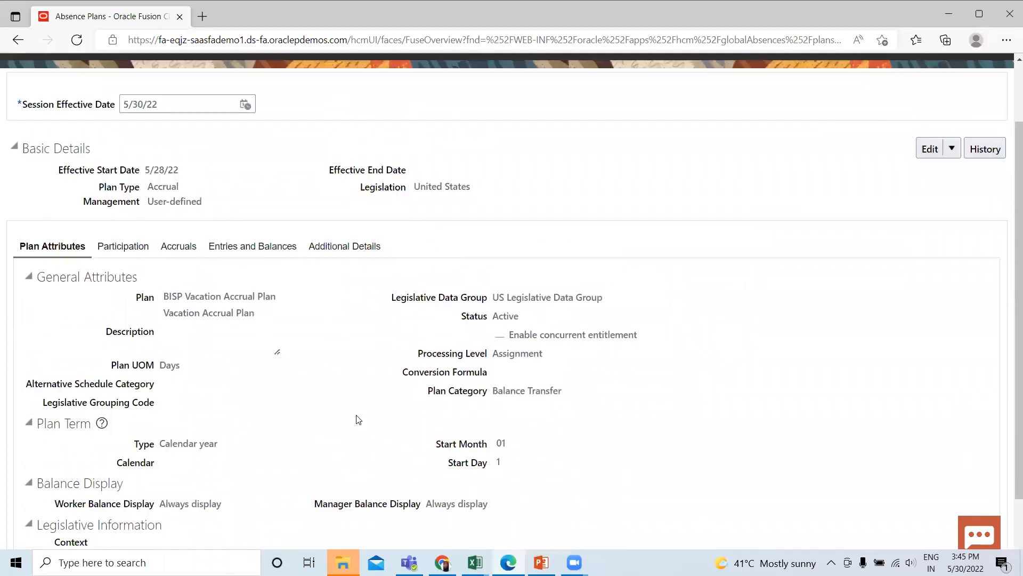
scroll(up, 3)
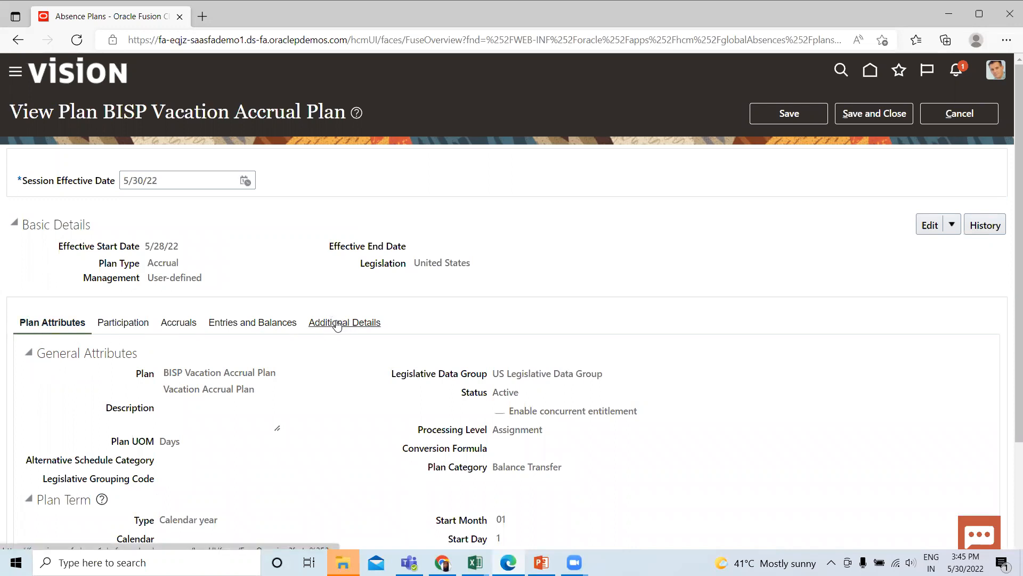
mouse_move(345, 334)
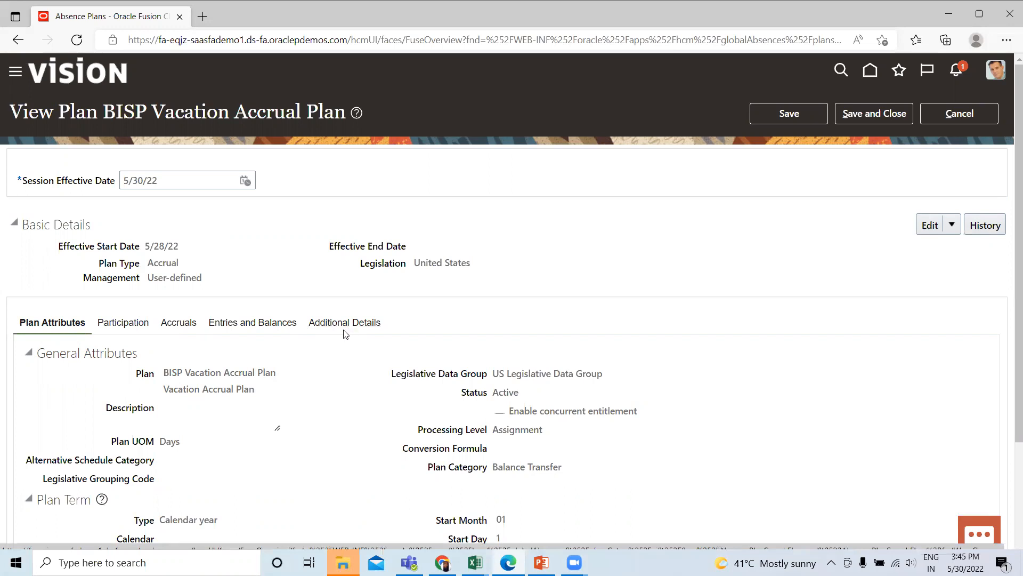
mouse_move(252, 322)
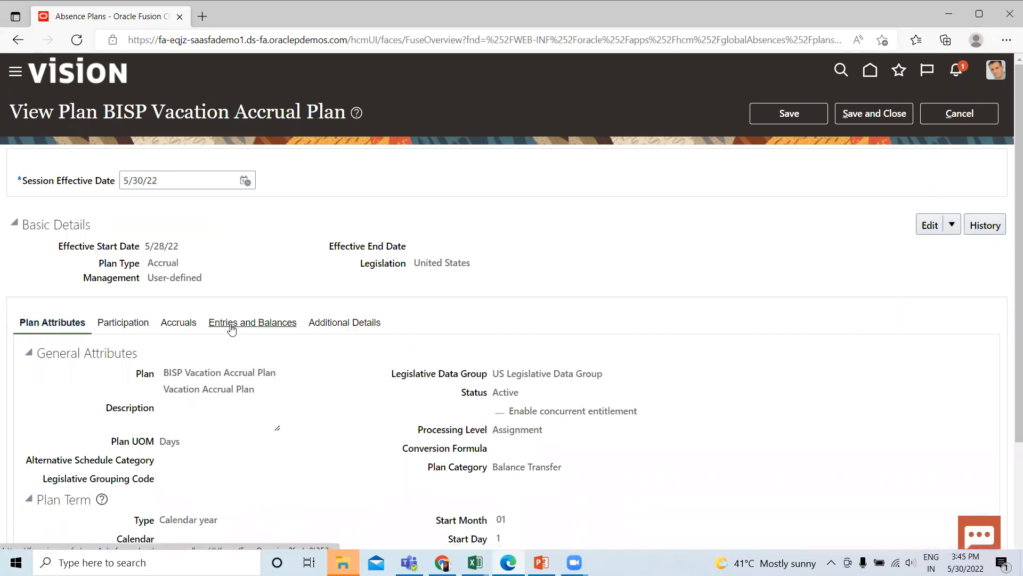
mouse_move(95, 366)
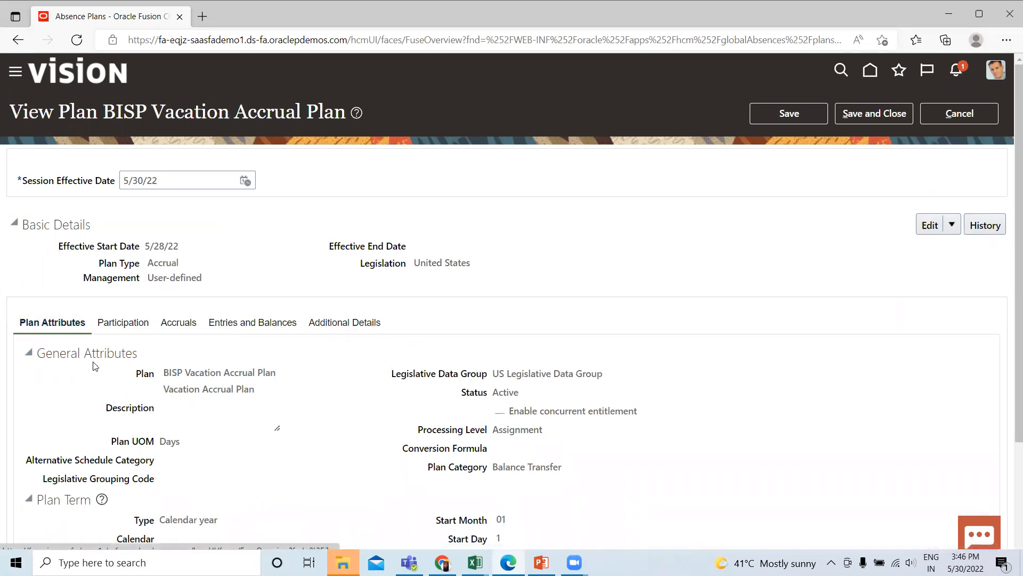
scroll(down, 3)
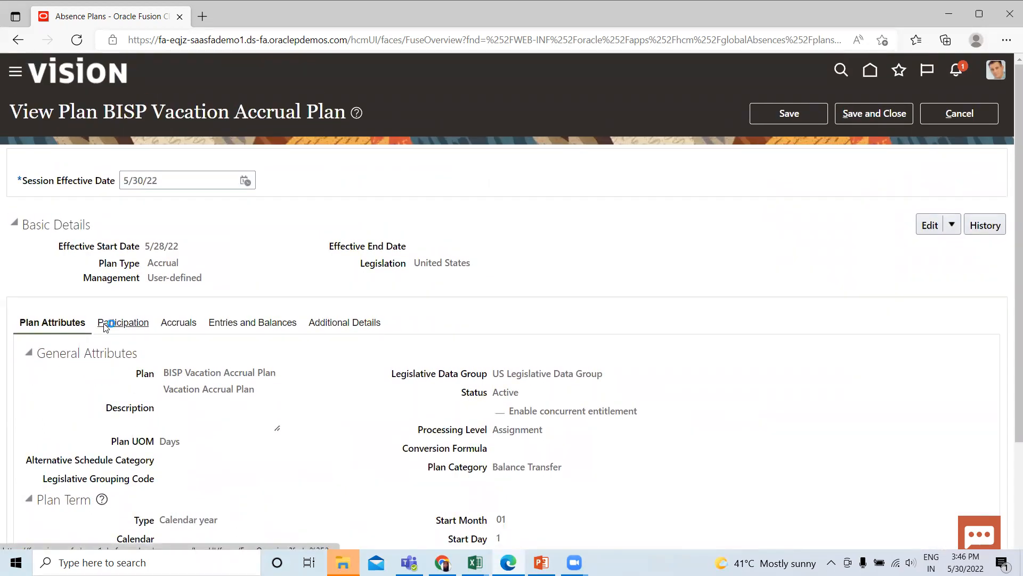
Review BISP Vacation Accrual Plan enrollment, transfer rules and BISP Vacation Eligibility.
click(122, 322)
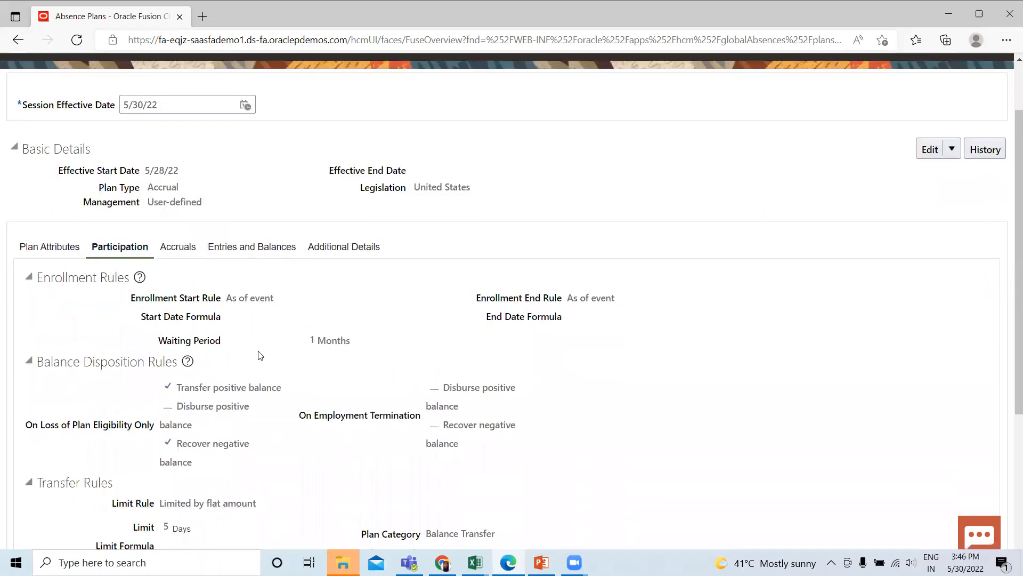
mouse_move(99, 311)
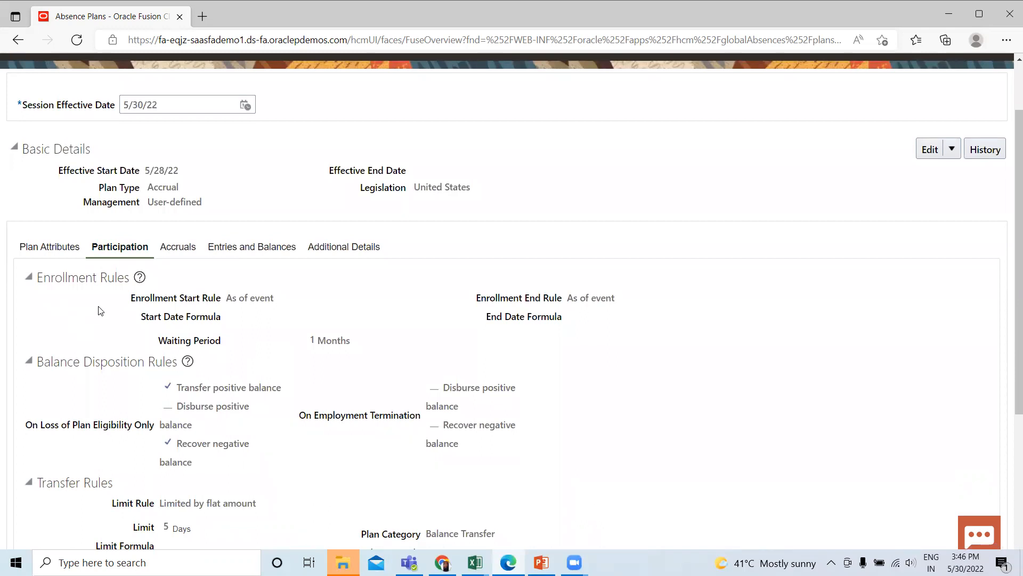
mouse_move(215, 320)
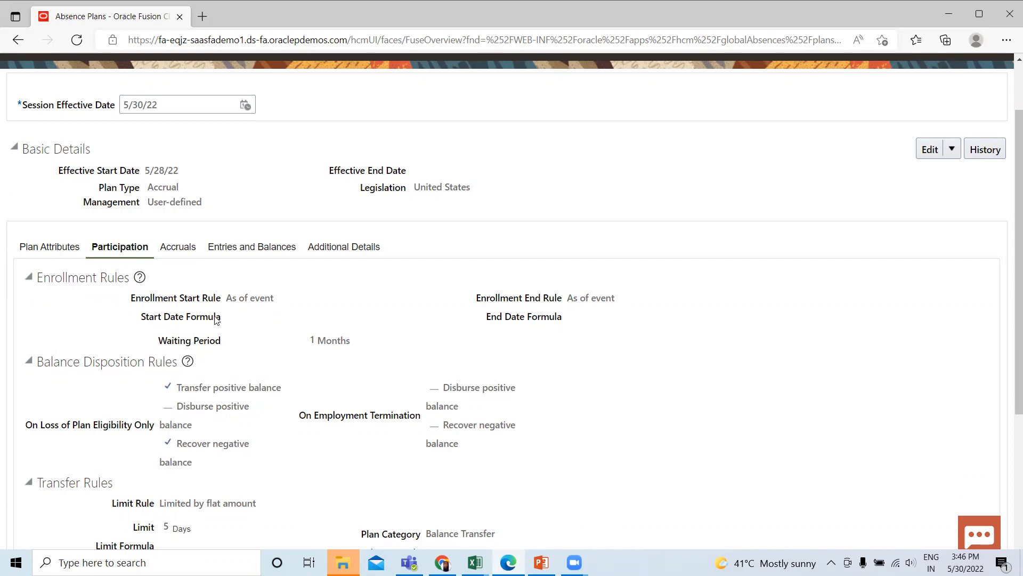
mouse_move(181, 342)
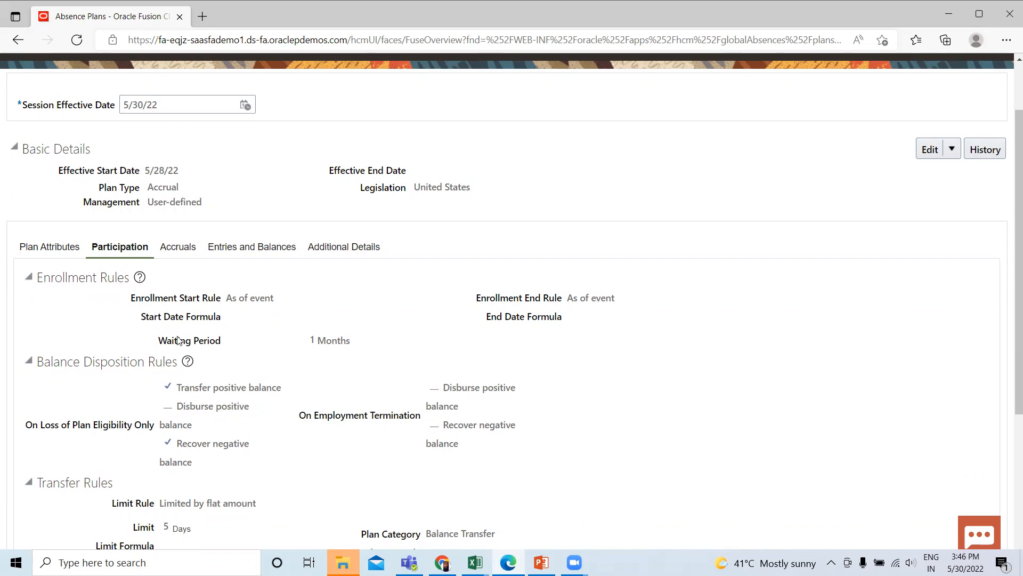
mouse_move(131, 391)
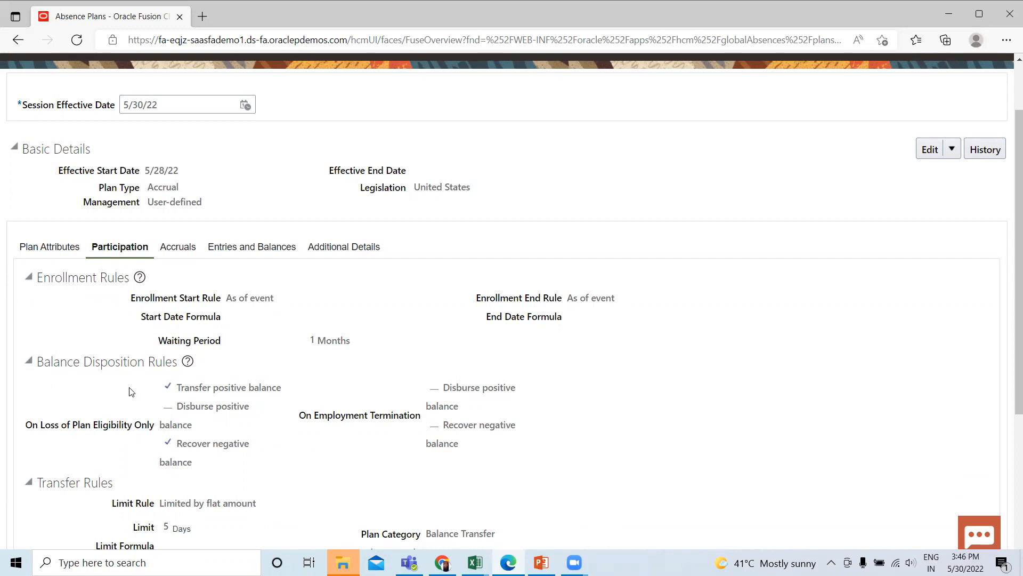
scroll(down, 3)
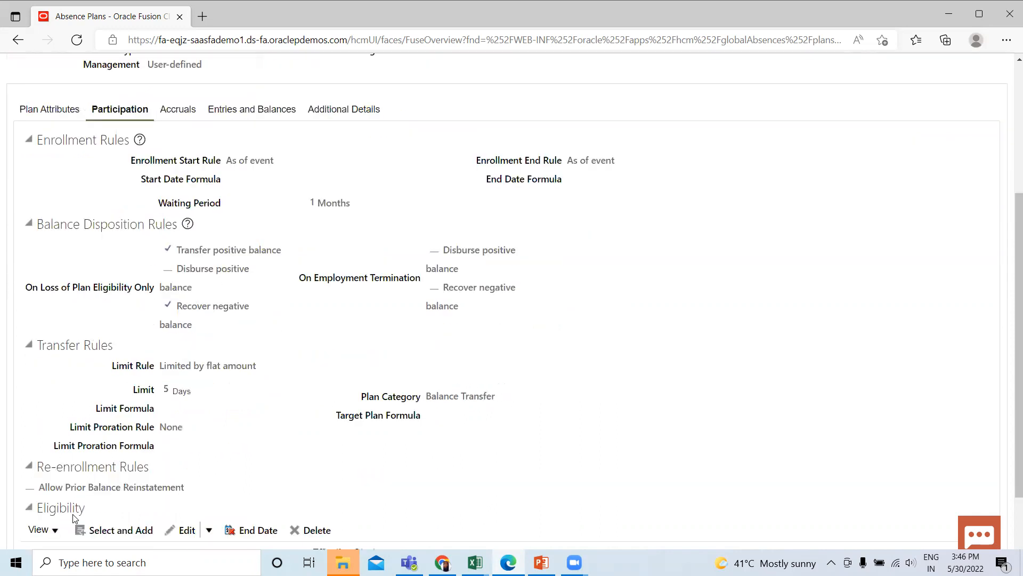
scroll(down, 3)
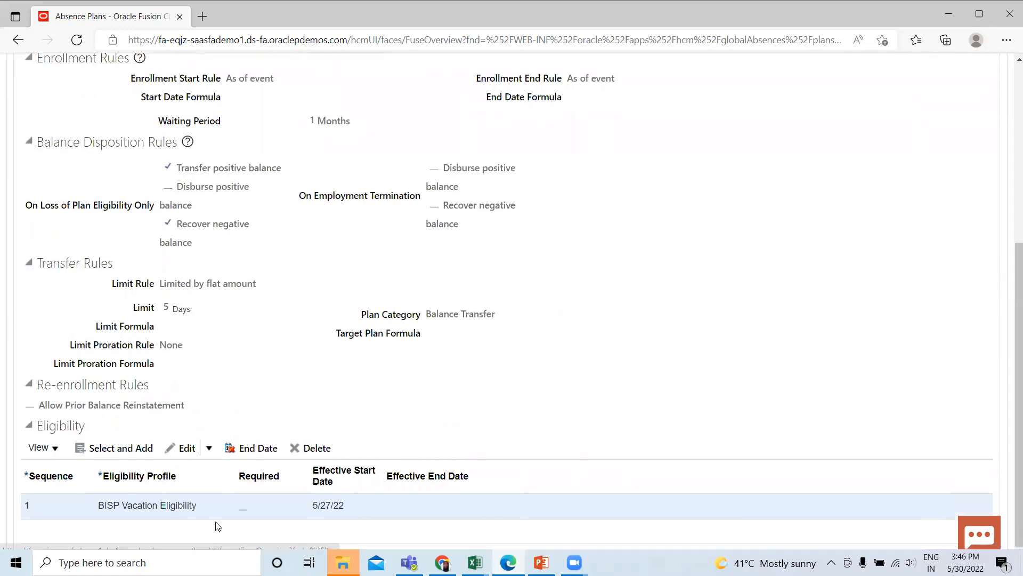
scroll(up, 3)
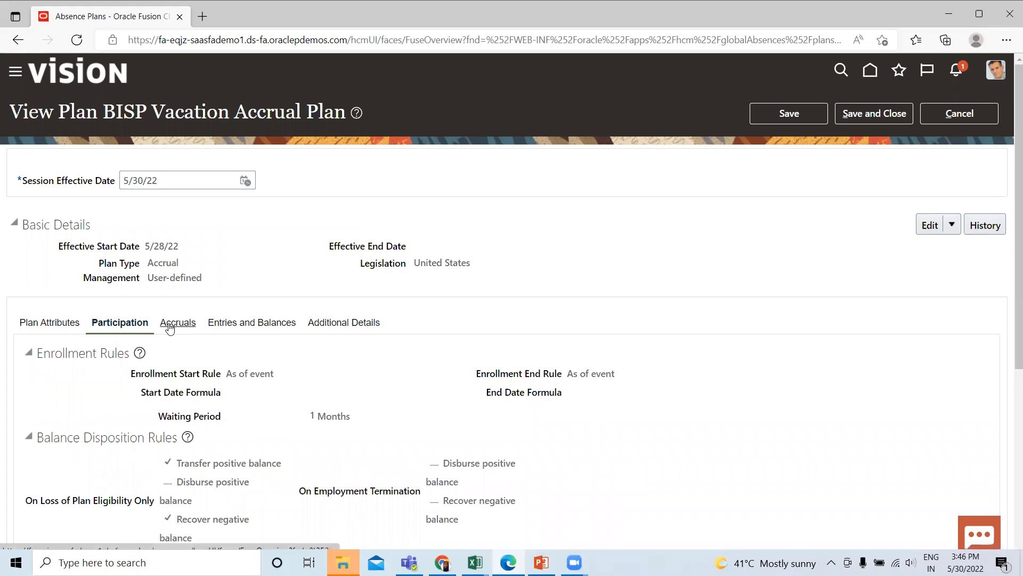
Review accrual attributes, plan limits, year-end processing and the New York accrual matrix row.
click(177, 322)
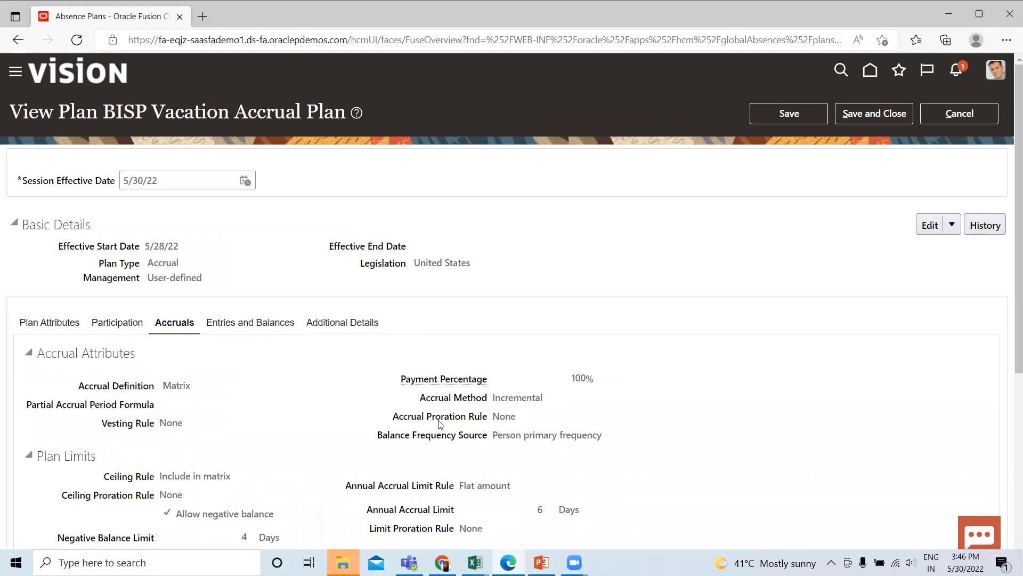
scroll(down, 3)
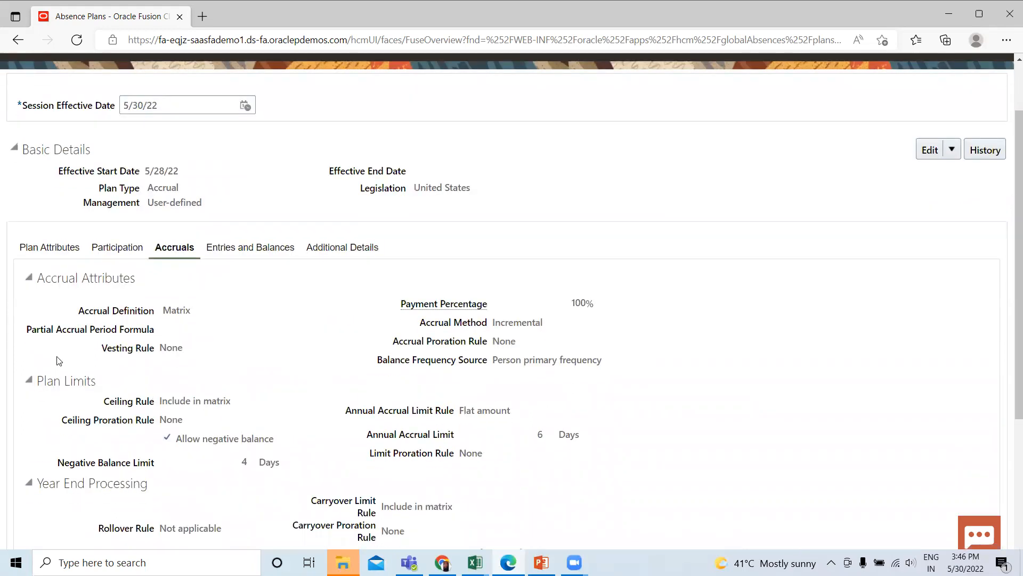
scroll(down, 3)
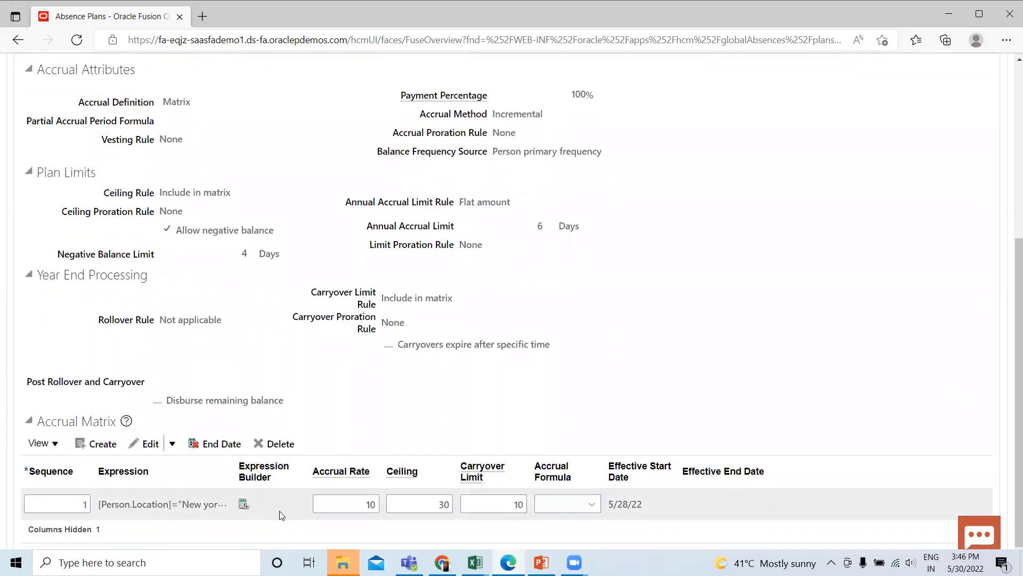
scroll(up, 3)
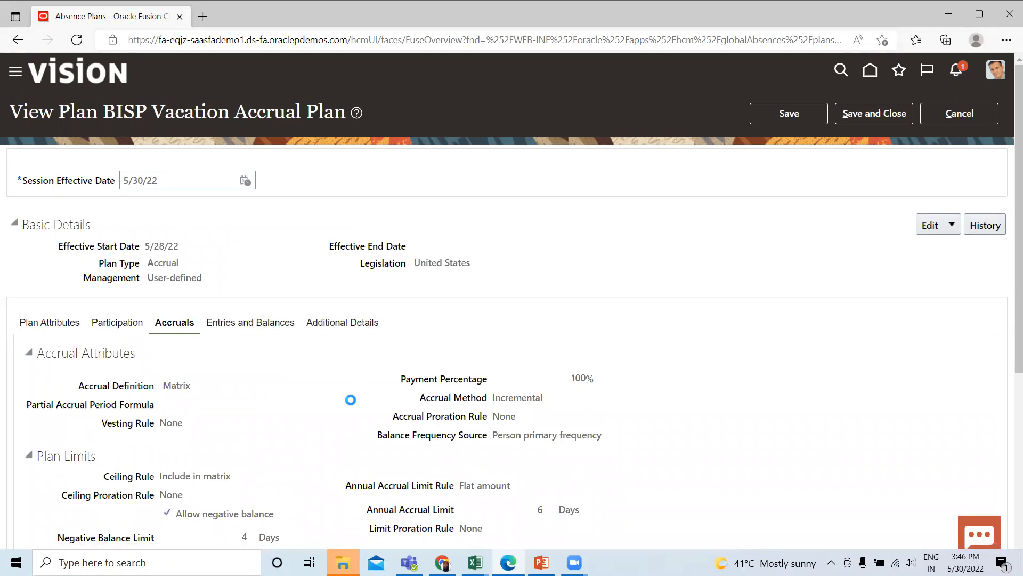
Review adjustments, disbursements, donation limits and Vacation US payroll integration settings.
click(250, 322)
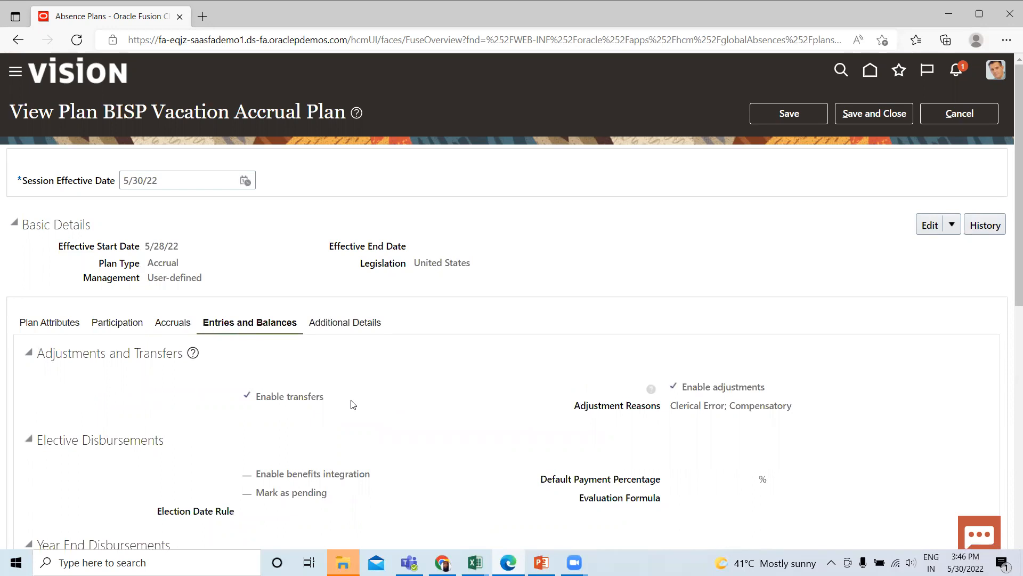
scroll(down, 3)
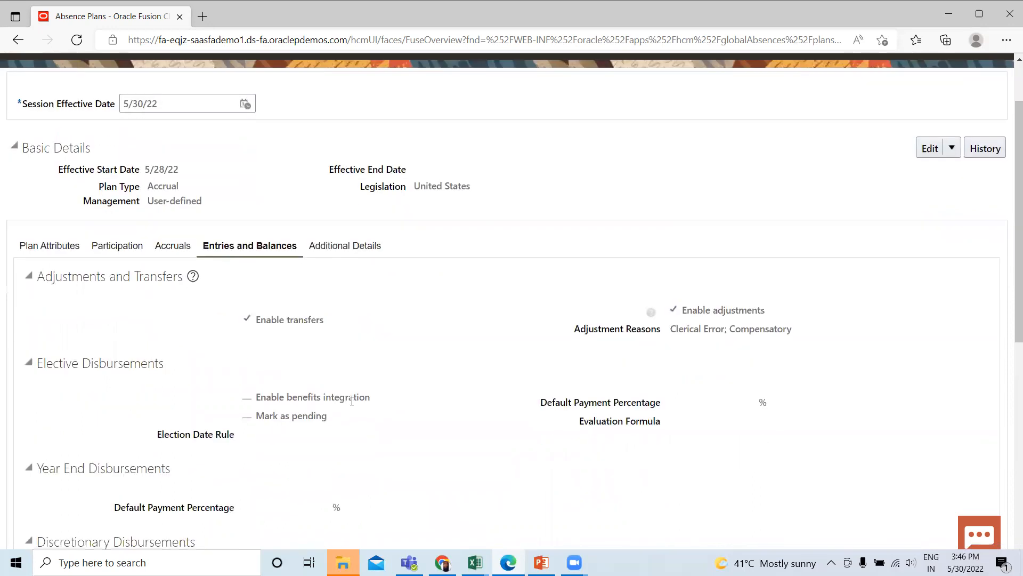
scroll(down, 3)
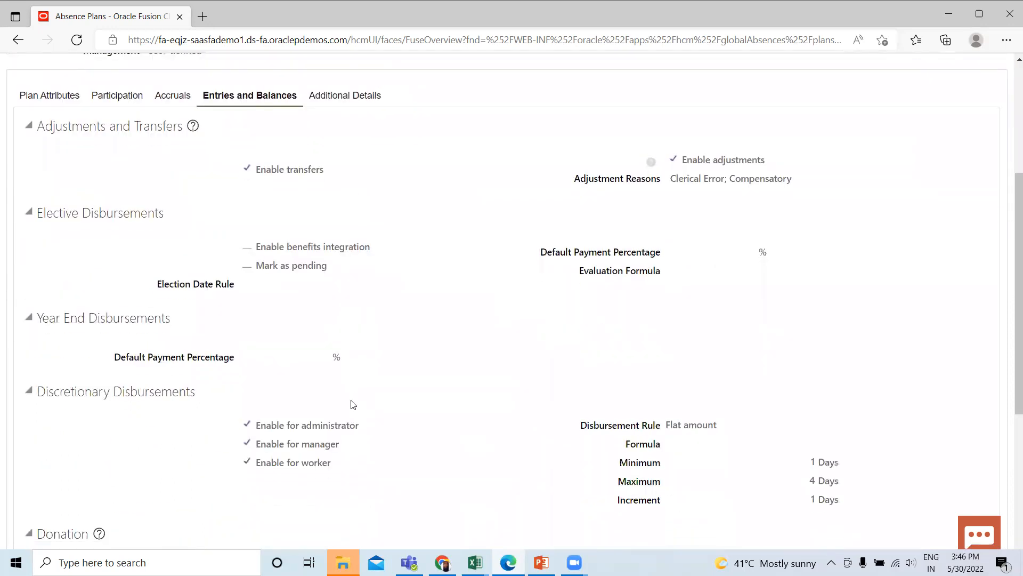
scroll(down, 3)
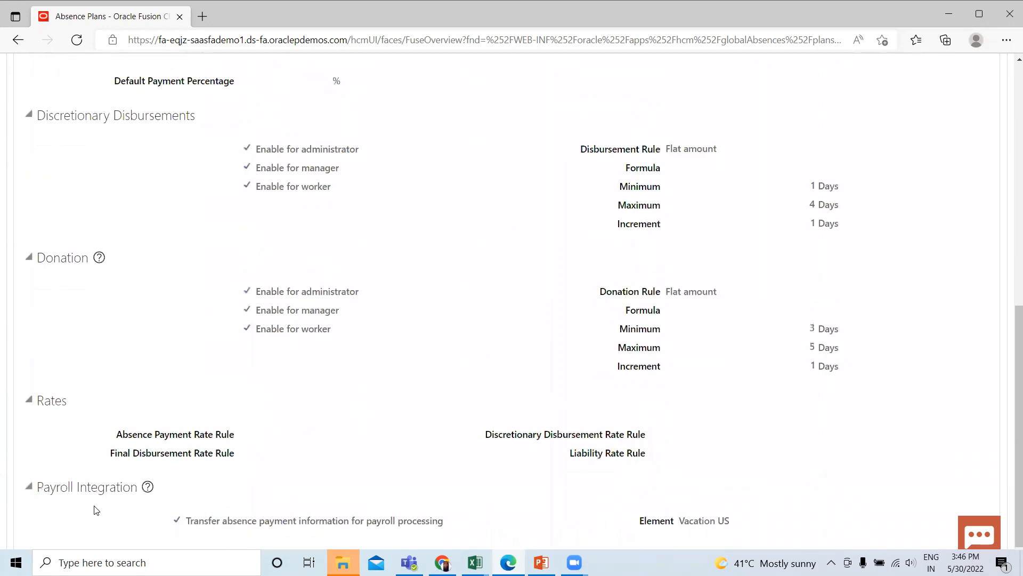
mouse_move(368, 513)
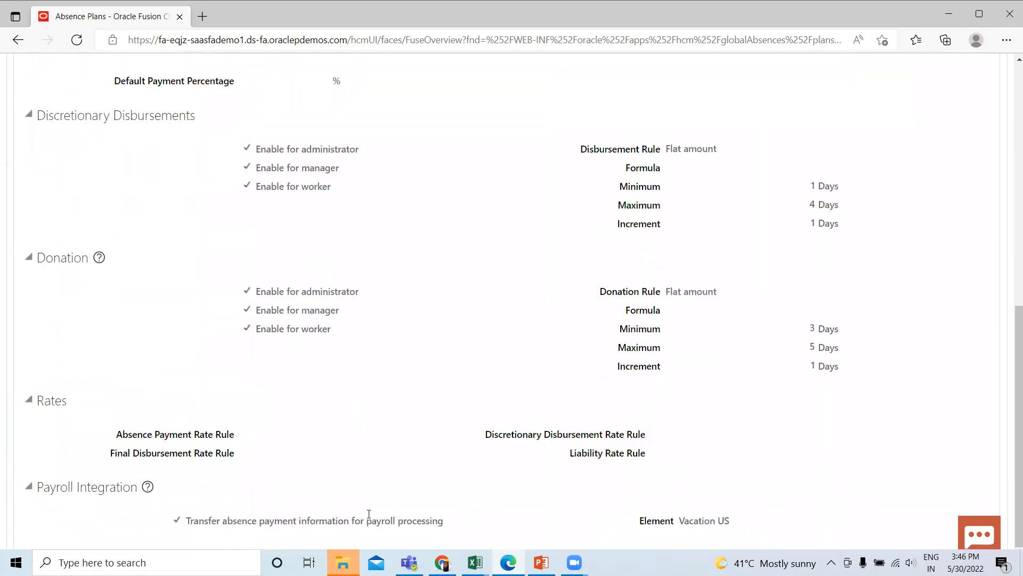
scroll(up, 3)
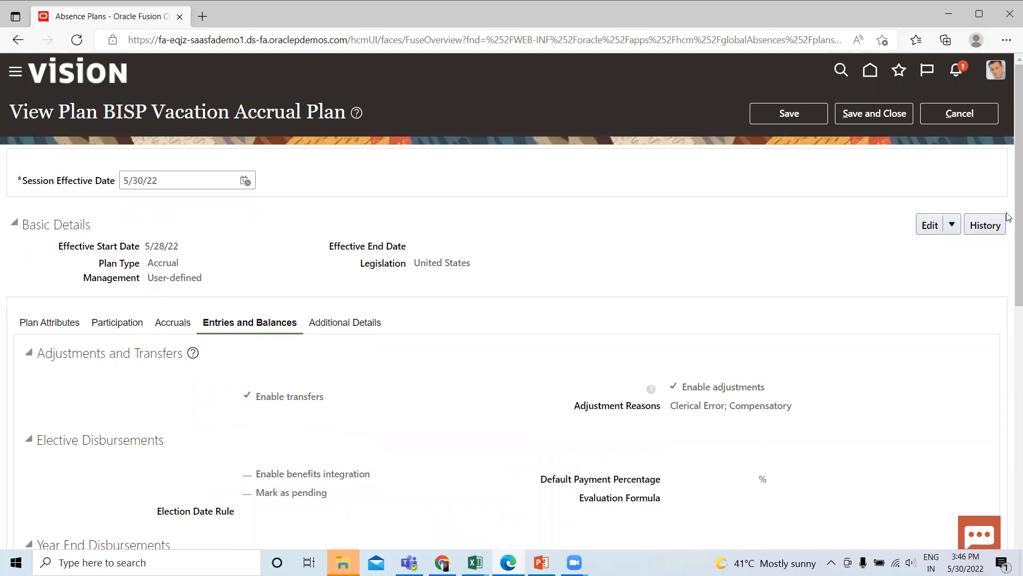
Leave the plan, get no results from an Agreement search, then select Compensatory.
click(958, 113)
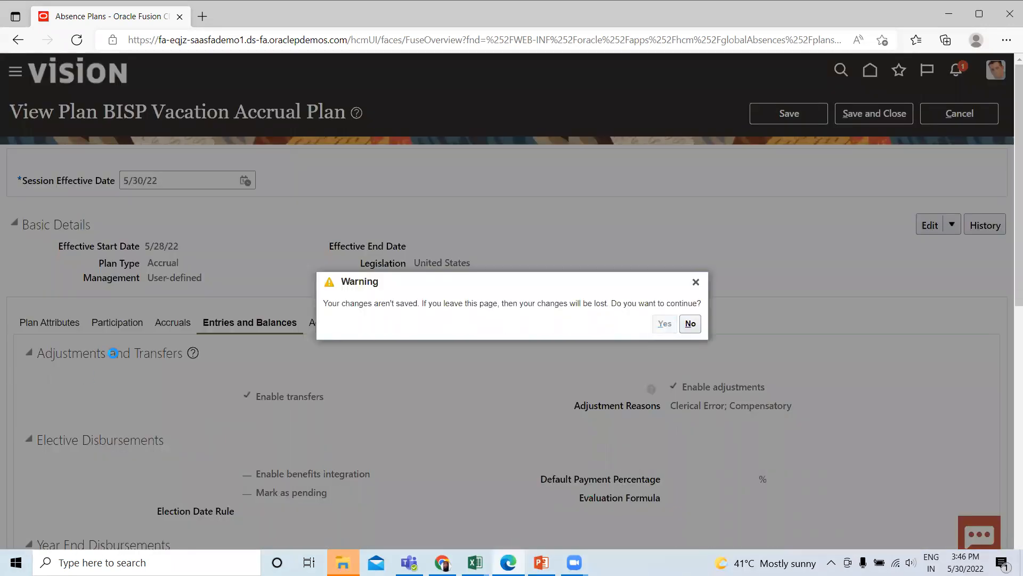
click(664, 324)
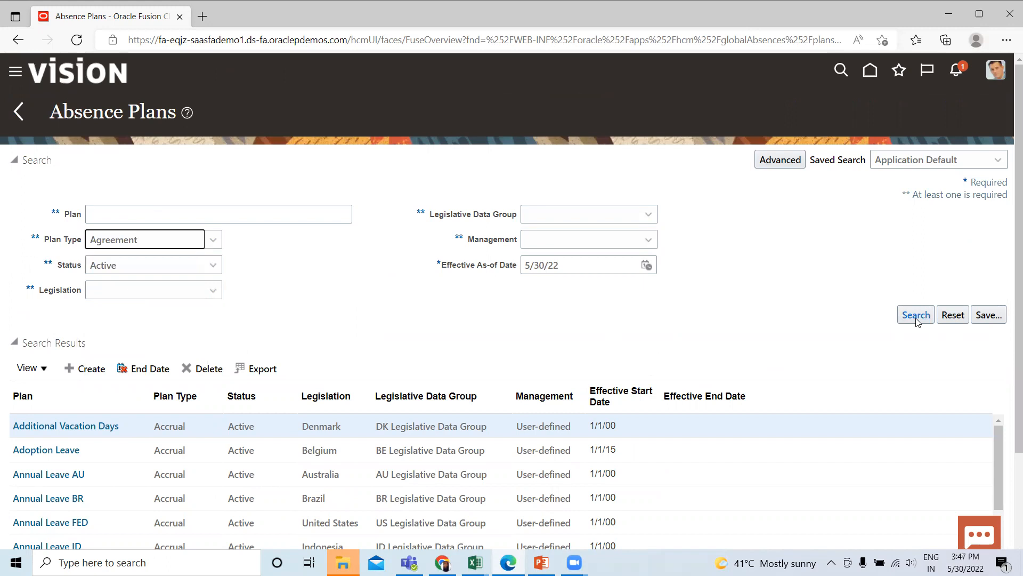
click(915, 314)
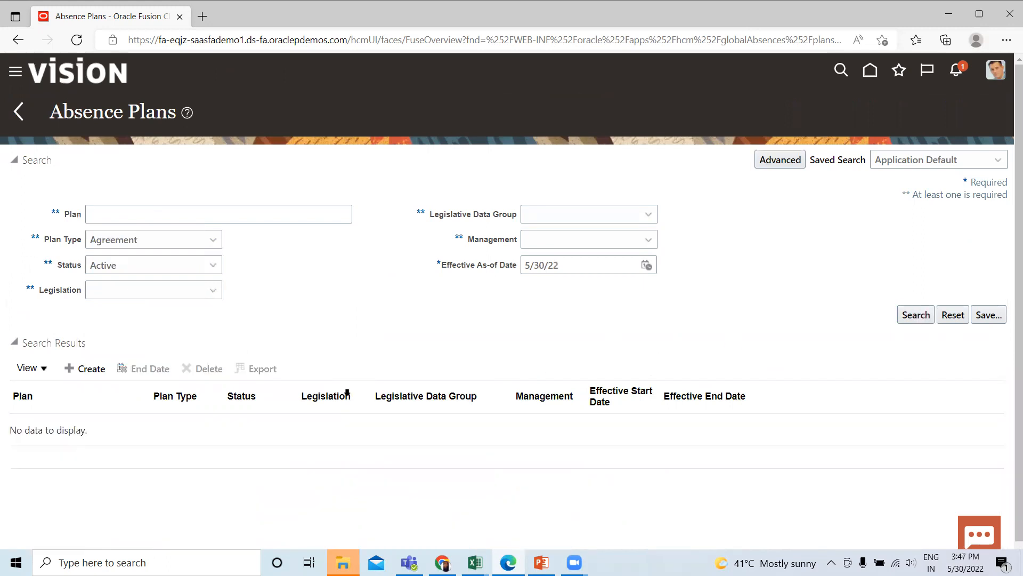
mouse_move(72, 366)
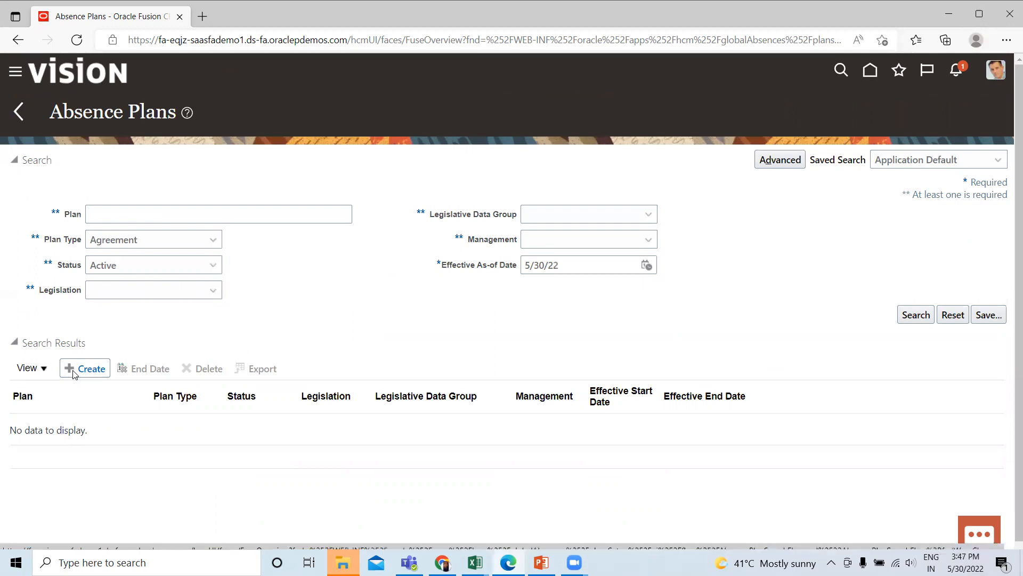
click(212, 239)
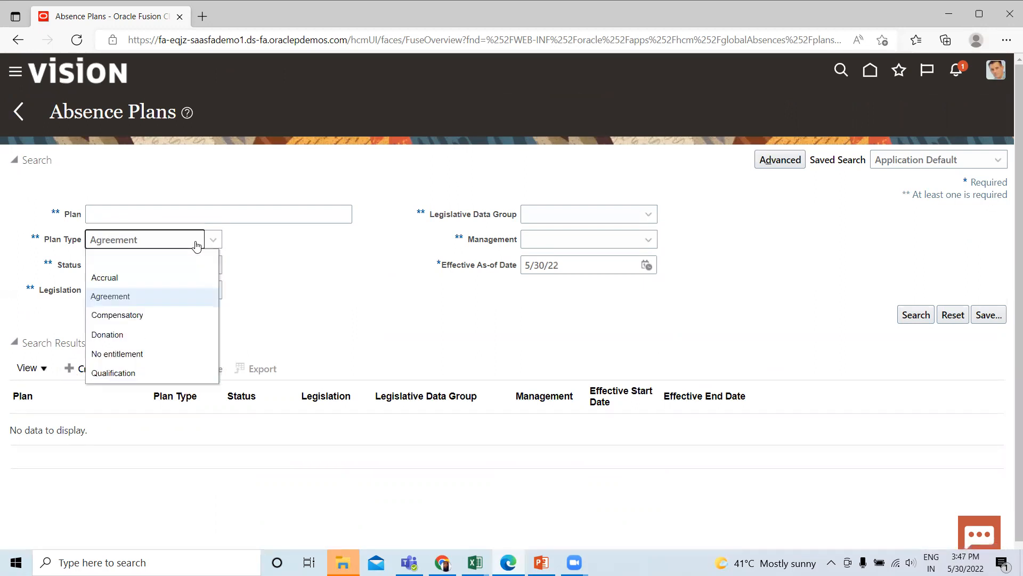
click(118, 315)
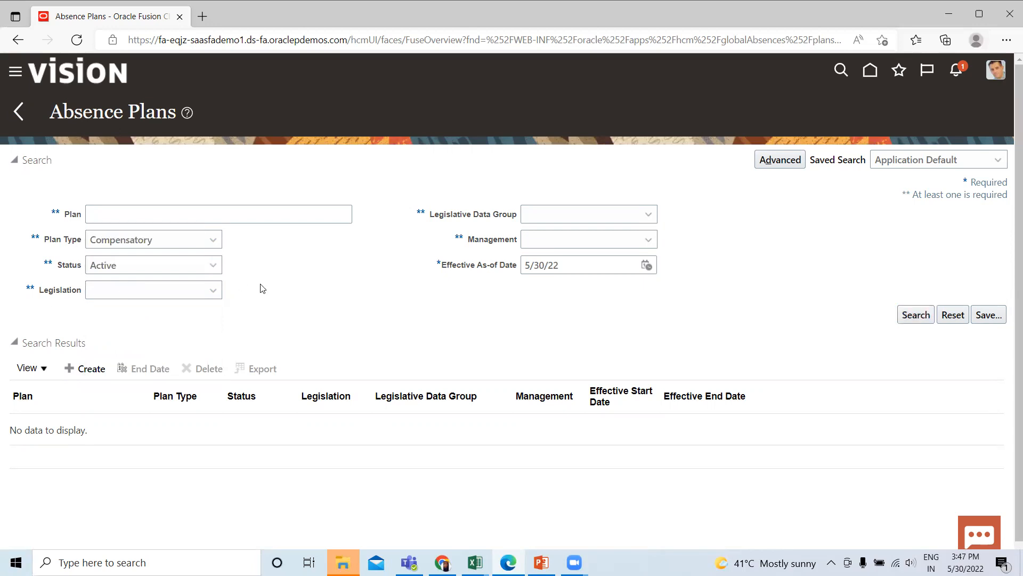
Search active Compensatory plans and open Compensatory Time CA.
click(915, 314)
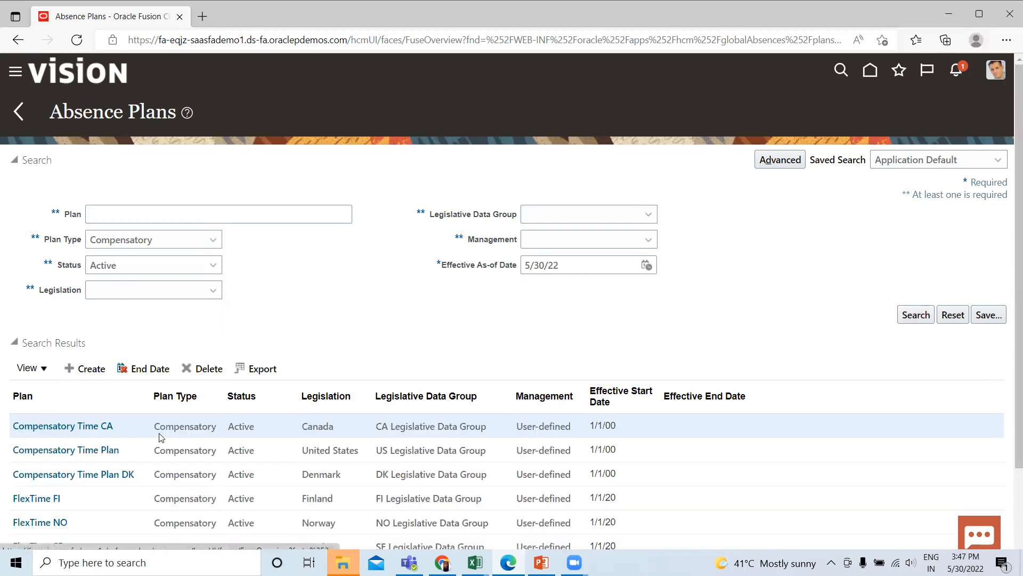
click(63, 425)
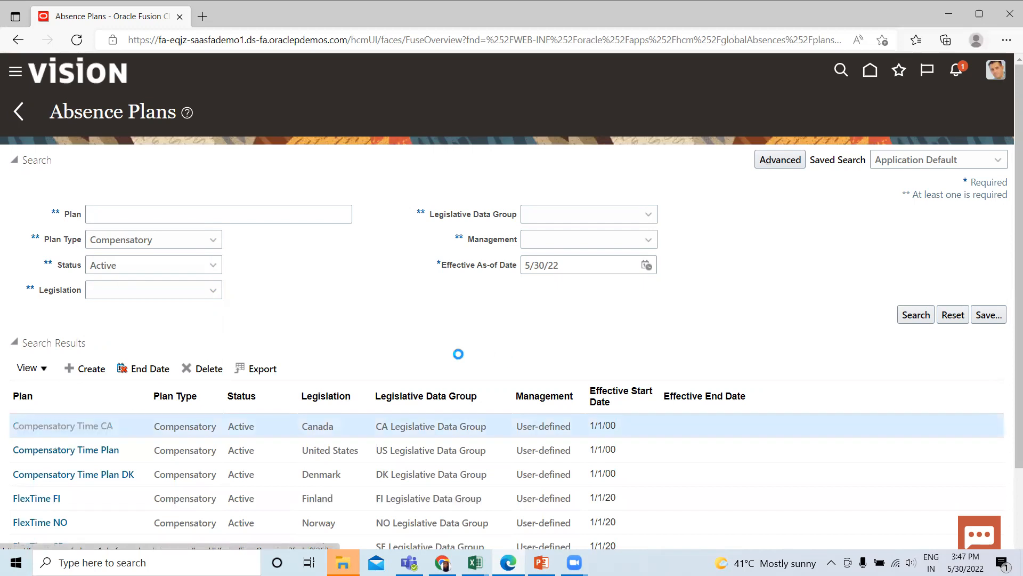
click(63, 425)
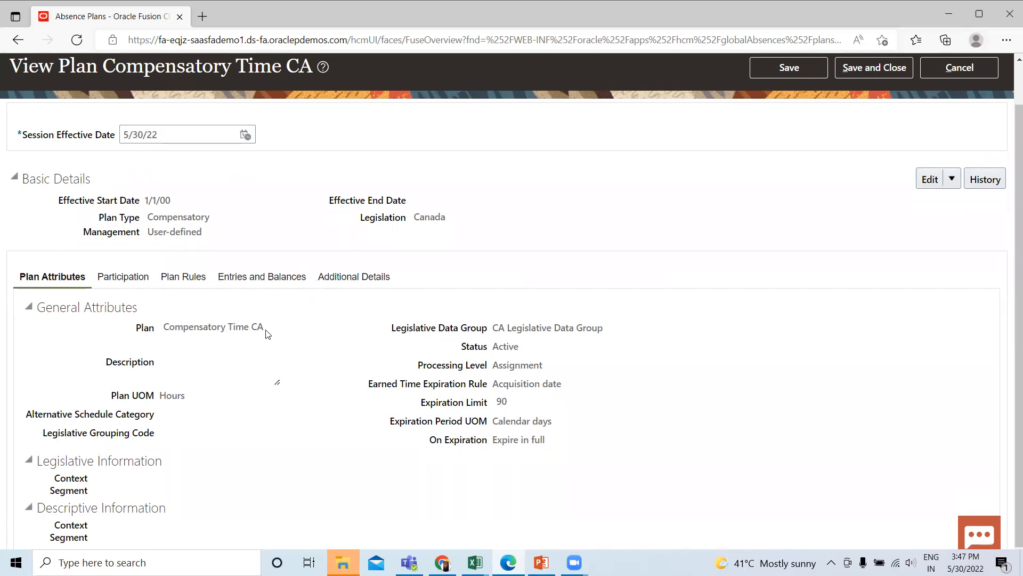
mouse_move(261, 396)
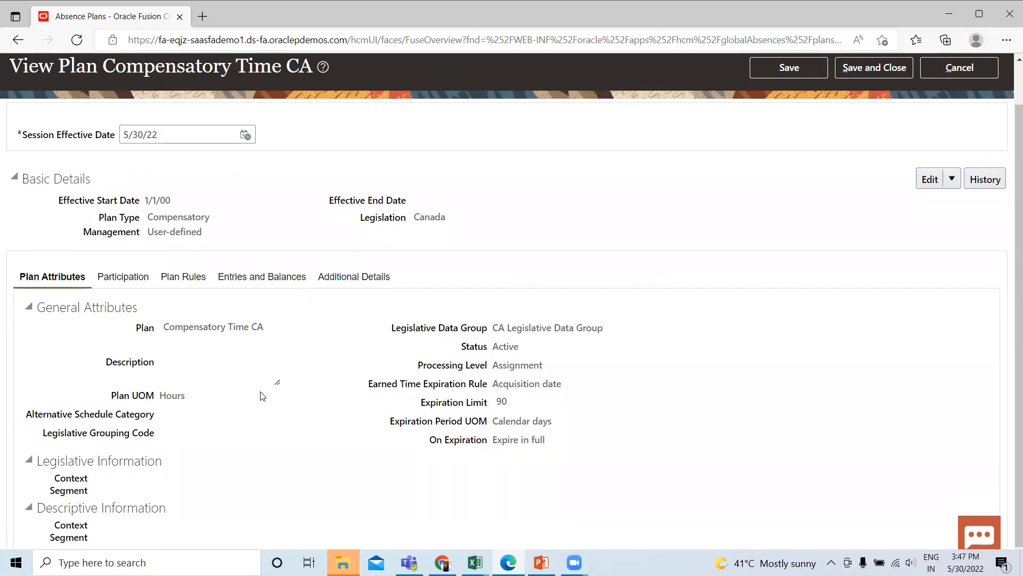
mouse_move(94, 509)
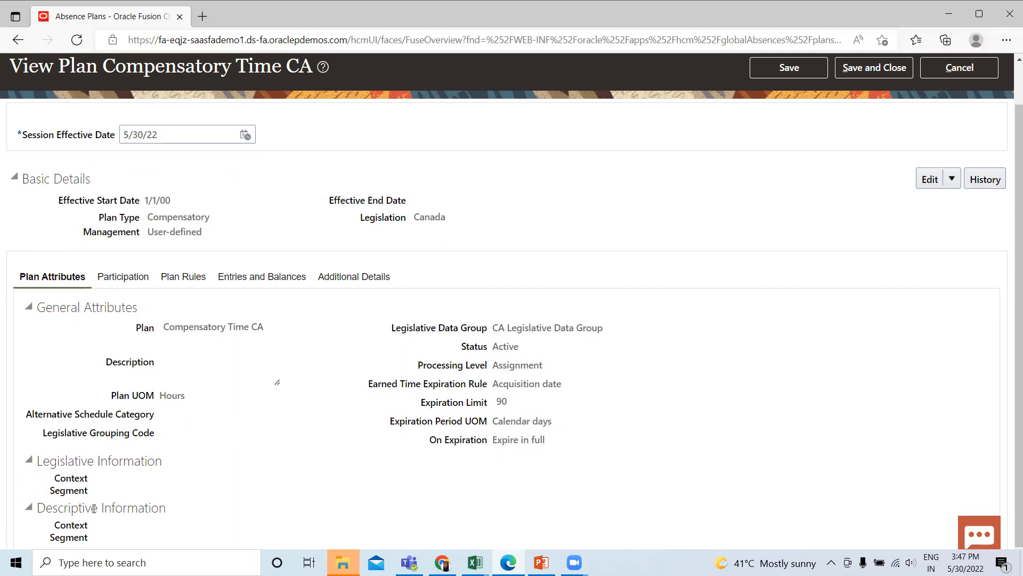
scroll(up, 3)
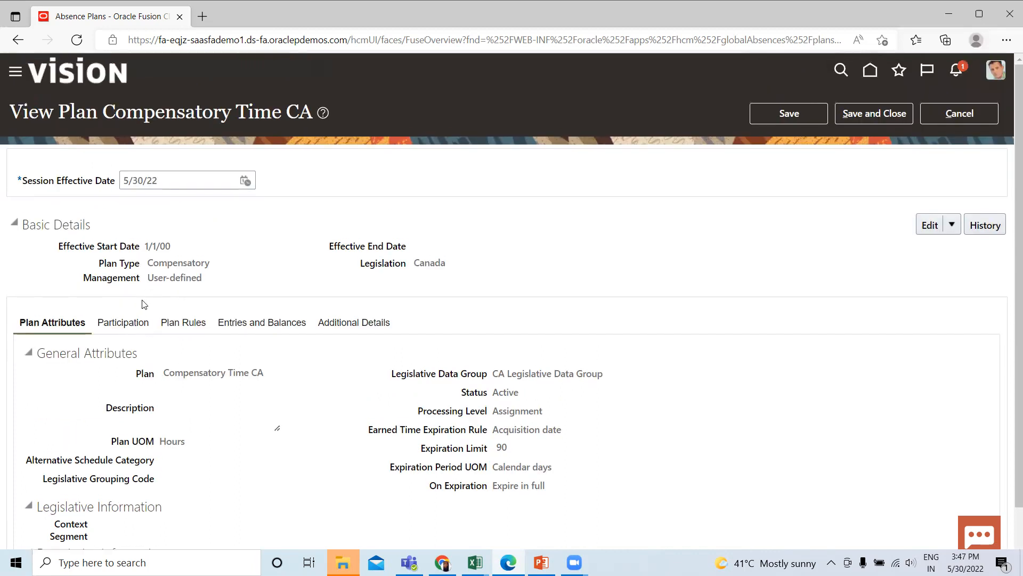
Review its enrollment, balance disposition and eligibility rules, which have no eligibility profile.
click(123, 322)
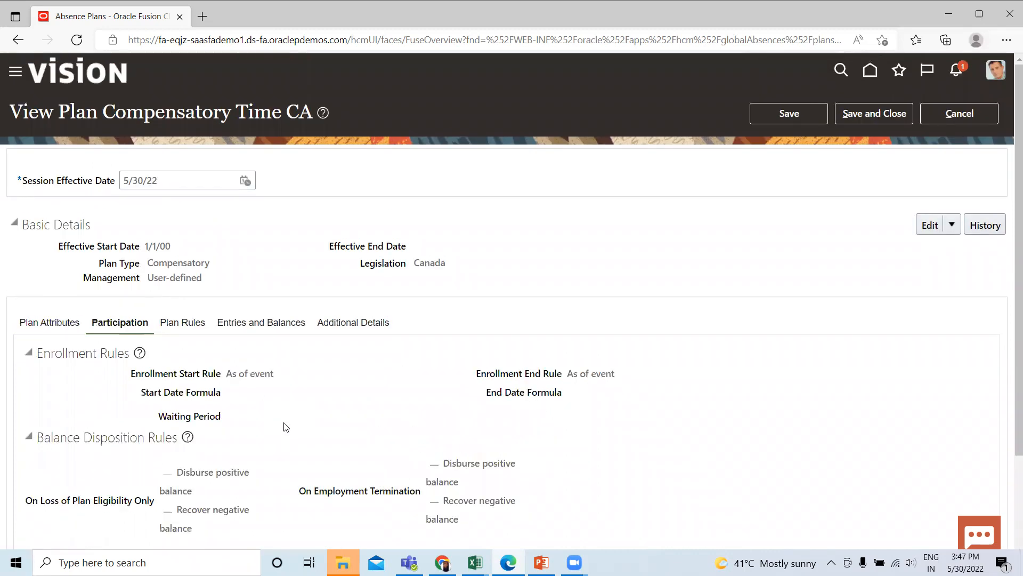
mouse_move(168, 471)
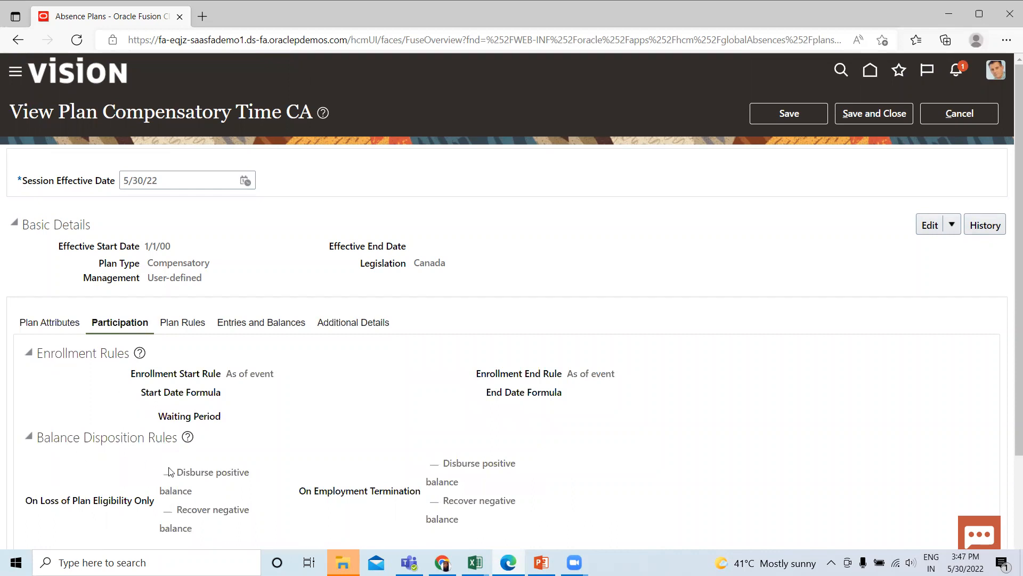
scroll(down, 3)
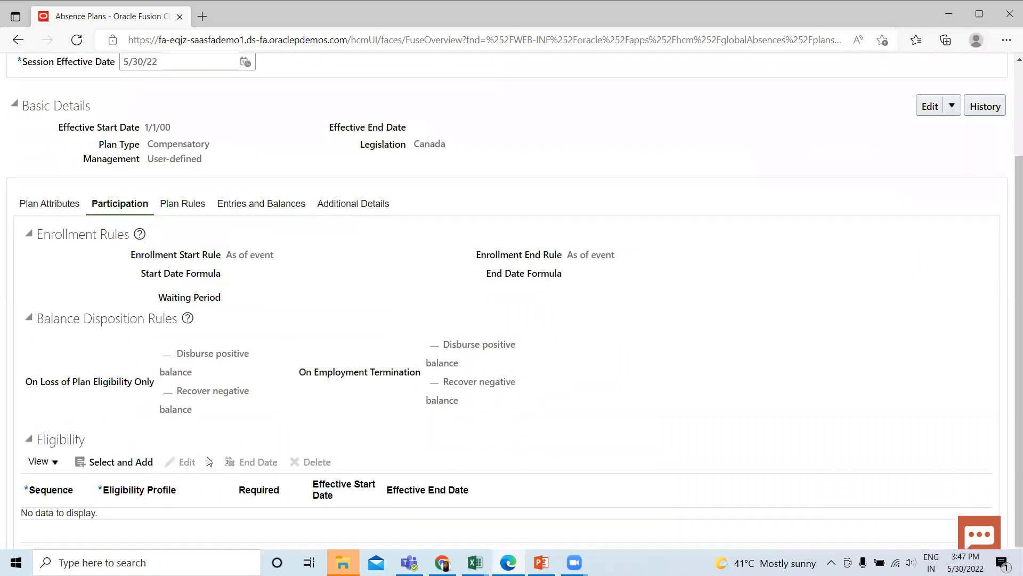
scroll(up, 3)
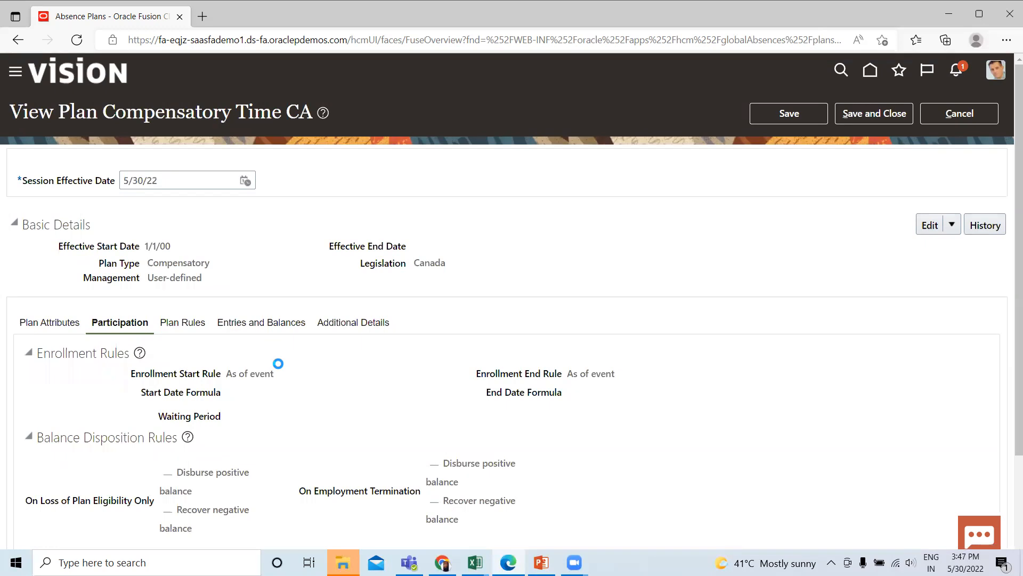
Review Compensatory Time CA plan rules, then adjustments, disbursements and payroll integration.
click(178, 322)
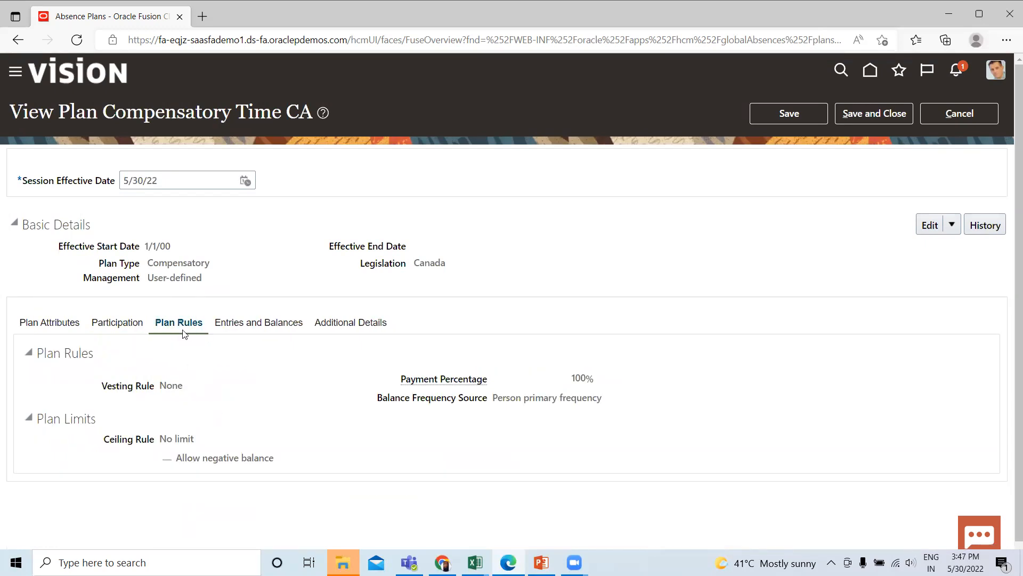
mouse_move(178, 322)
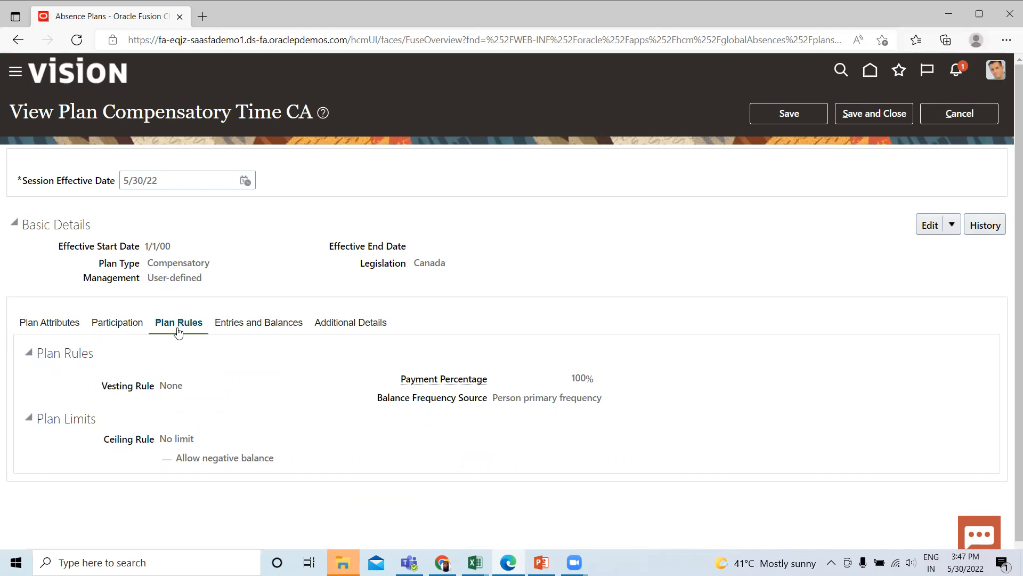
mouse_move(109, 398)
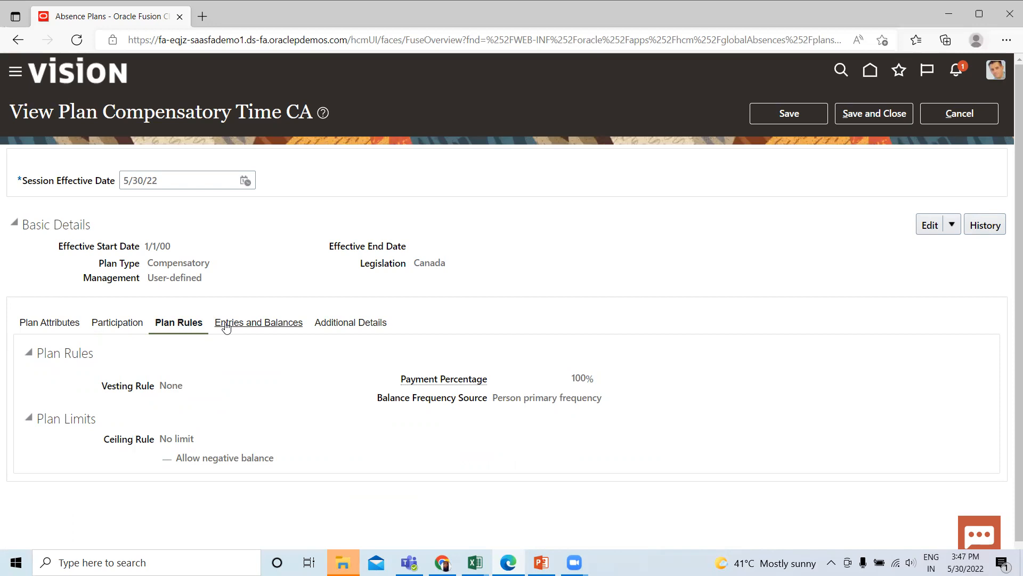
click(258, 322)
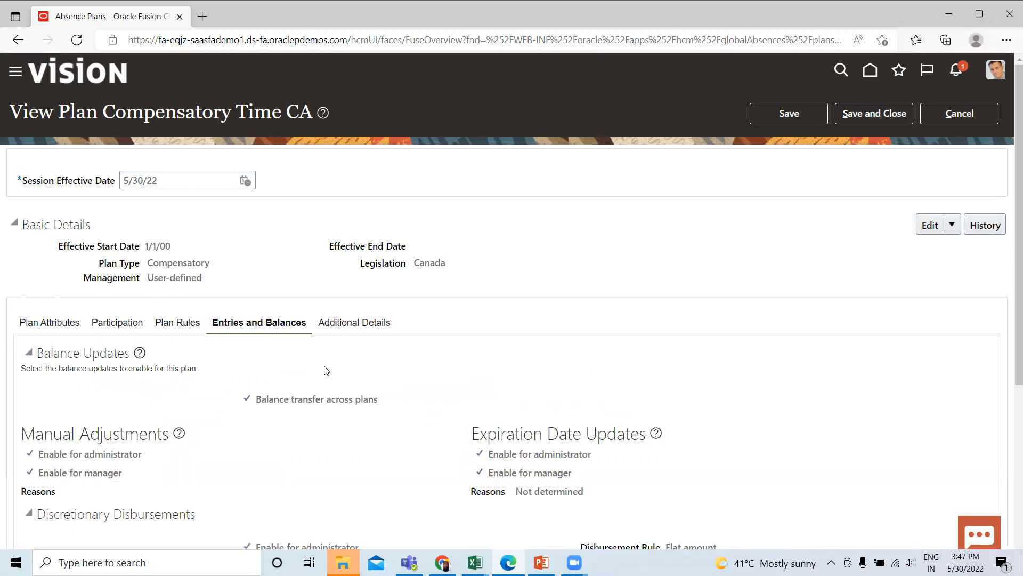
mouse_move(222, 361)
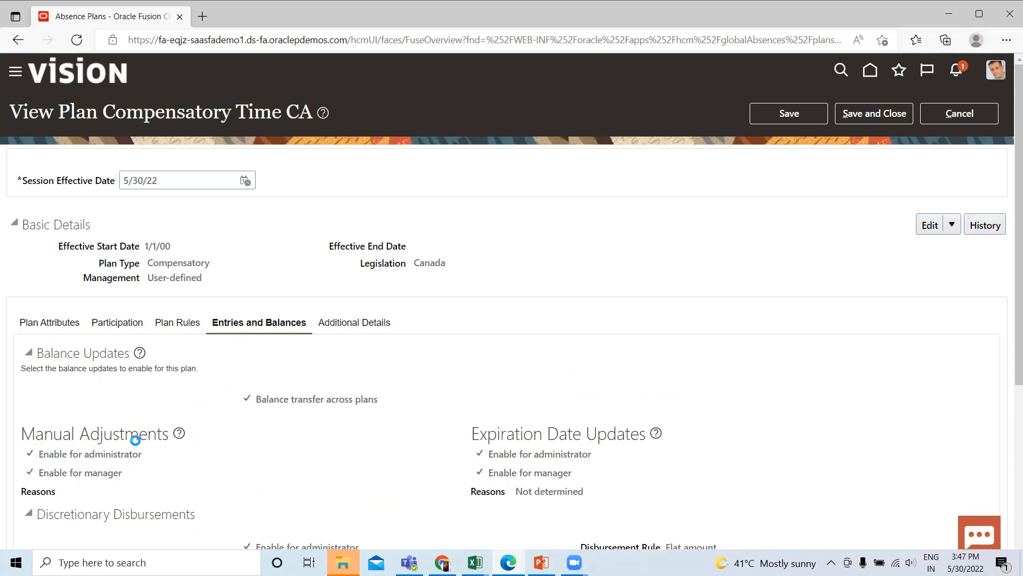
scroll(down, 3)
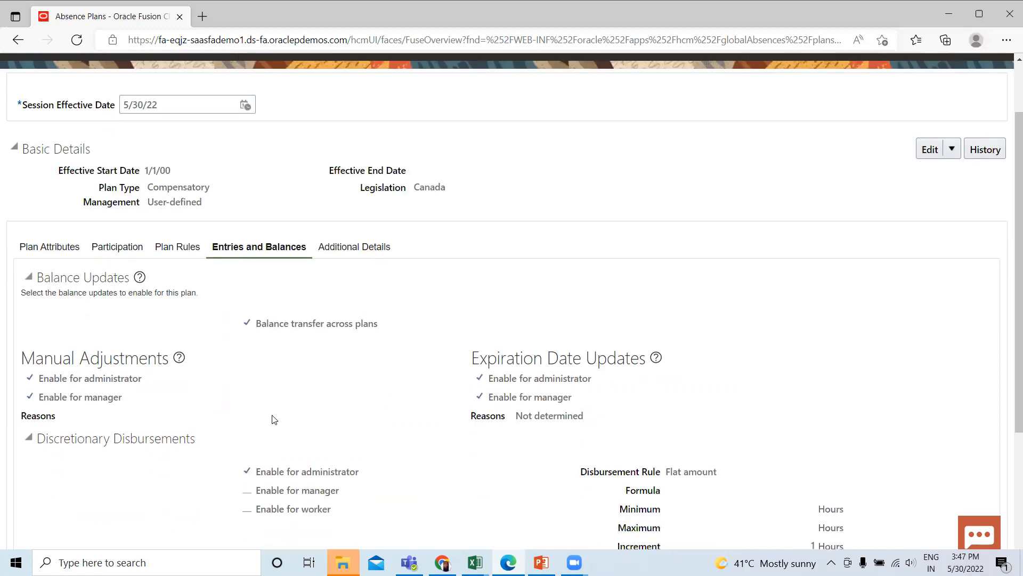
scroll(down, 3)
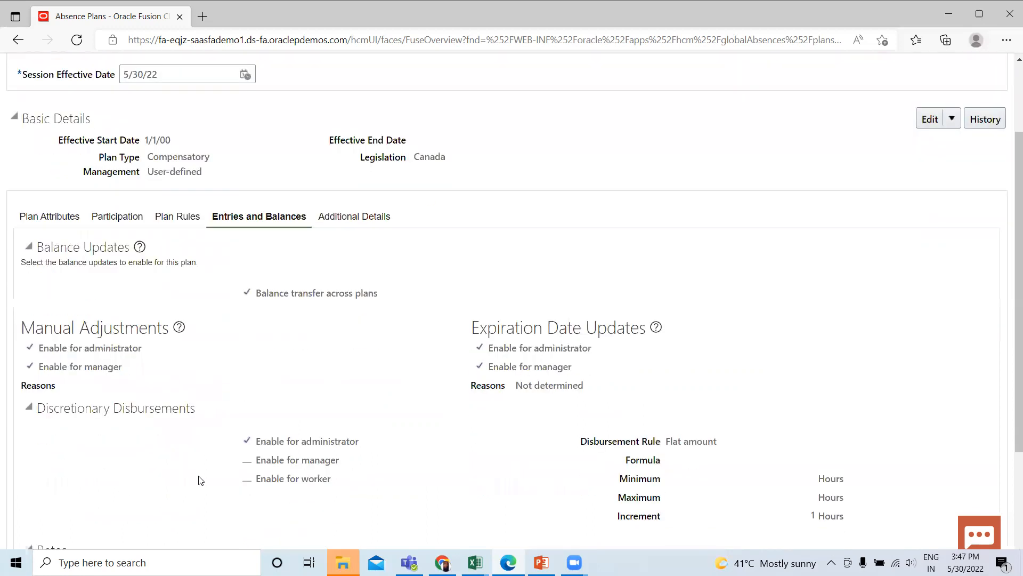
scroll(down, 3)
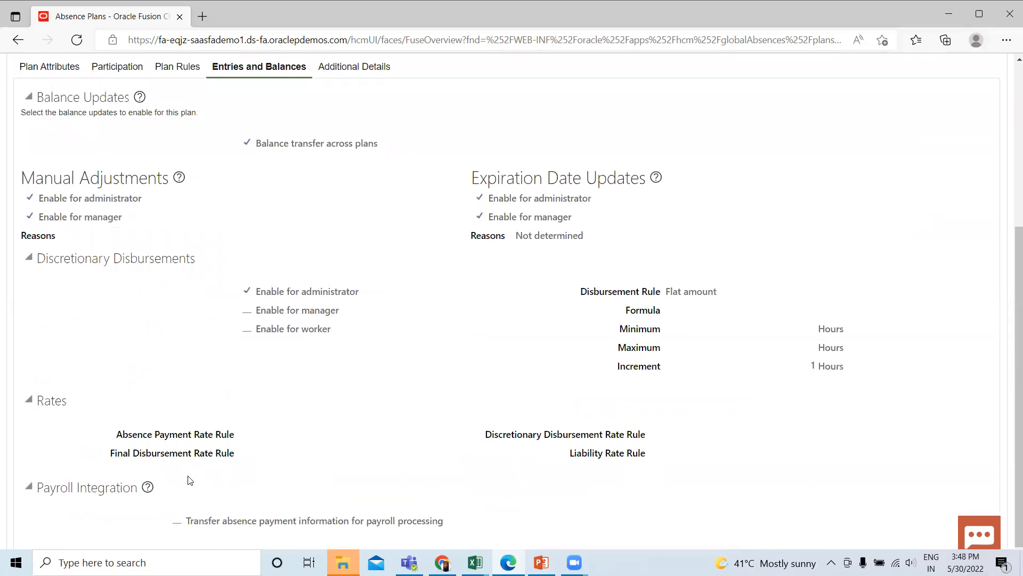
scroll(up, 3)
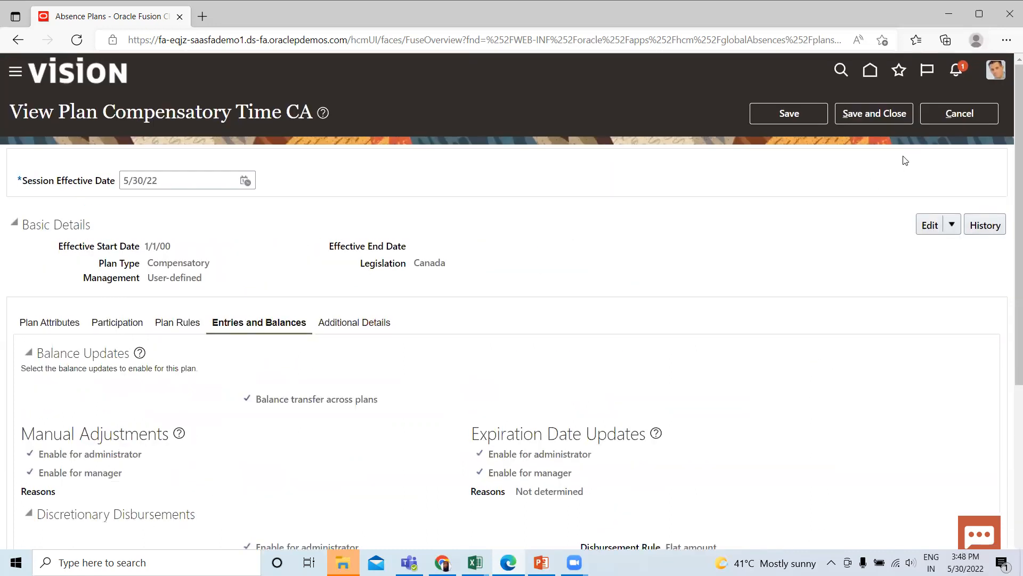
Discard and leave Compensatory Time CA, then search, listing three active US Donation plans.
click(959, 113)
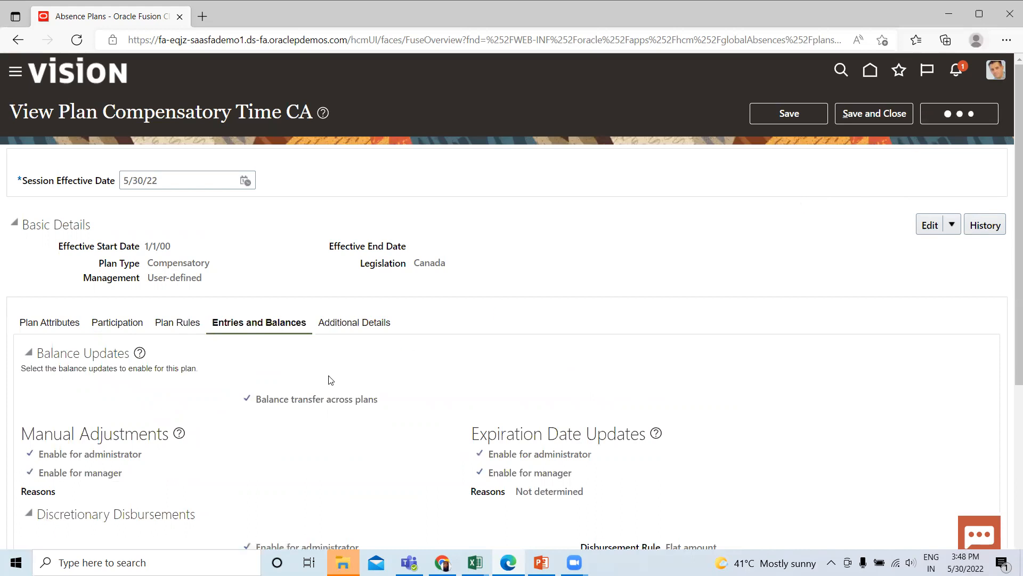
click(959, 113)
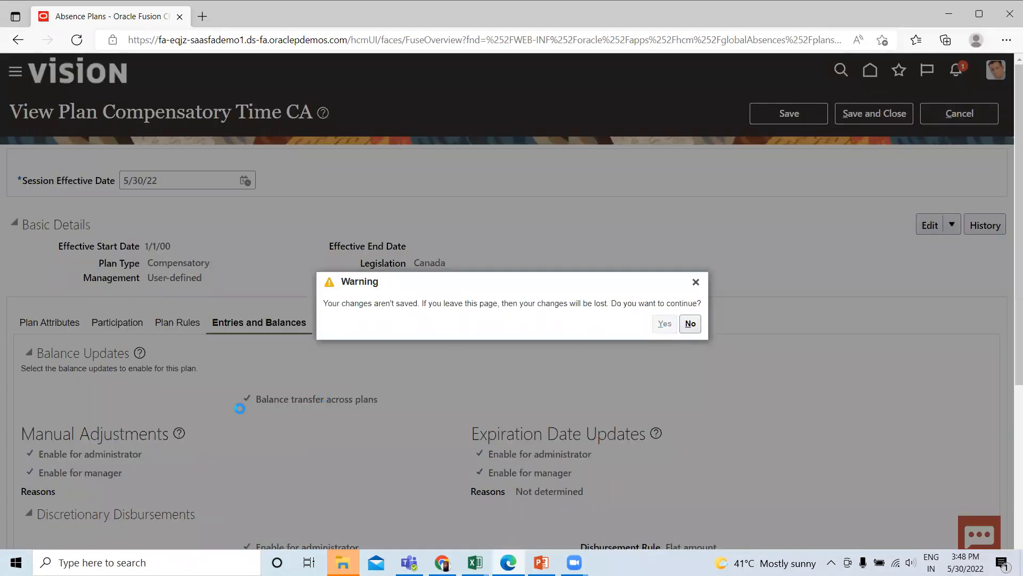
click(664, 324)
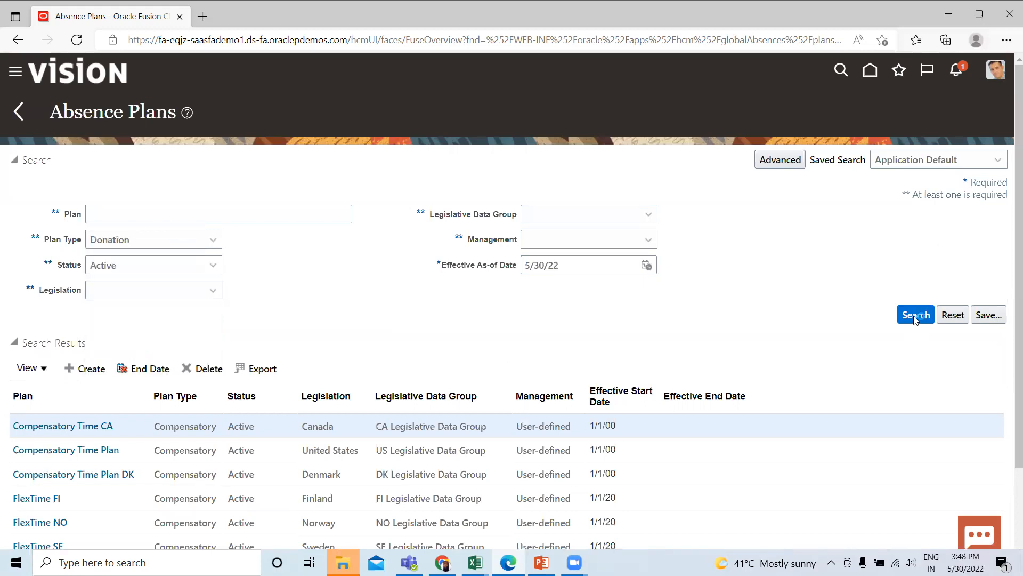
click(915, 315)
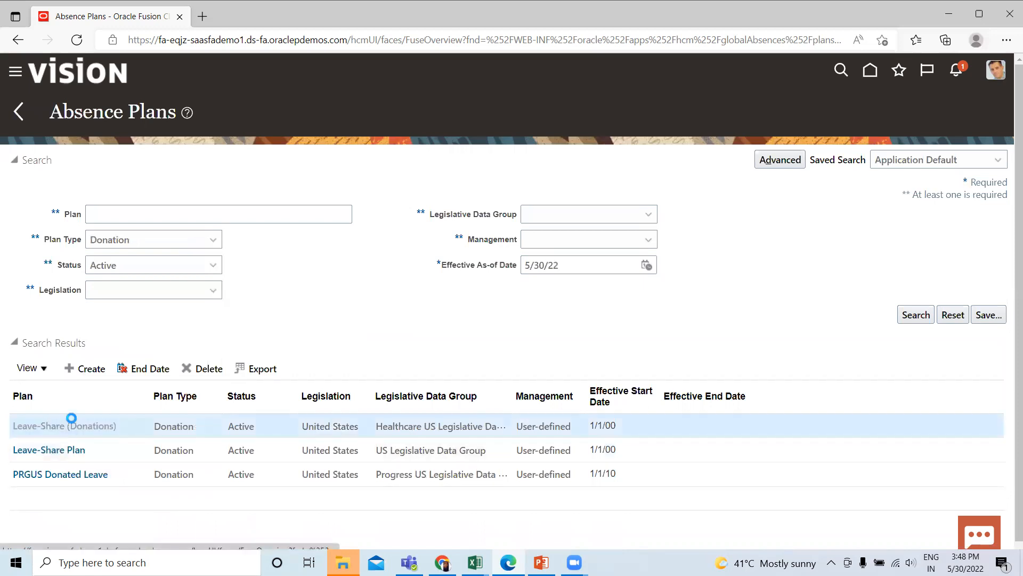
Review the Leave-Share (Donations) plan's attributes, plan rules, and entries and balances, then cancel.
click(65, 425)
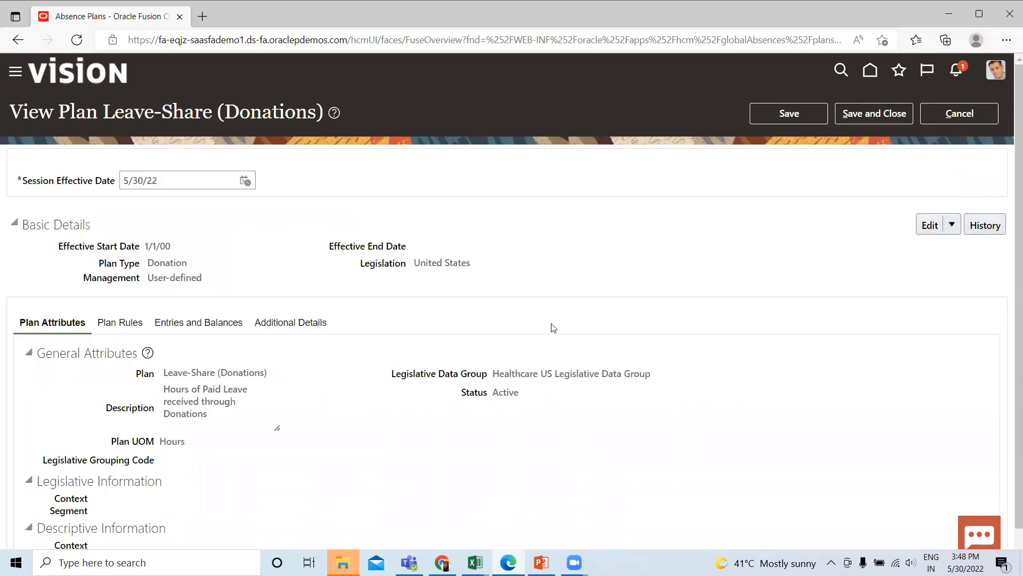
mouse_move(52, 343)
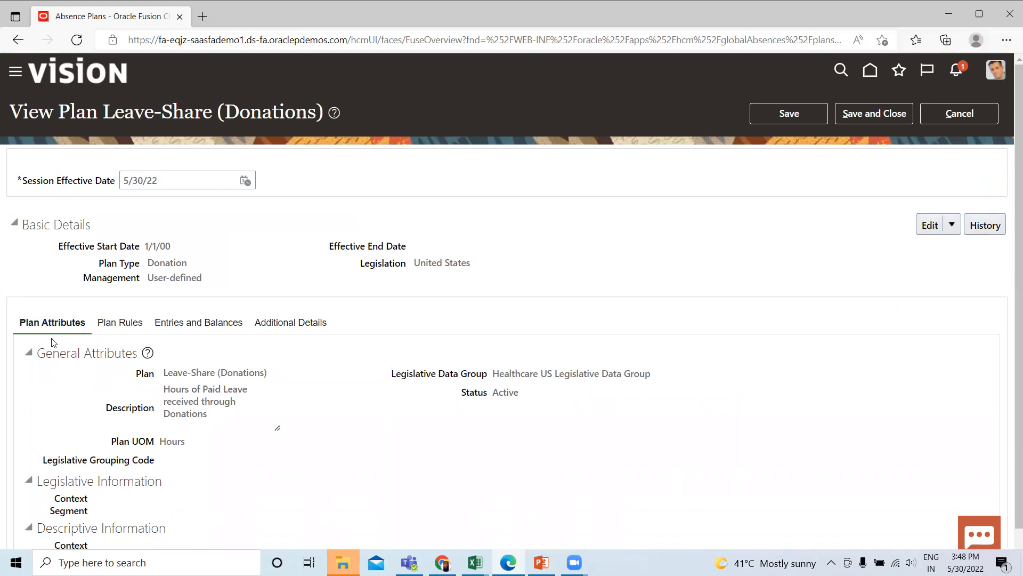
mouse_move(120, 322)
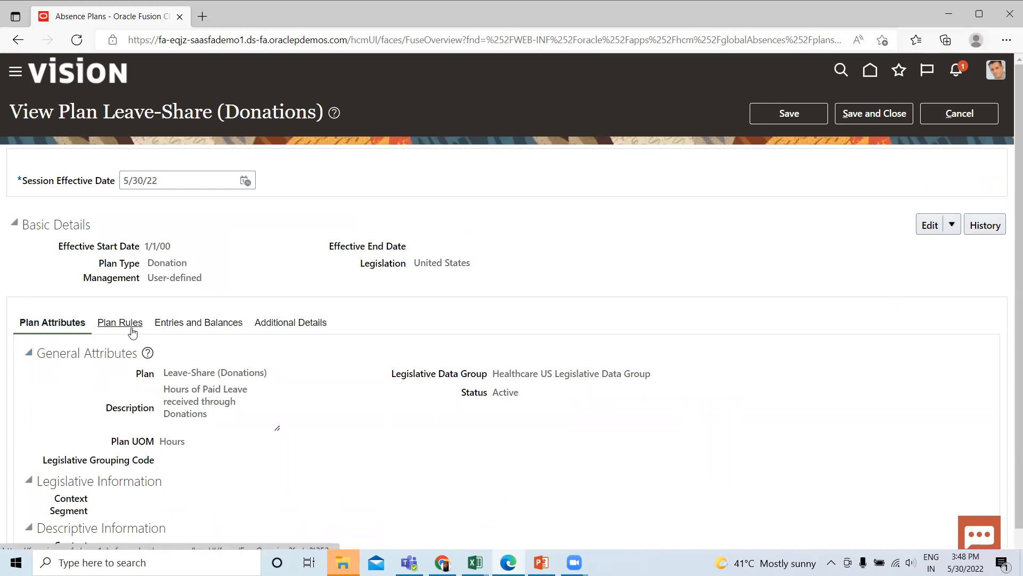
click(119, 322)
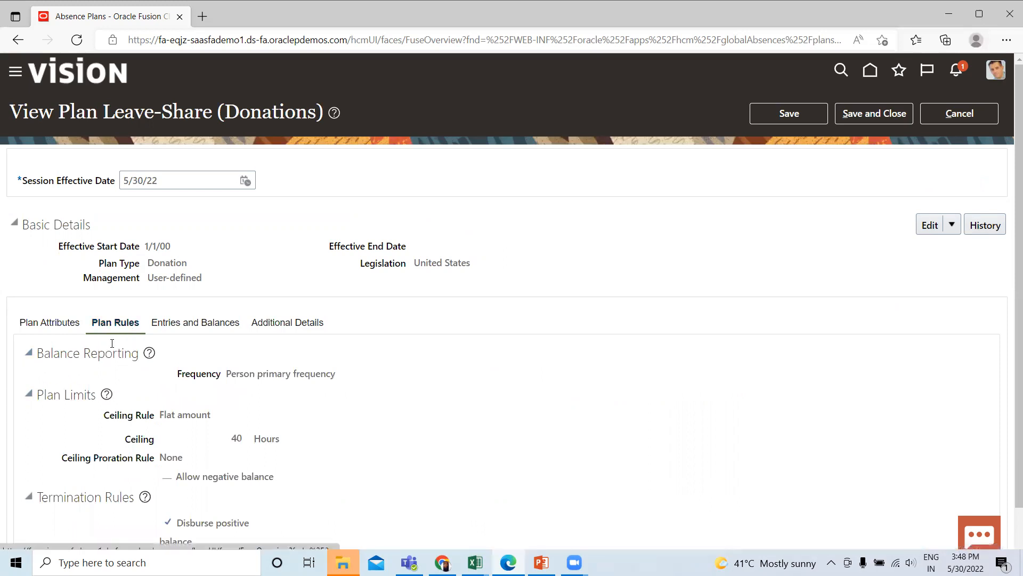
mouse_move(195, 322)
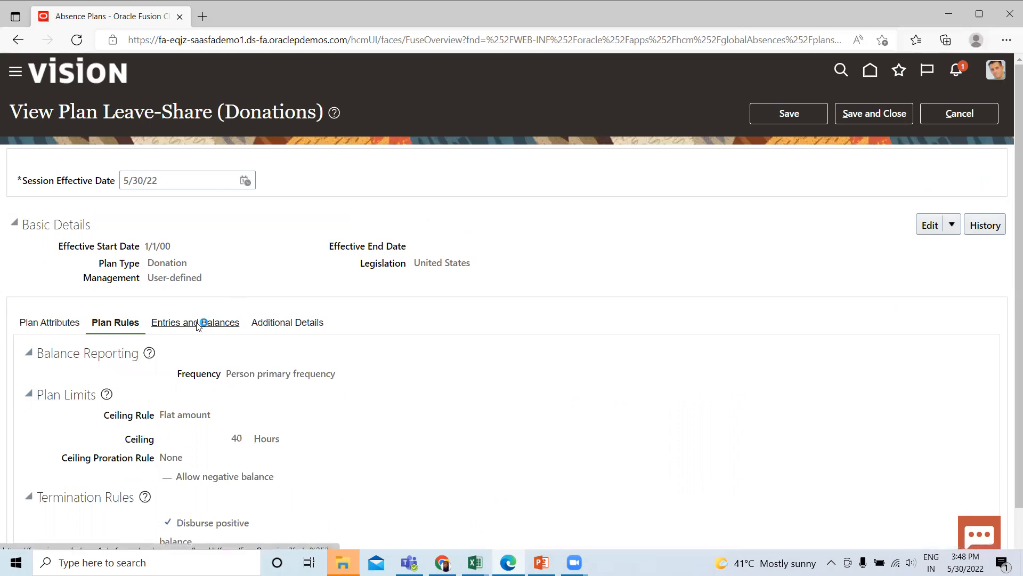
click(194, 321)
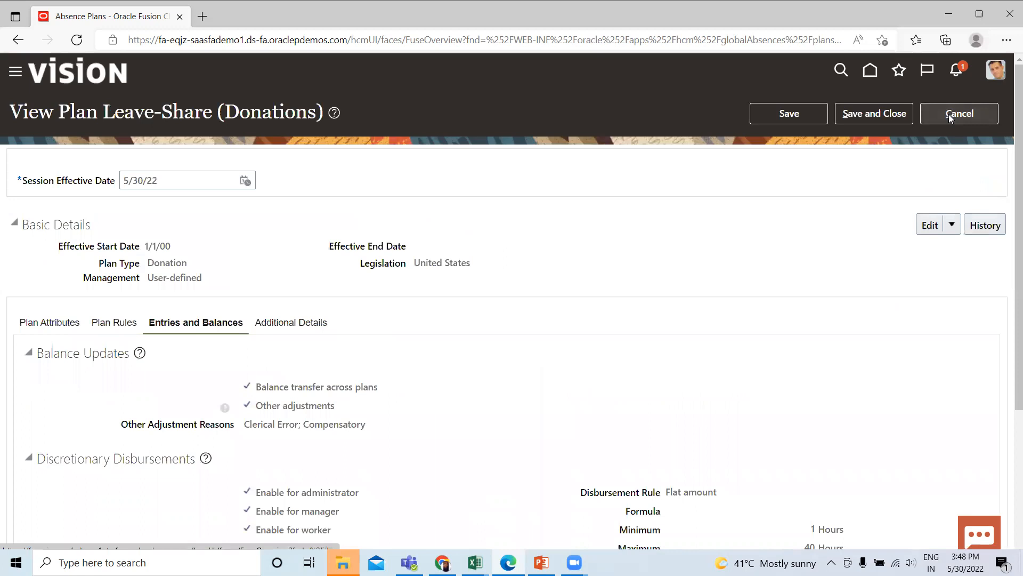
click(960, 113)
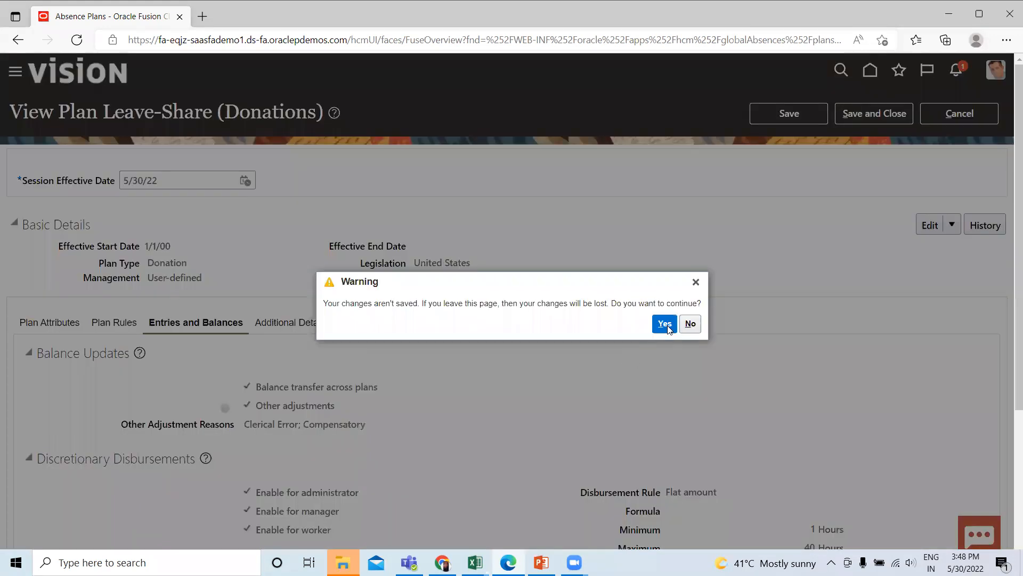
Discard the unsaved plan page and search for active No entitlement absence plans.
click(664, 324)
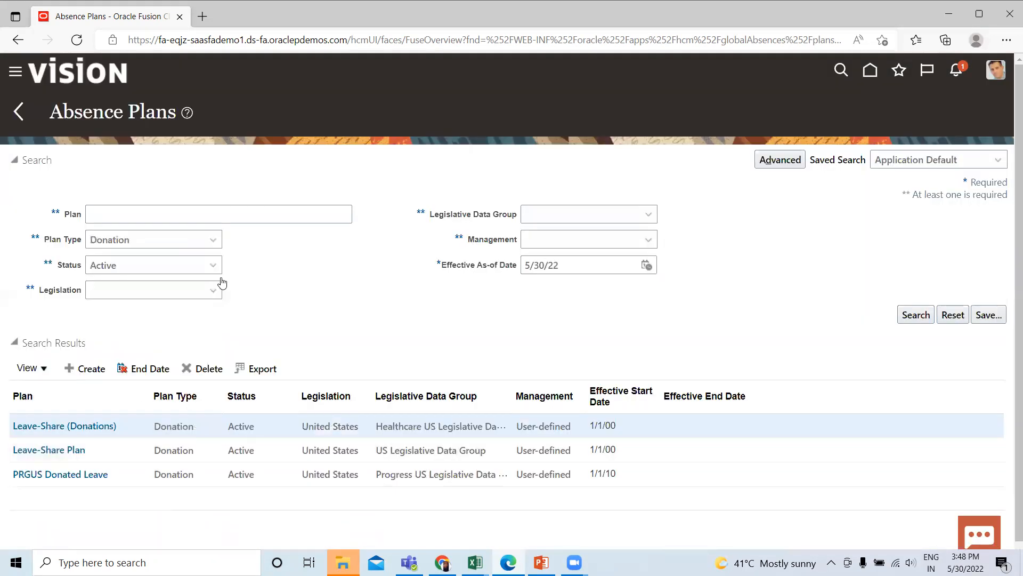
click(211, 239)
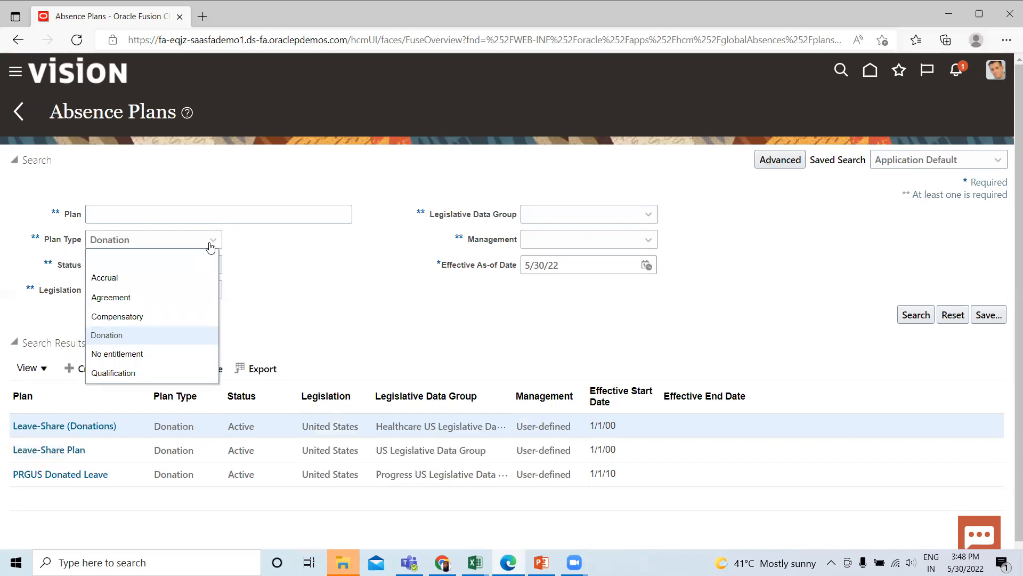
mouse_move(150, 305)
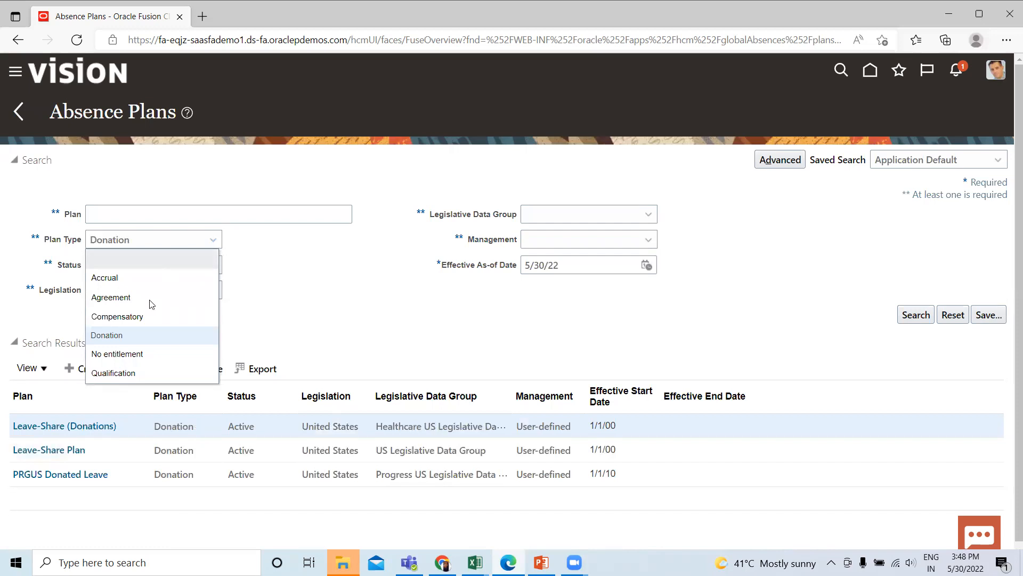
mouse_move(142, 362)
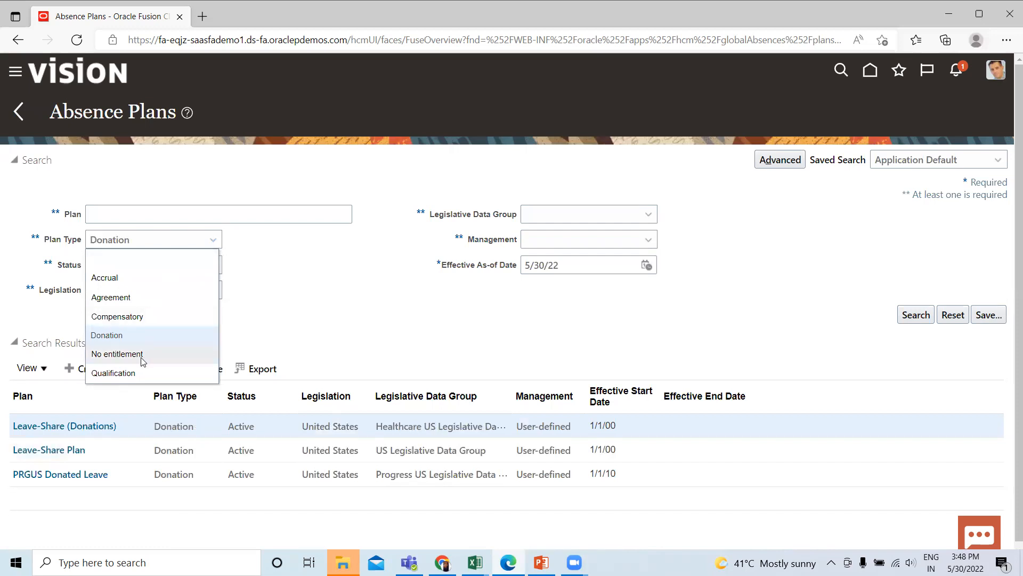
click(117, 354)
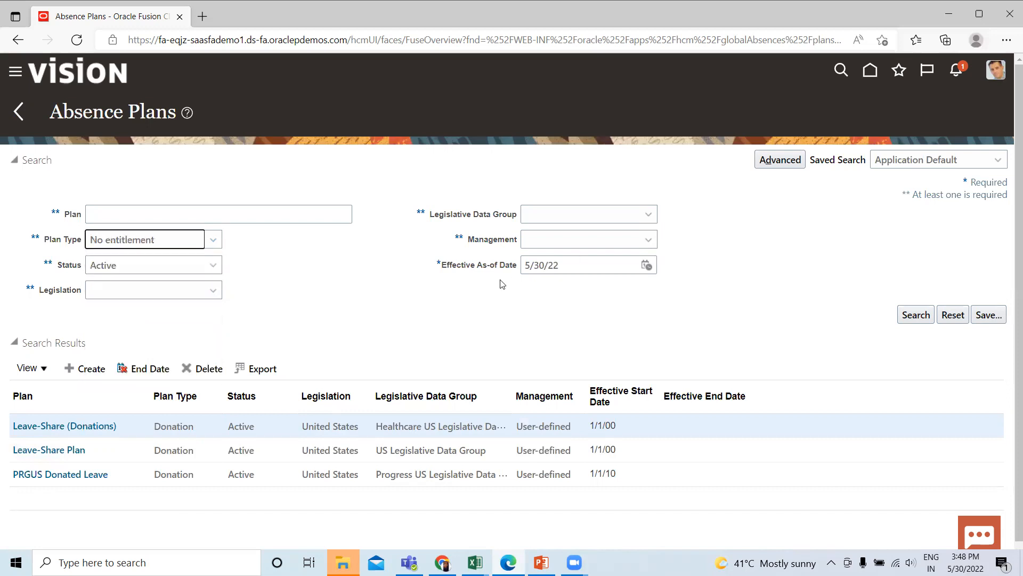
click(915, 314)
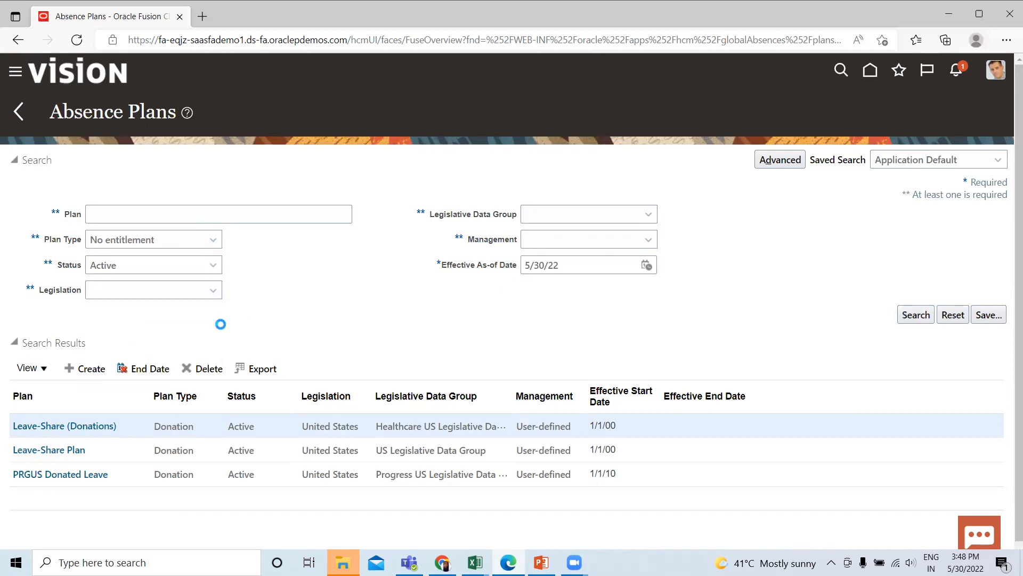
click(915, 314)
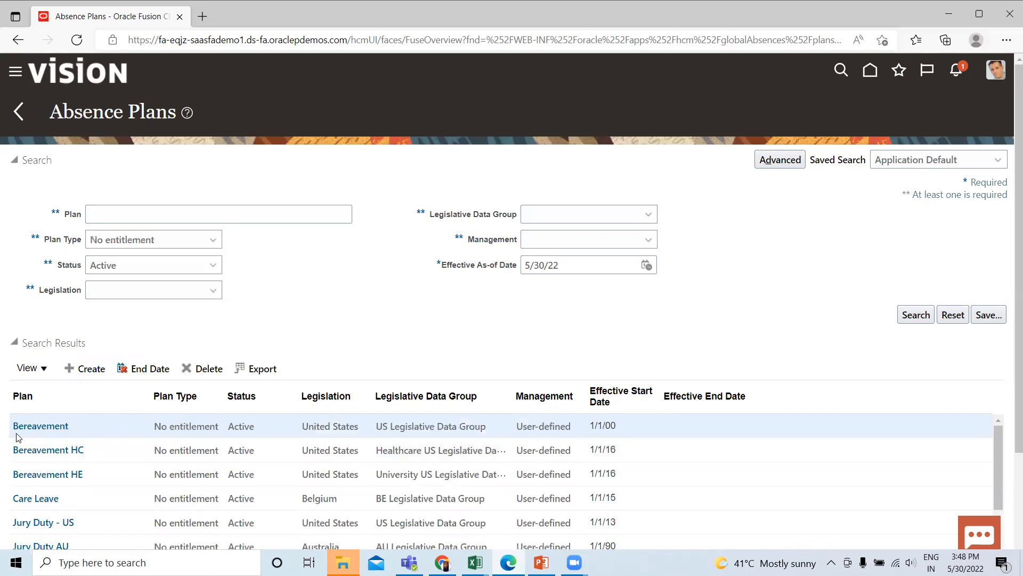
mouse_move(429, 319)
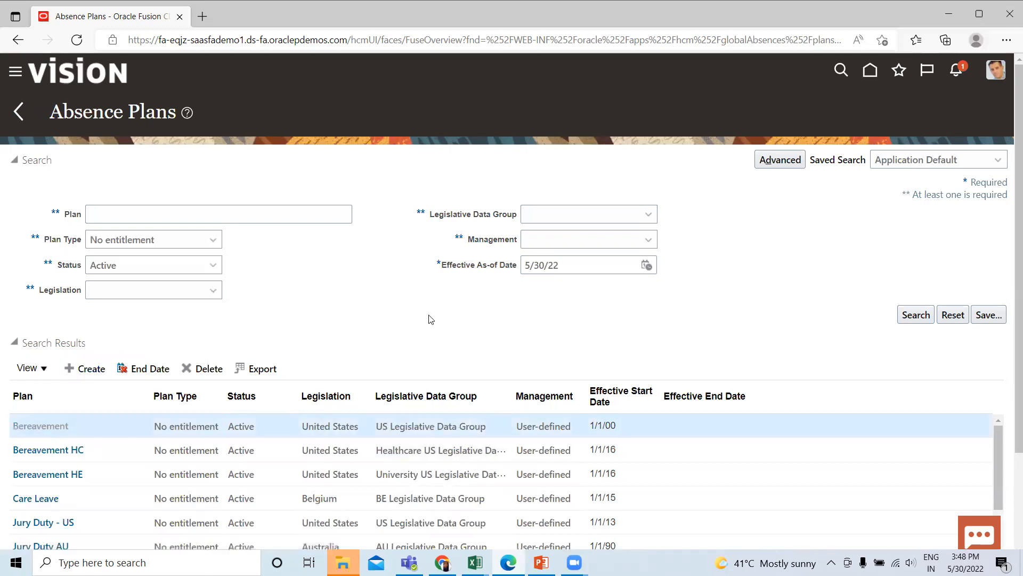
Review the Bereavement plan's attributes, then leave it without saving.
click(40, 425)
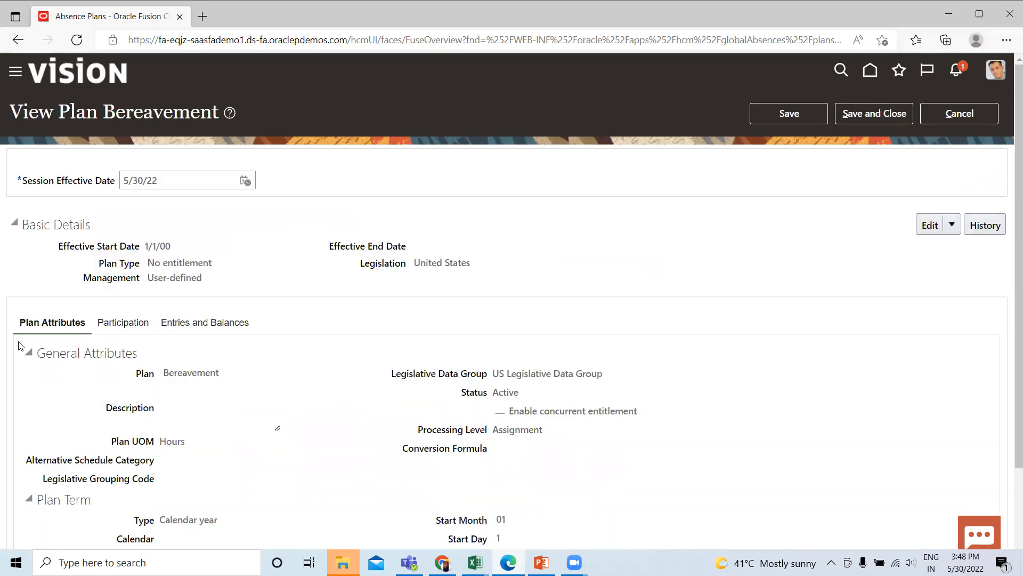
mouse_move(123, 322)
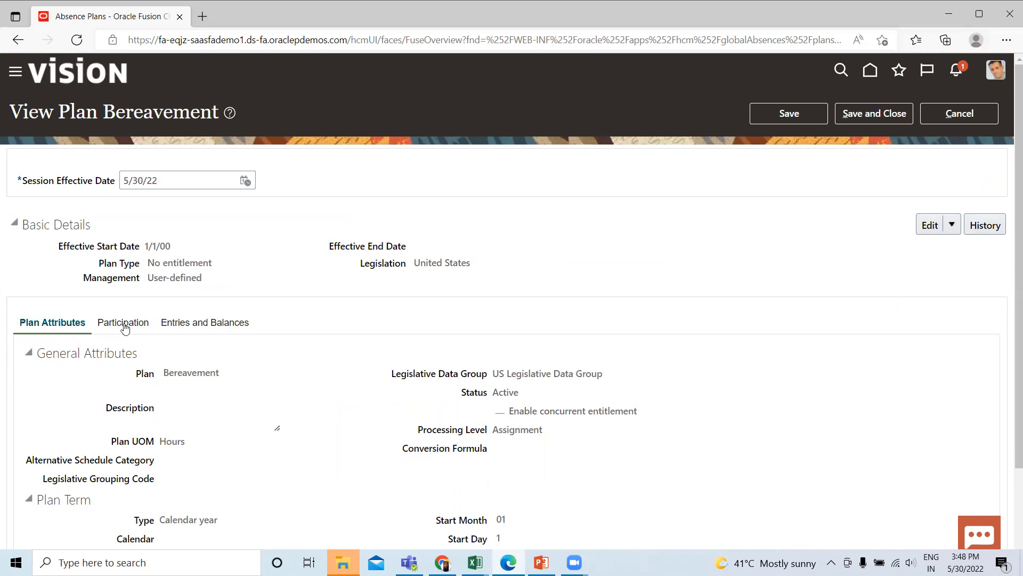
scroll(down, 3)
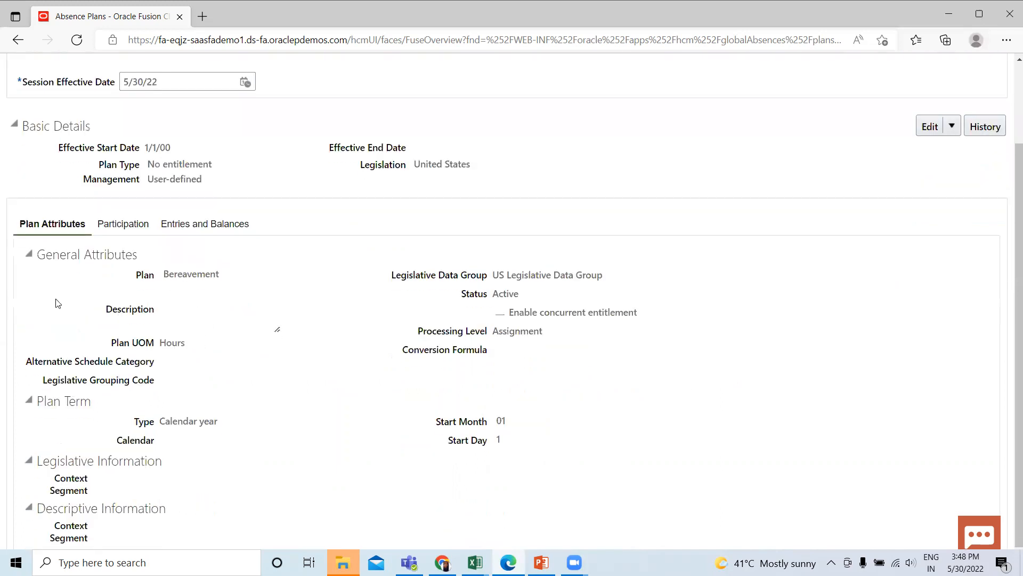
mouse_move(267, 209)
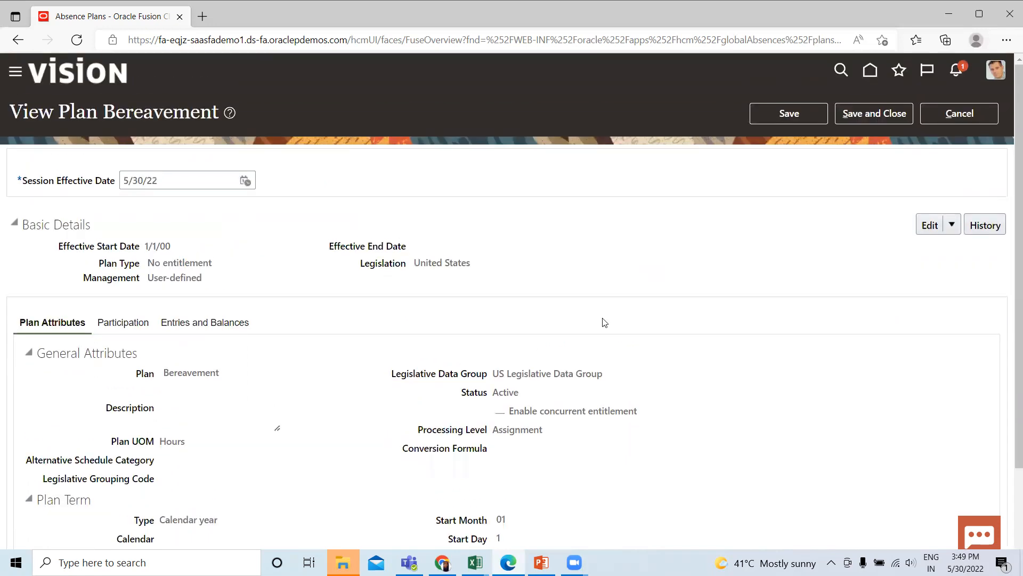
click(959, 113)
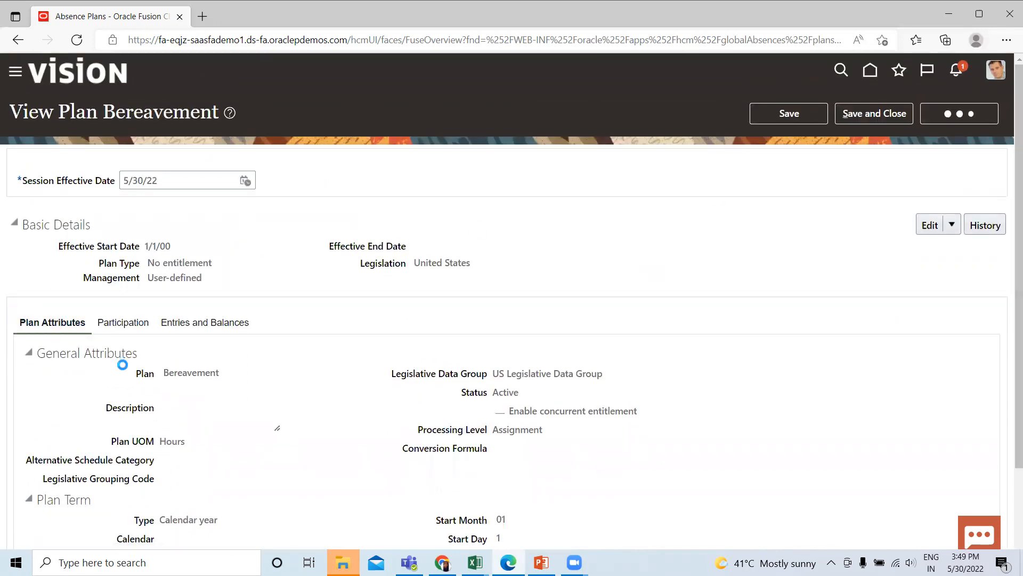
click(959, 113)
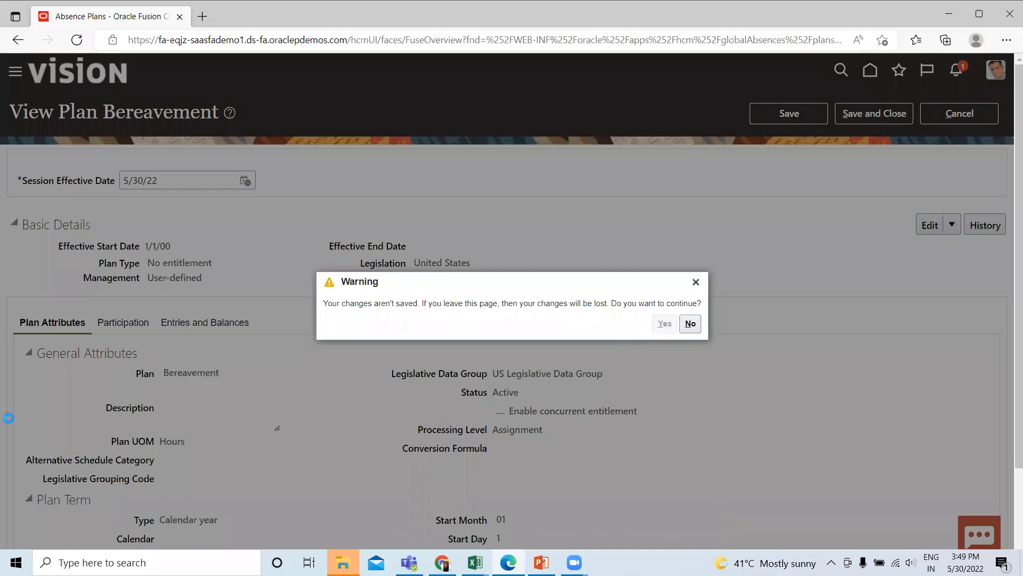
click(664, 324)
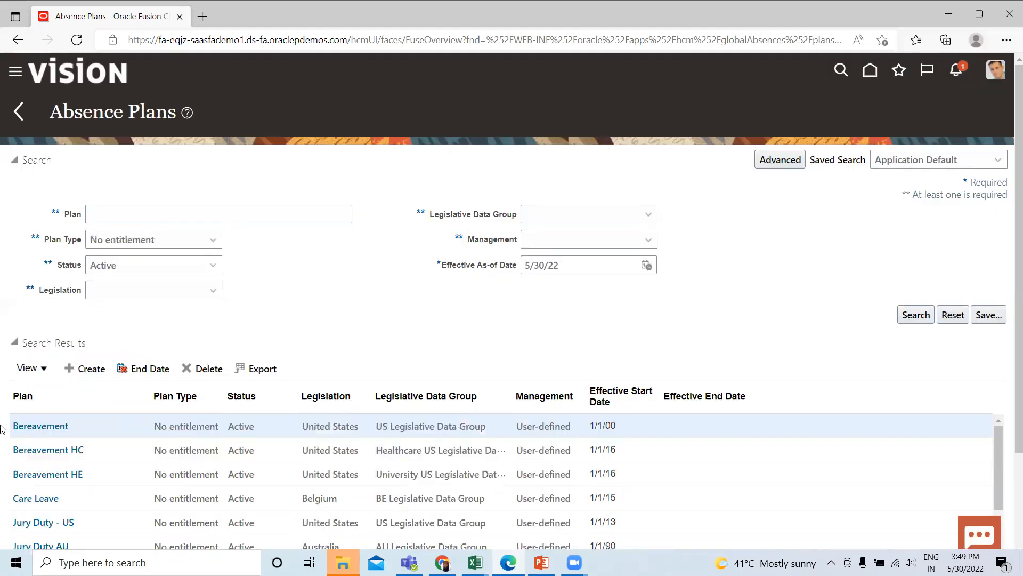
Search for active Qualification plans and open Childcare Leave SG.
click(153, 239)
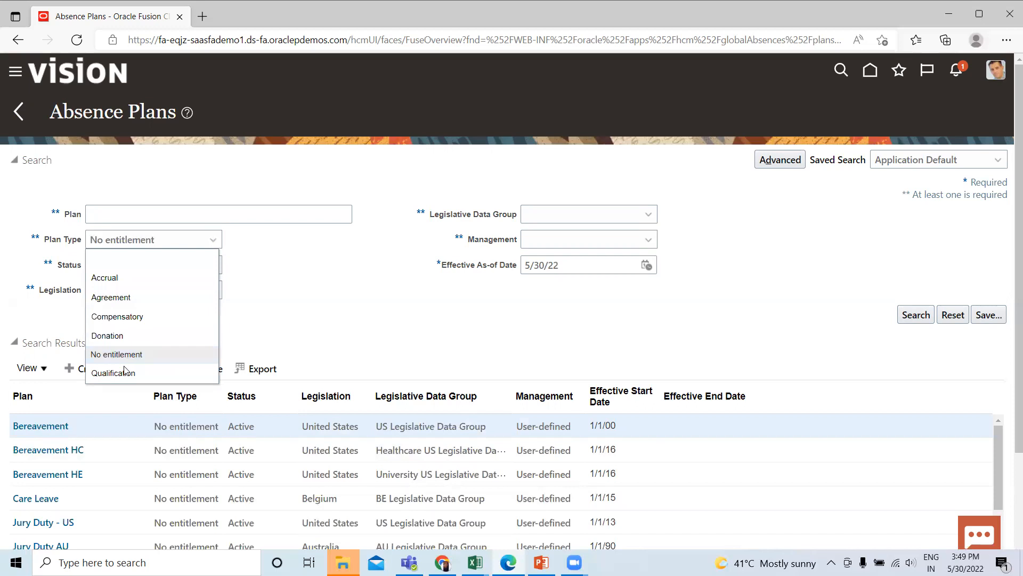
click(113, 372)
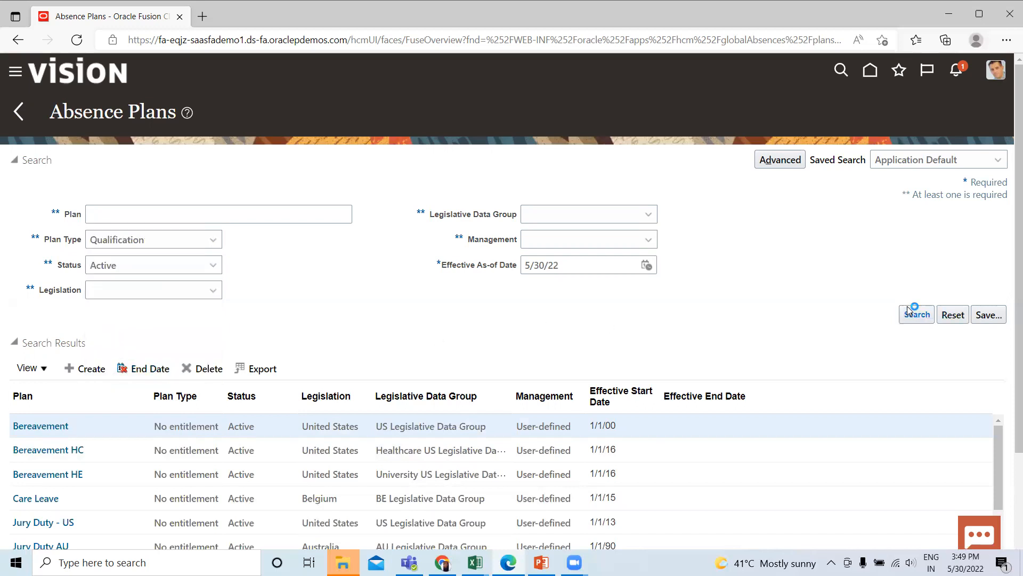
click(916, 313)
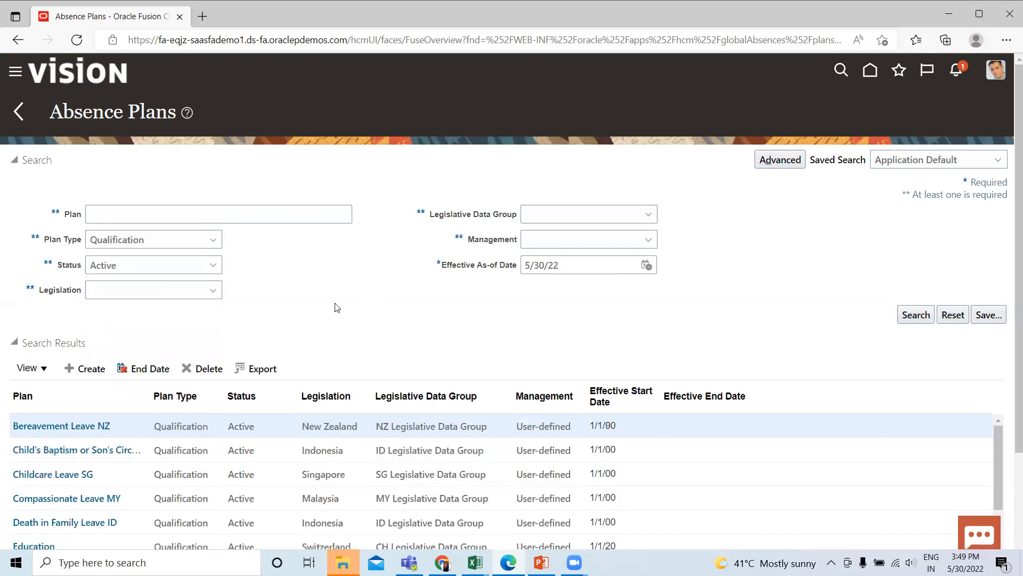
mouse_move(3, 505)
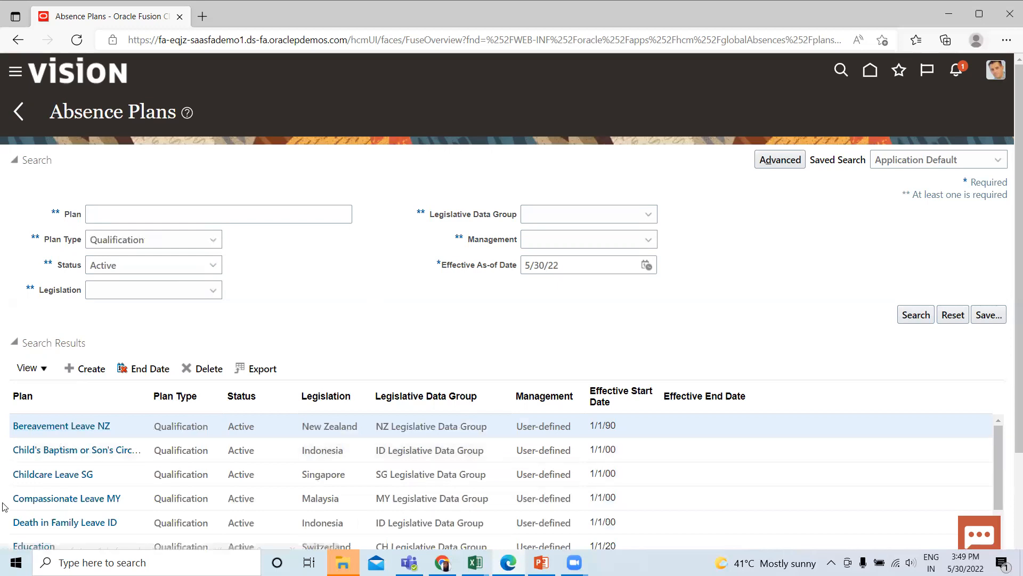
mouse_move(66, 498)
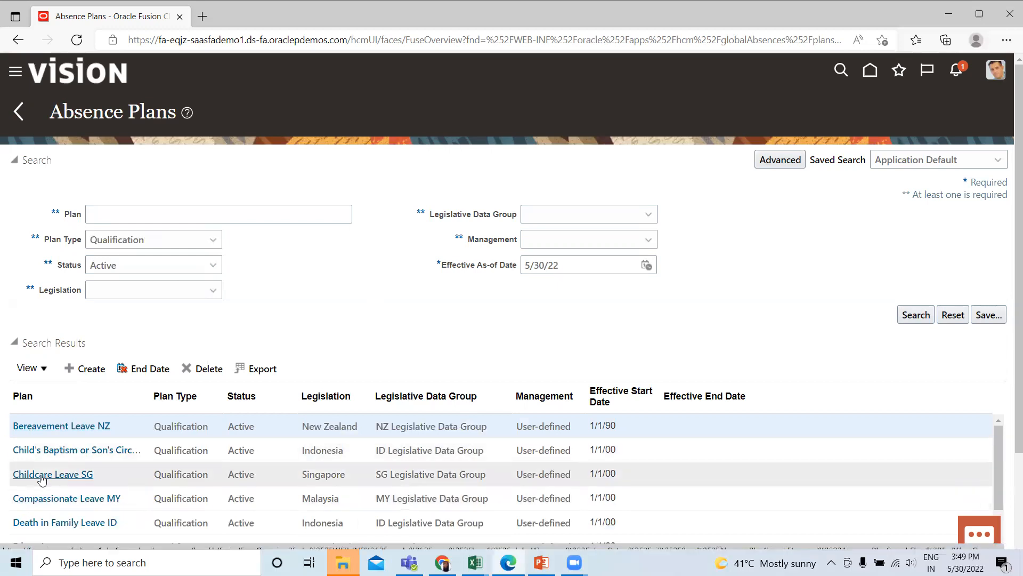
click(53, 474)
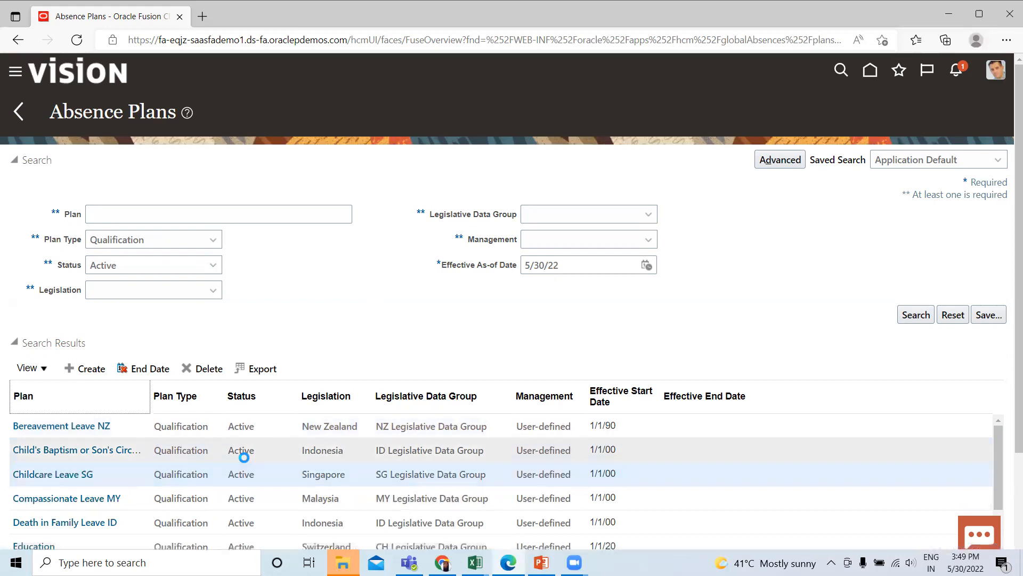
View Childcare Leave SG's Singapore plan attributes, then discard and return to results.
click(52, 474)
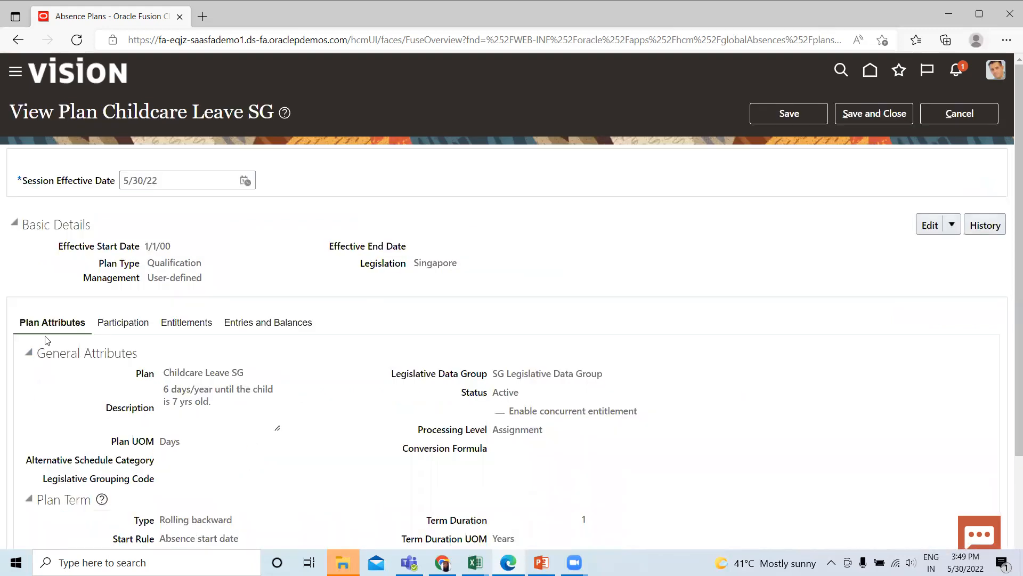
mouse_move(238, 314)
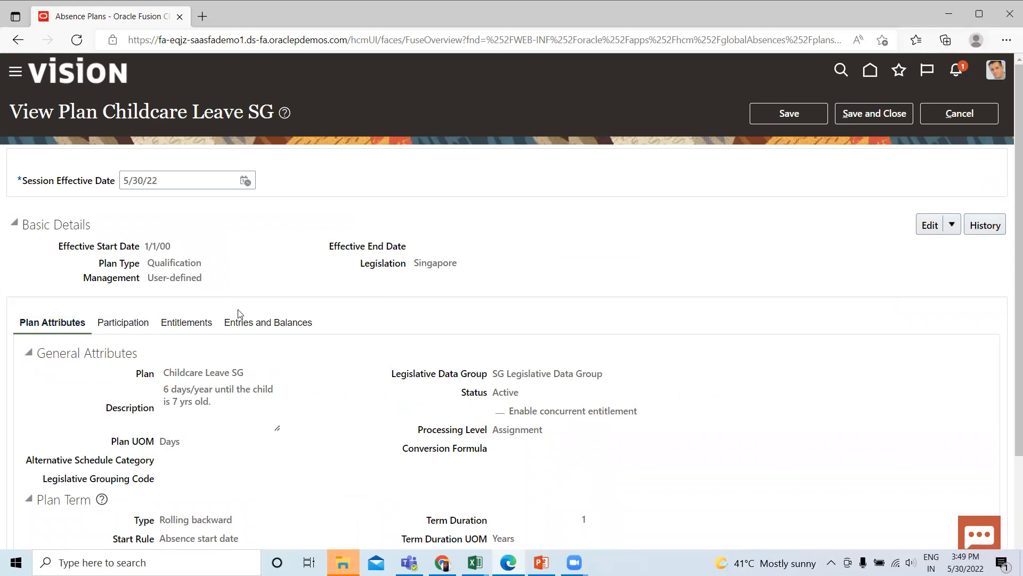
mouse_move(198, 333)
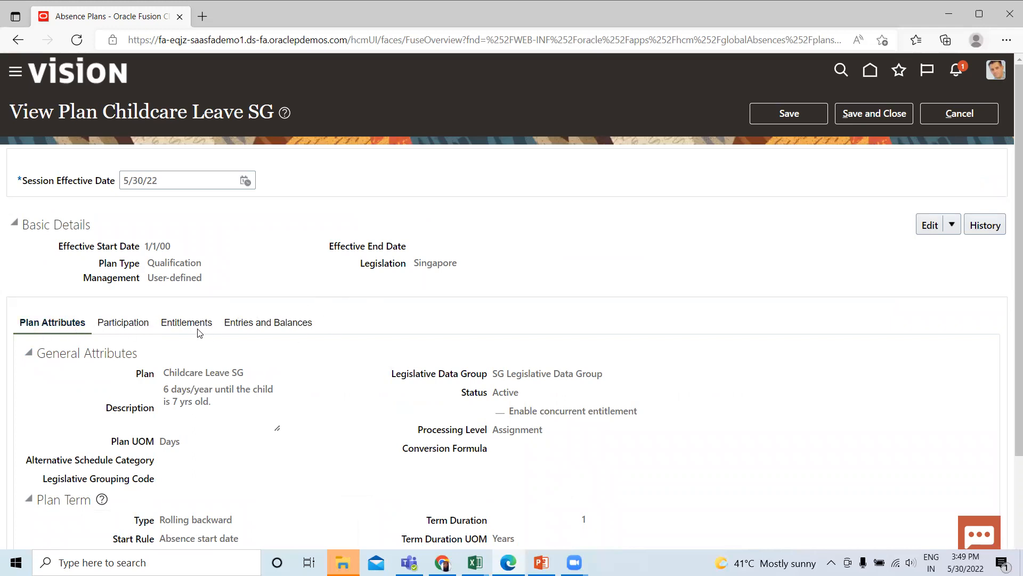
mouse_move(186, 322)
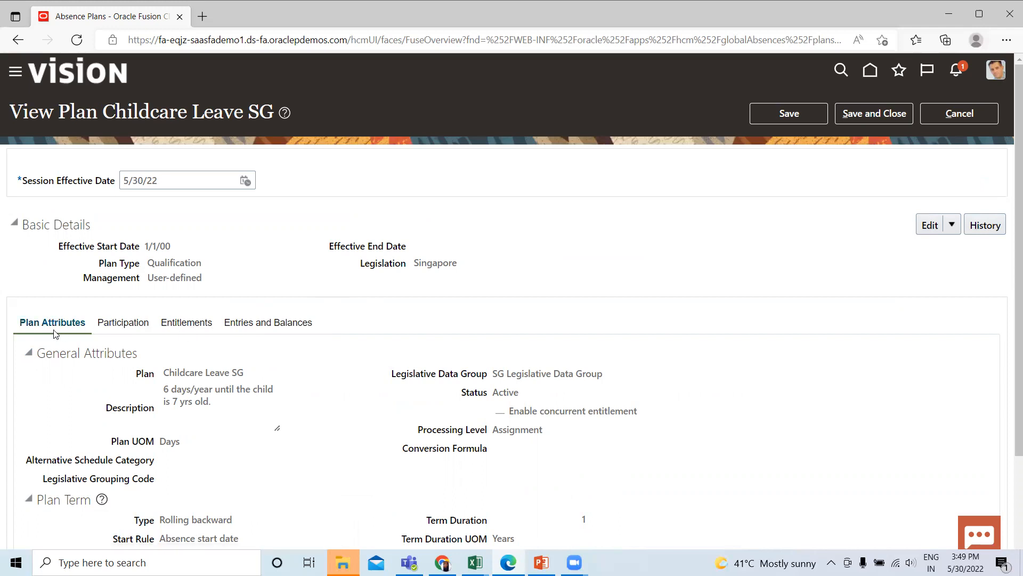
mouse_move(268, 322)
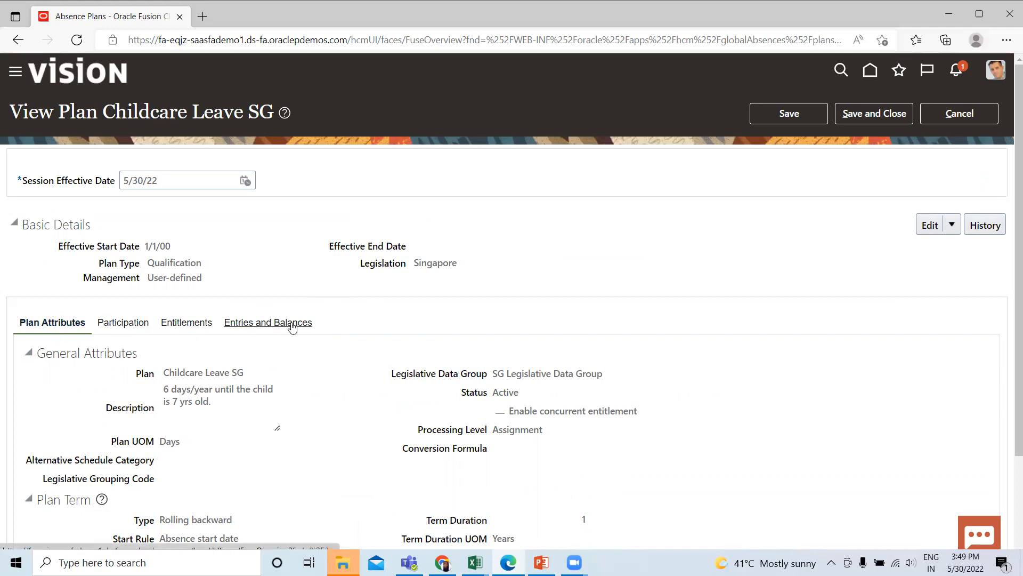
mouse_move(295, 407)
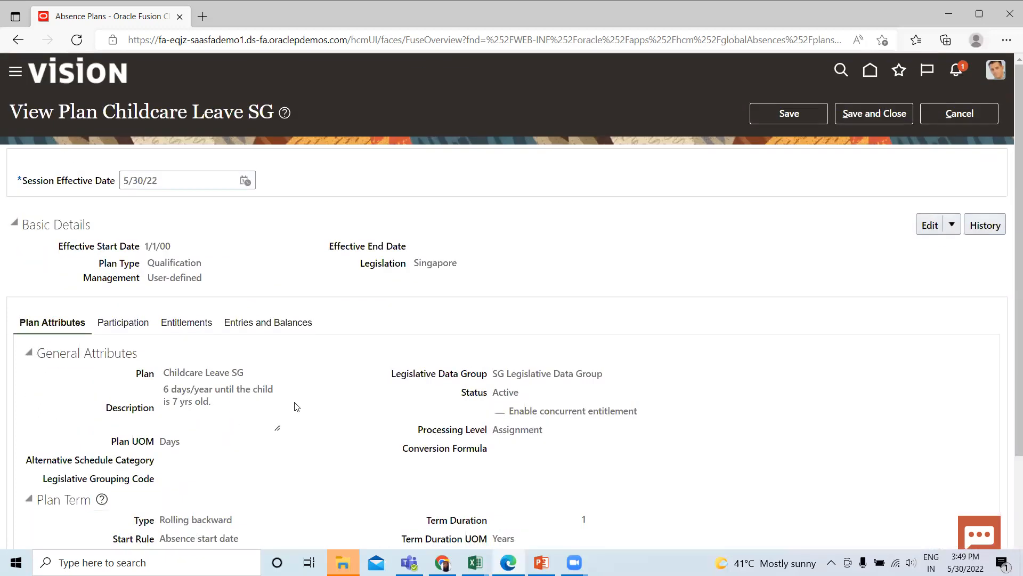
click(959, 113)
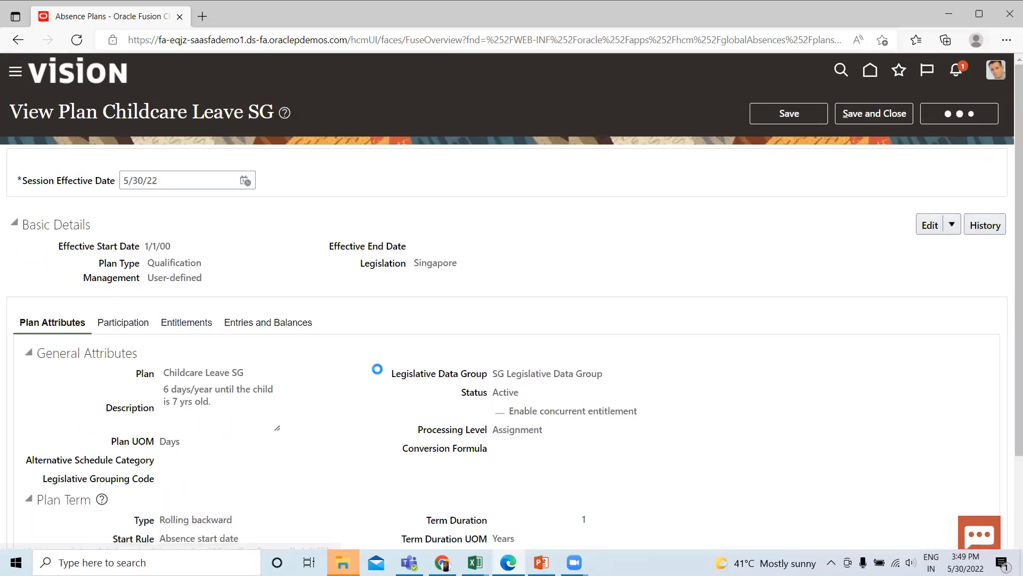
click(959, 113)
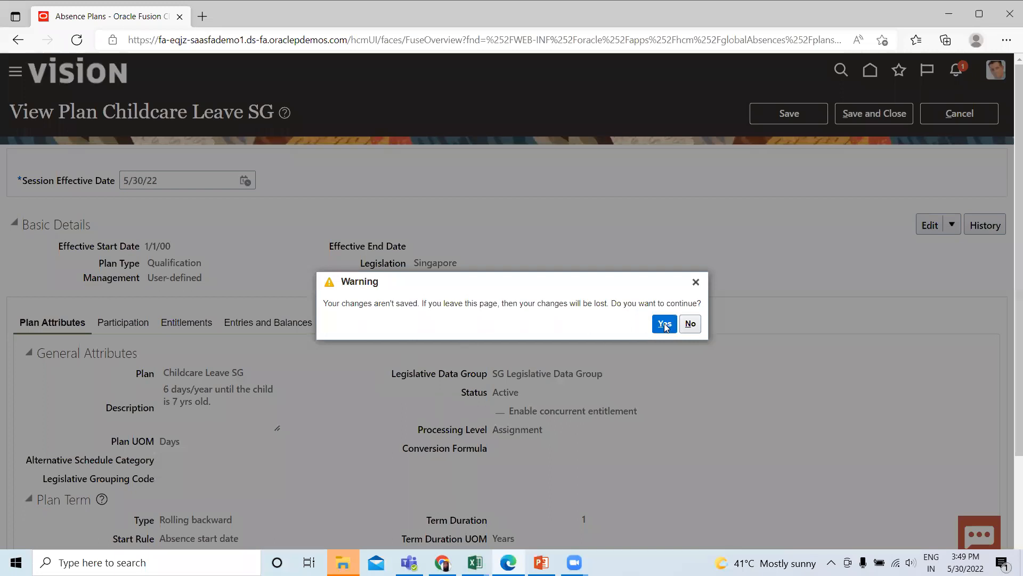
mouse_move(665, 324)
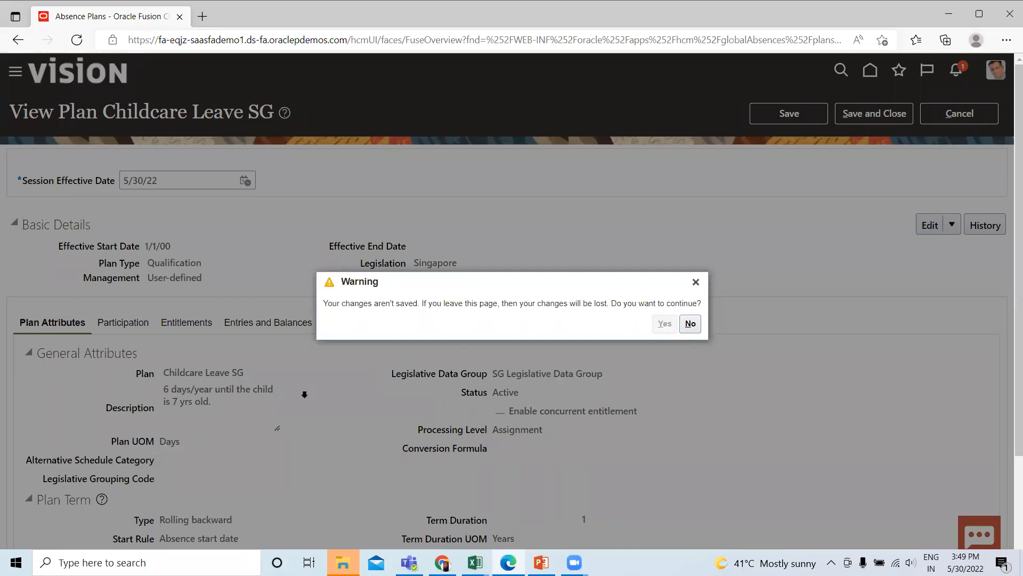
click(664, 323)
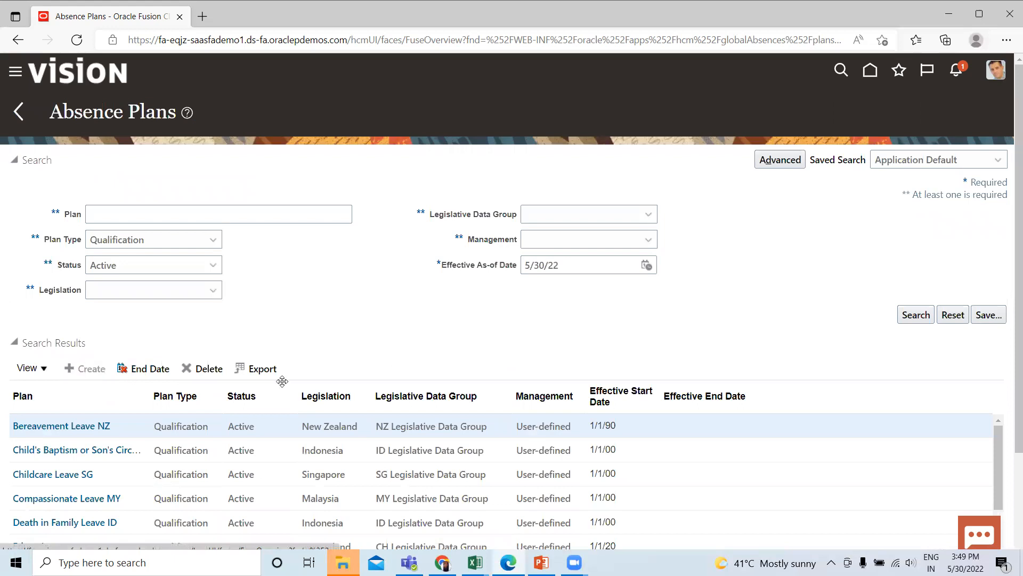
click(84, 368)
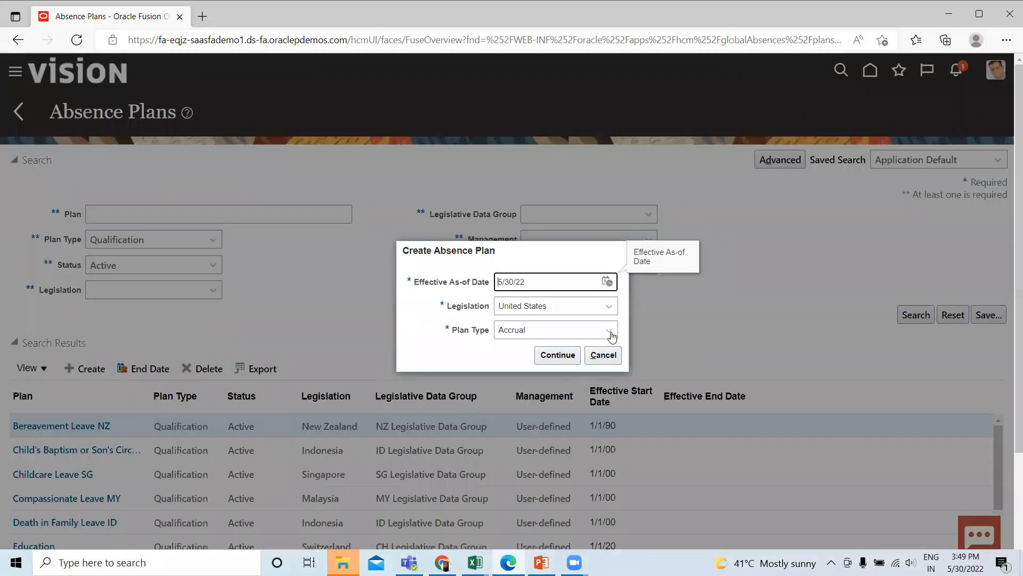
click(610, 329)
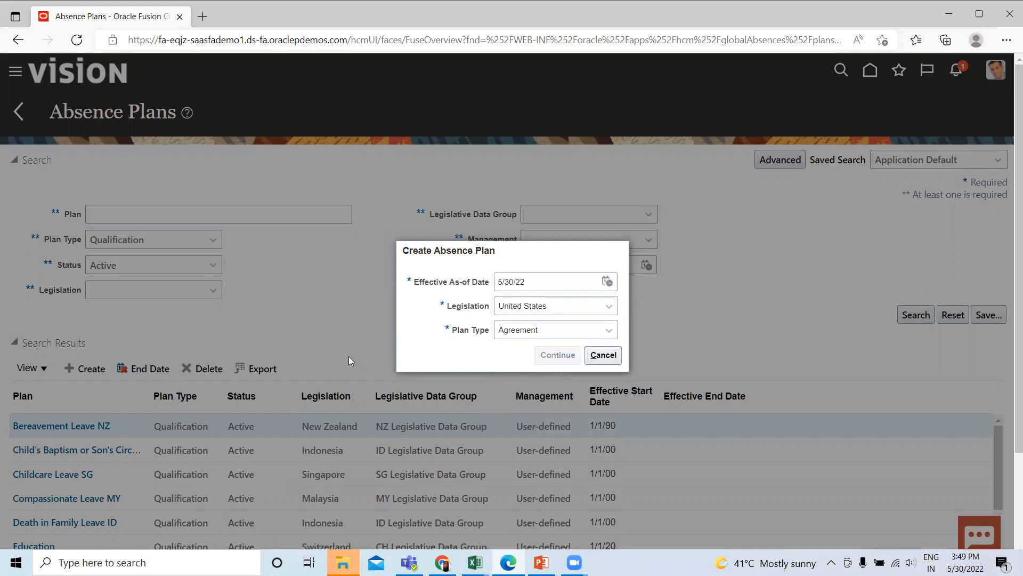
click(557, 354)
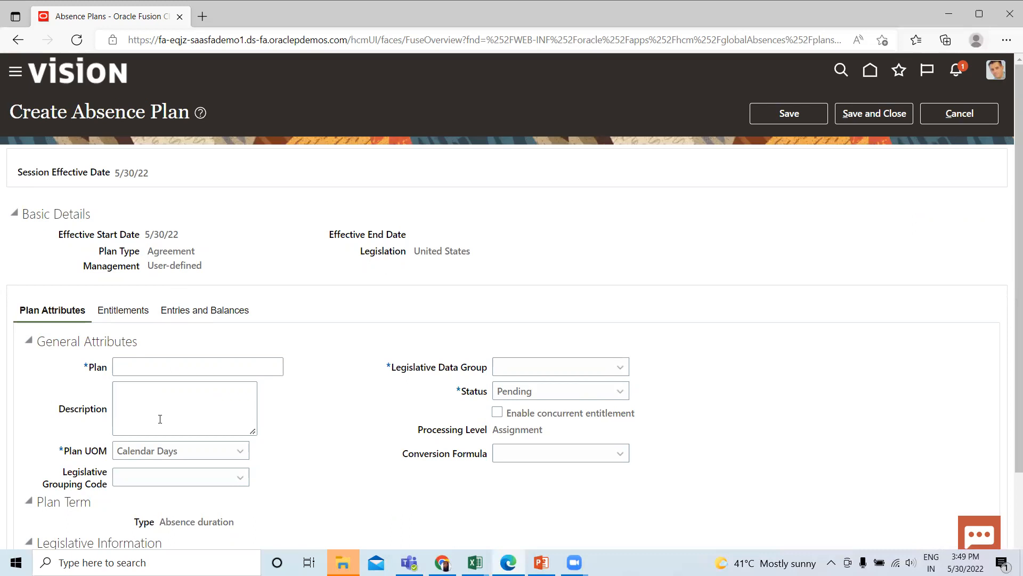
scroll(down, 3)
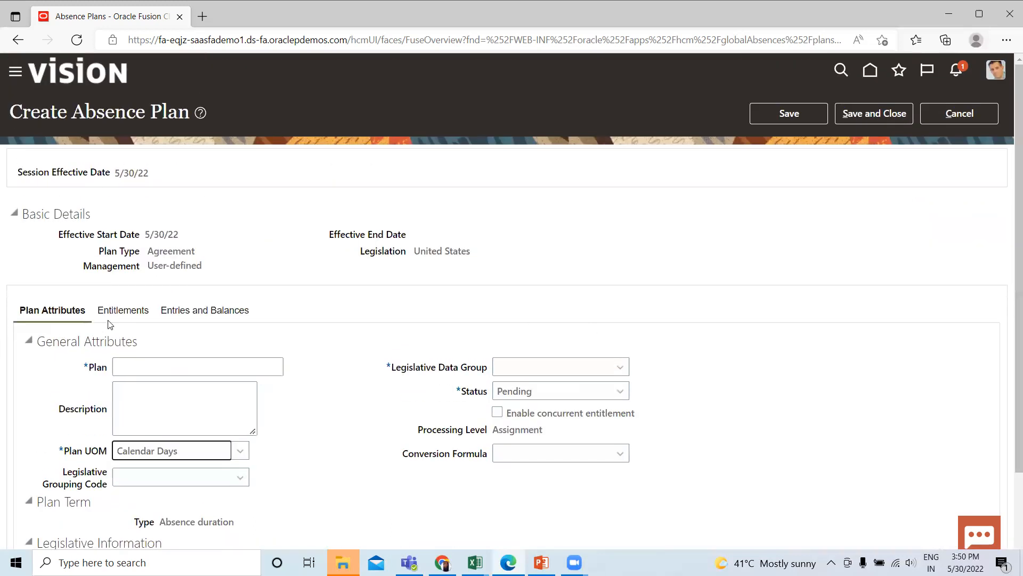
scroll(down, 3)
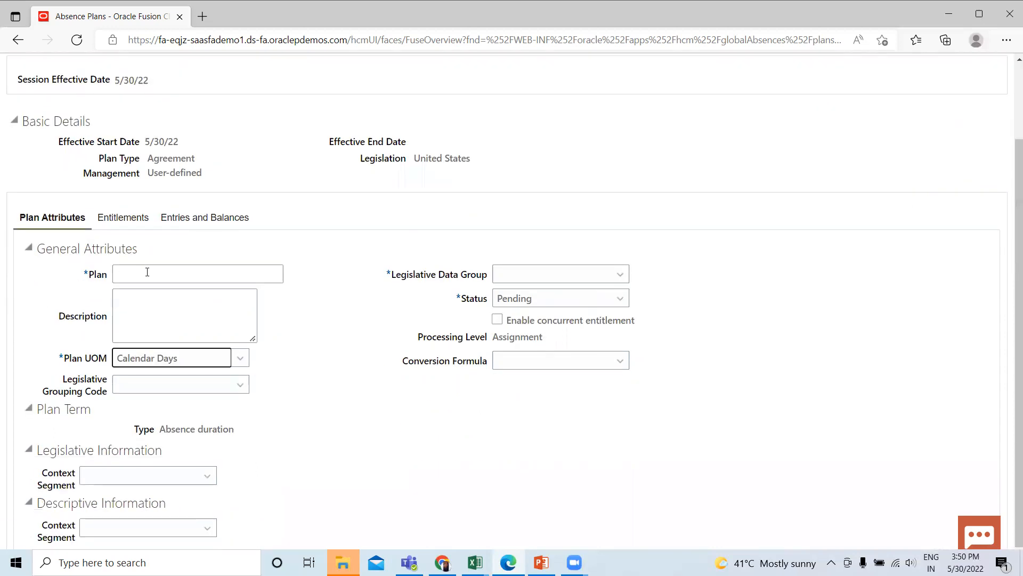
mouse_move(282, 340)
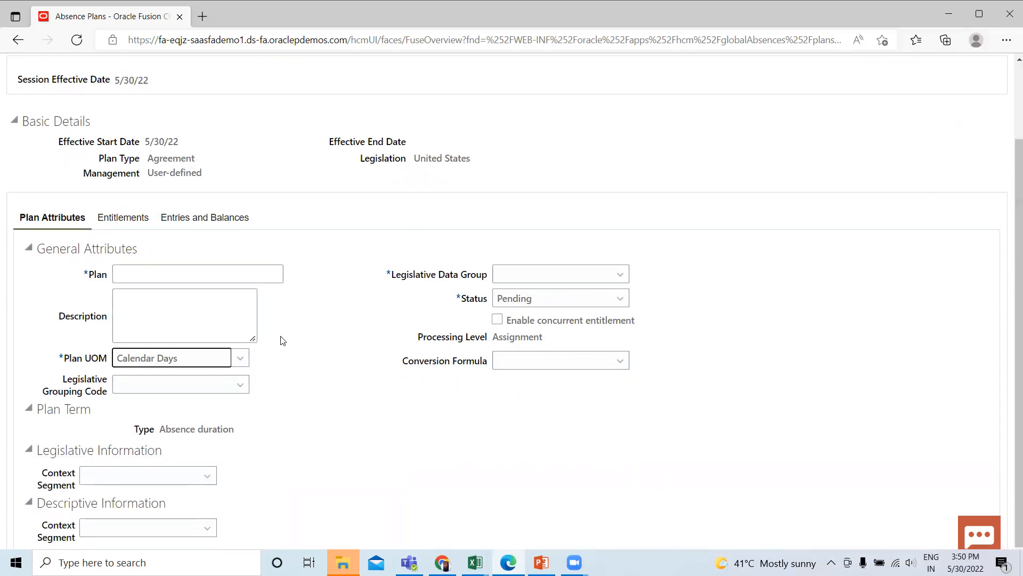
scroll(up, 3)
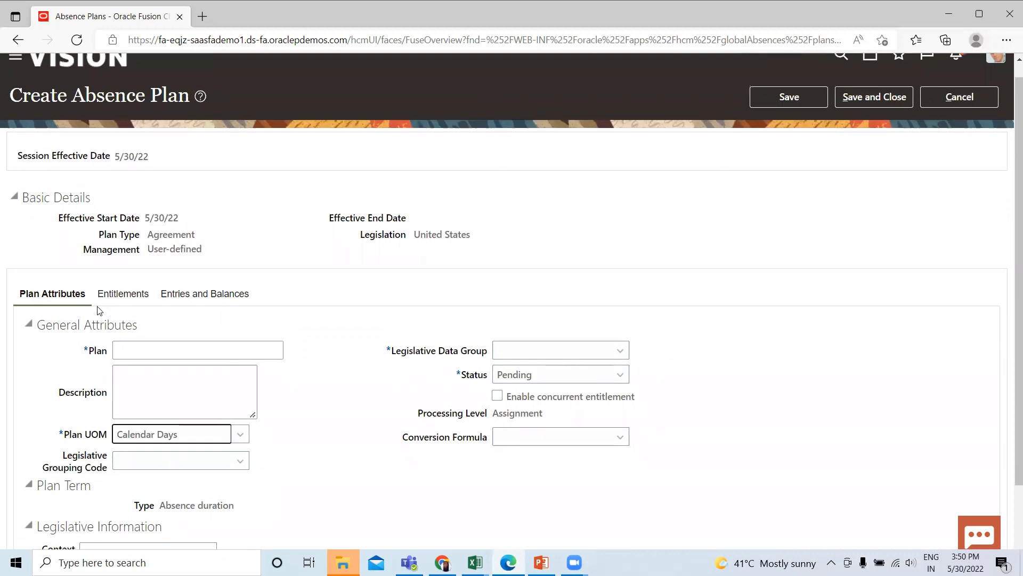
mouse_move(448, 341)
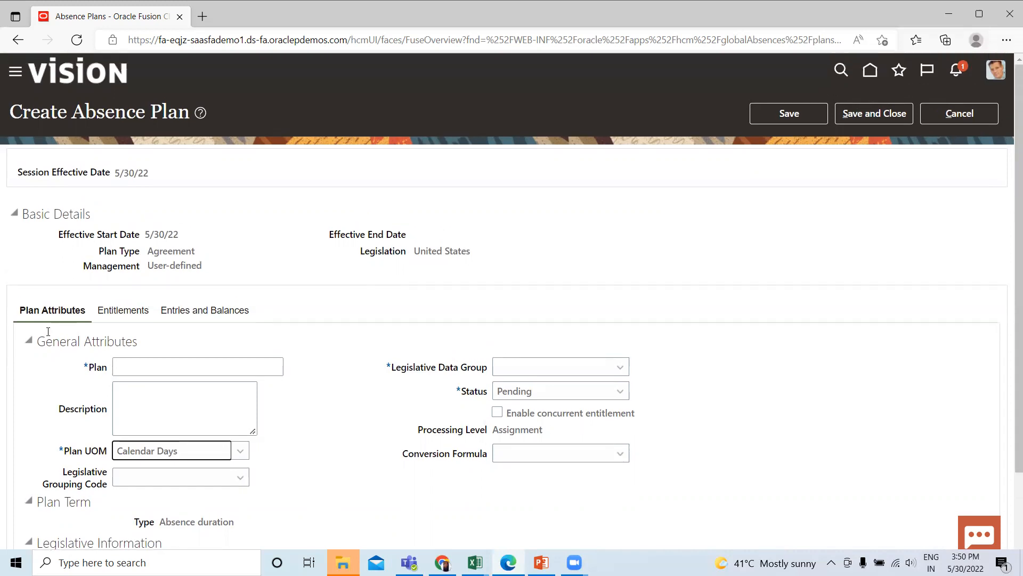
click(960, 113)
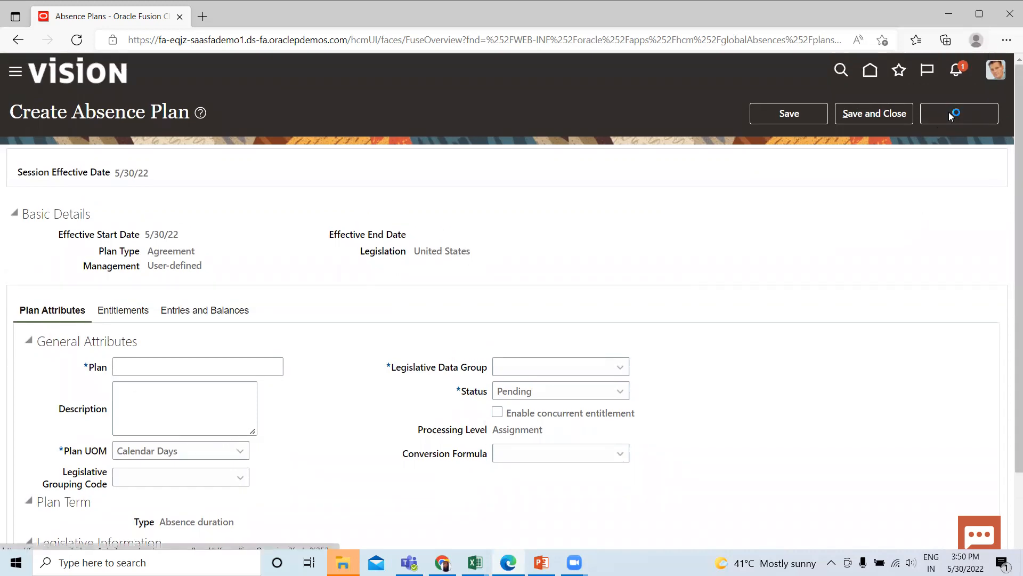
click(959, 113)
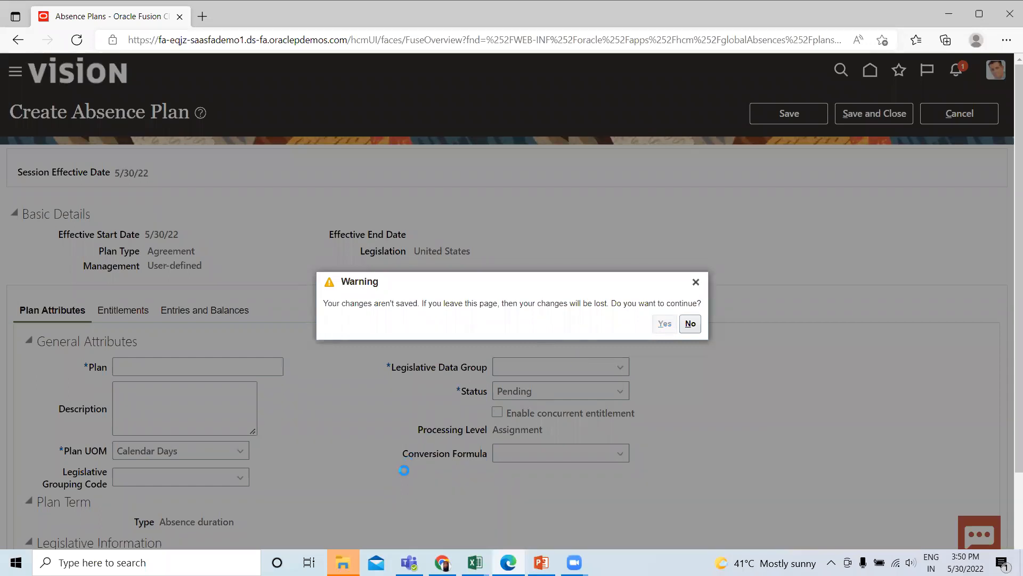
click(664, 324)
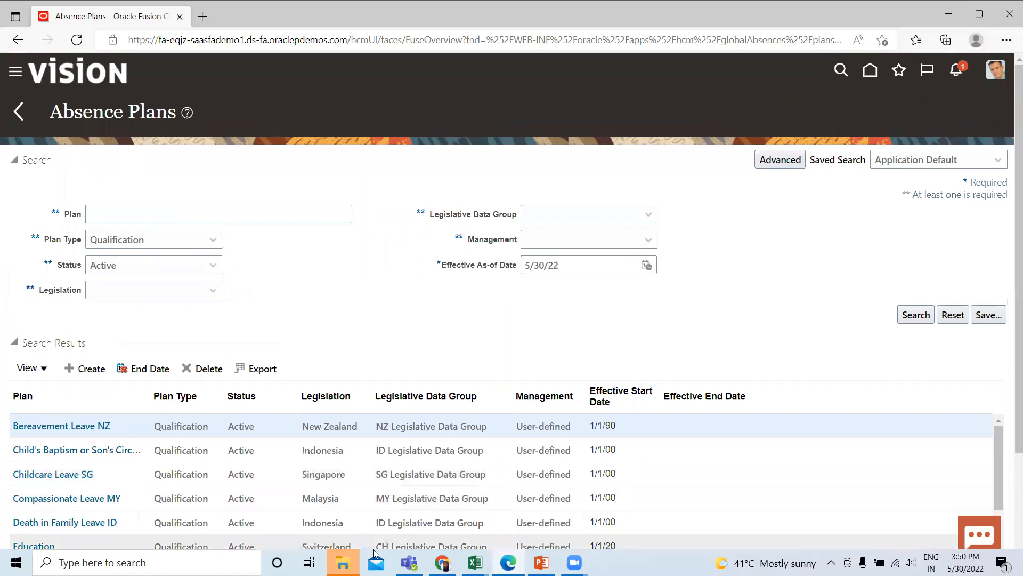
click(915, 314)
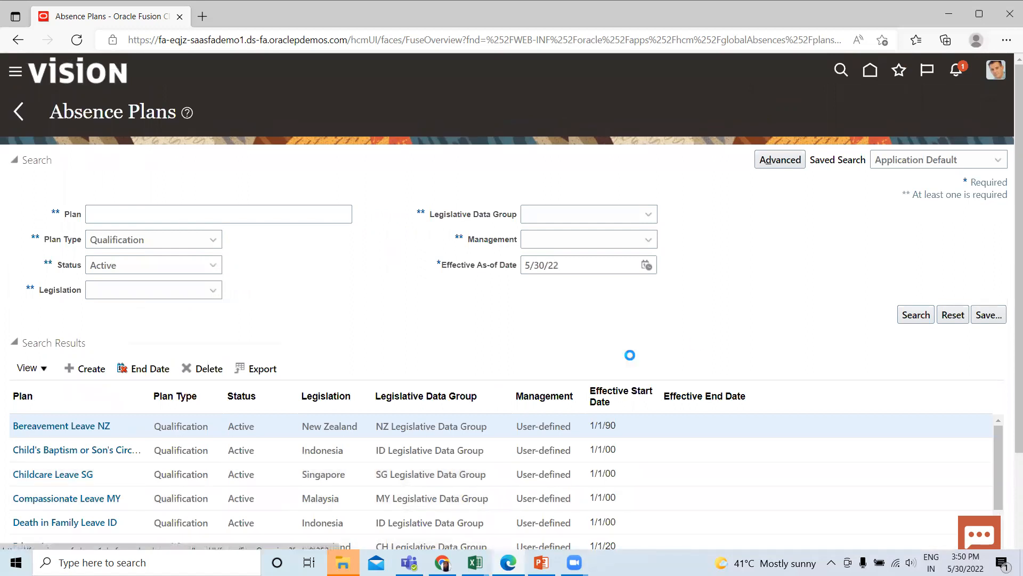